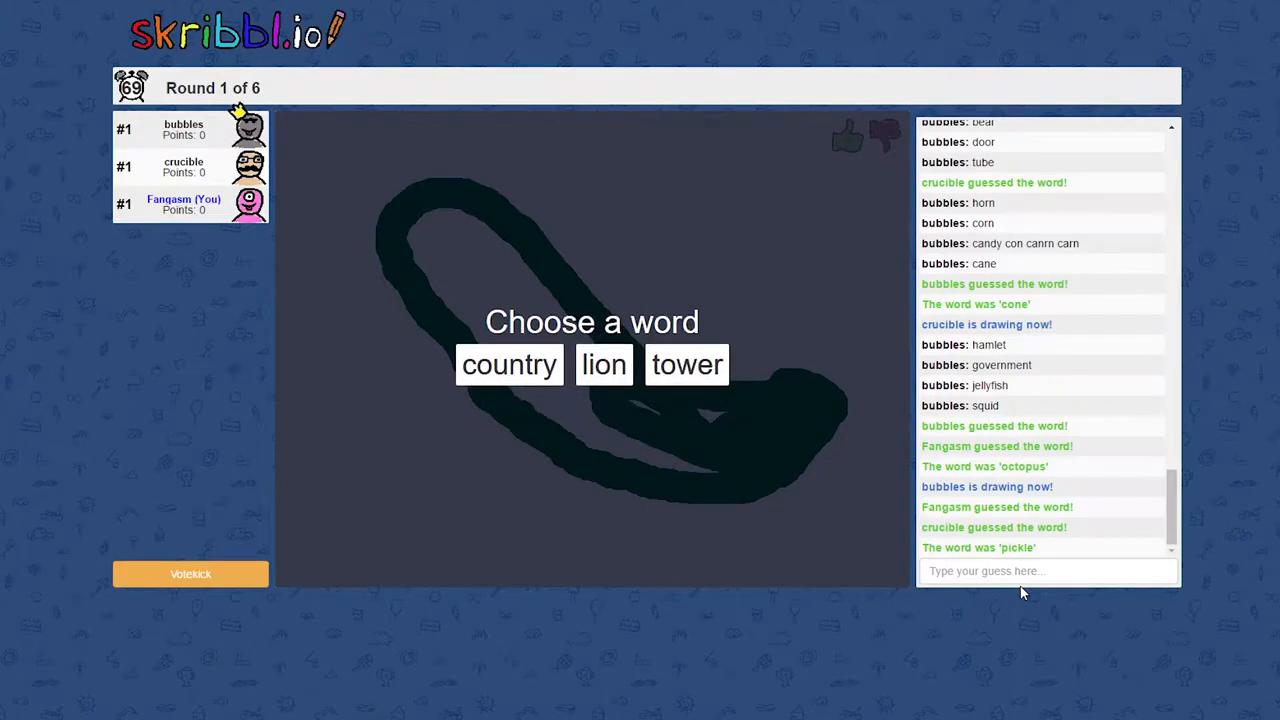
Choose 'lion', then draw a solid orange mane around a face with black eyes, nose and mouth
{"action": "left_click", "coordinate": [603, 364]}
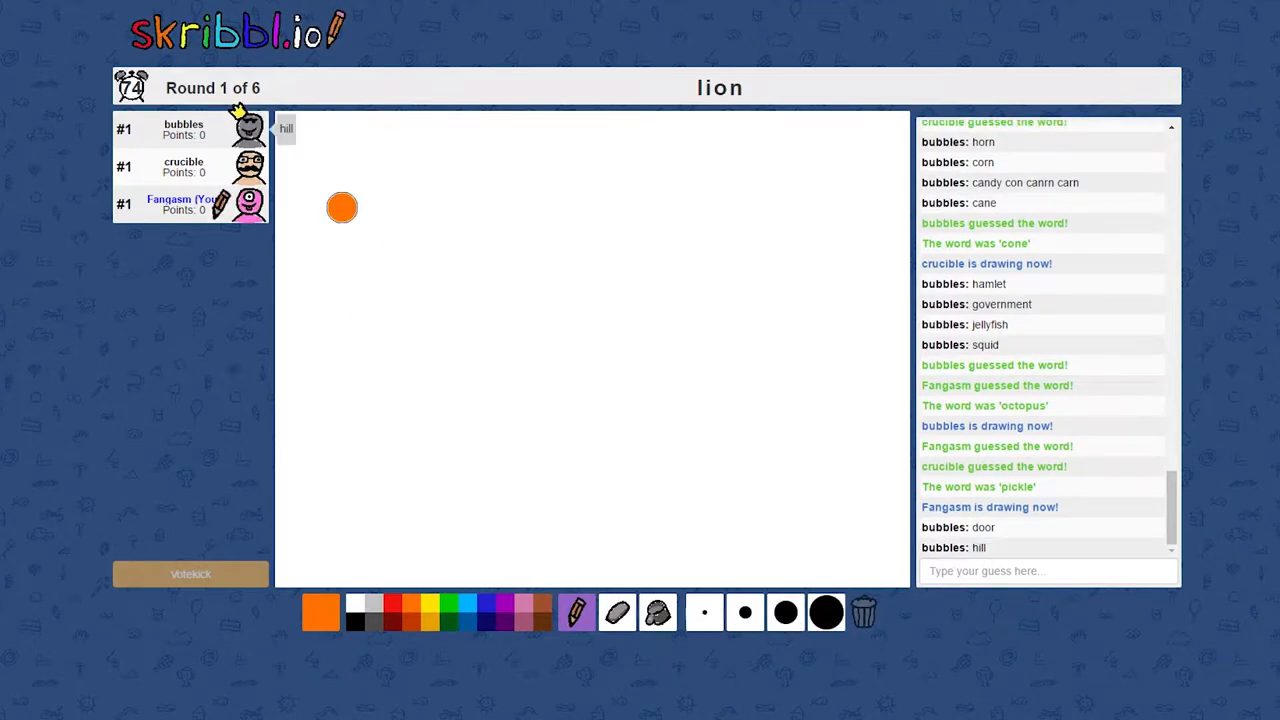
{"action": "left_click_drag", "start_coordinate": [342, 208], "coordinate": [475, 238]}
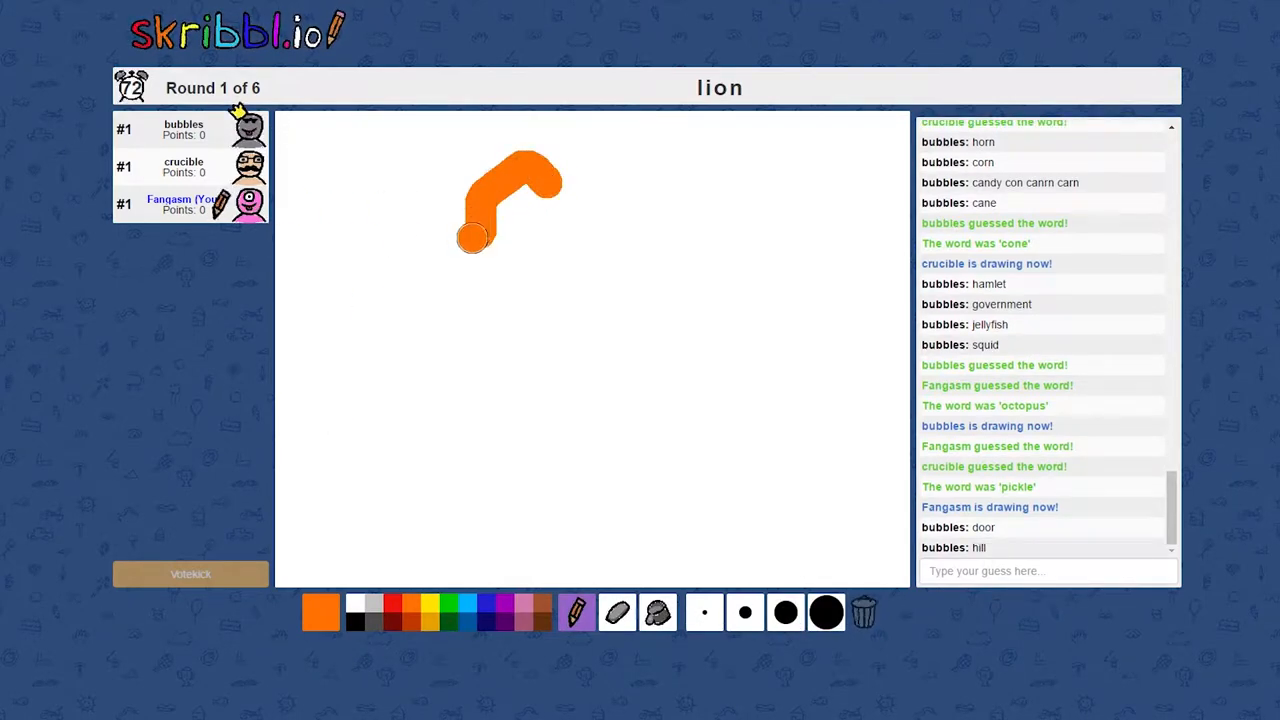
{"action": "left_click_drag", "start_coordinate": [475, 237], "coordinate": [738, 420]}
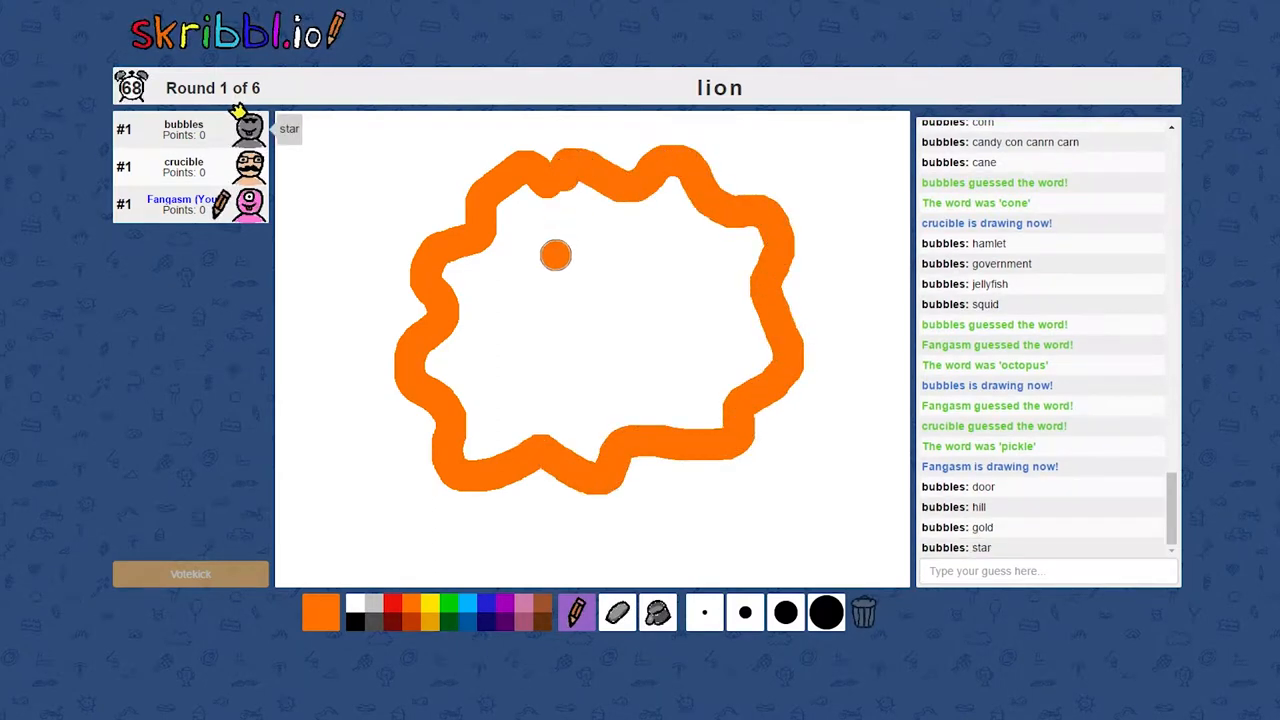
{"action": "left_click_drag", "start_coordinate": [555, 255], "coordinate": [555, 395]}
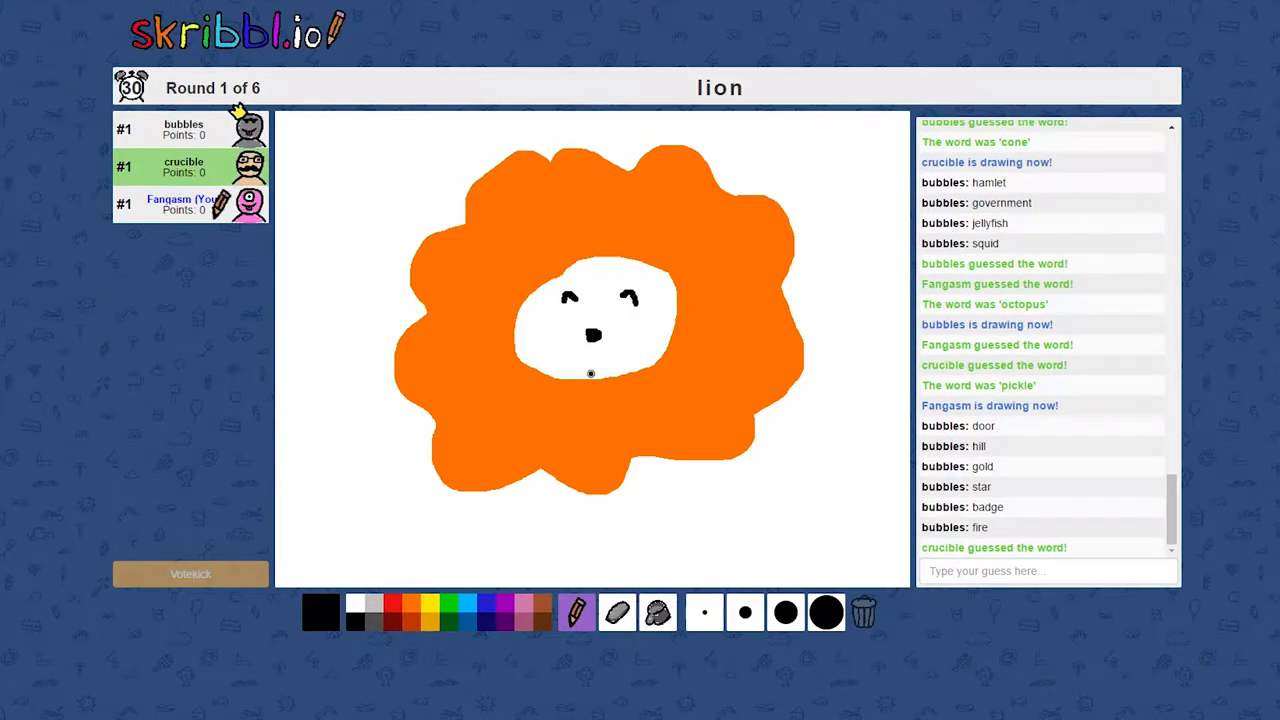
{"action": "left_click_drag", "start_coordinate": [550, 360], "coordinate": [615, 365]}
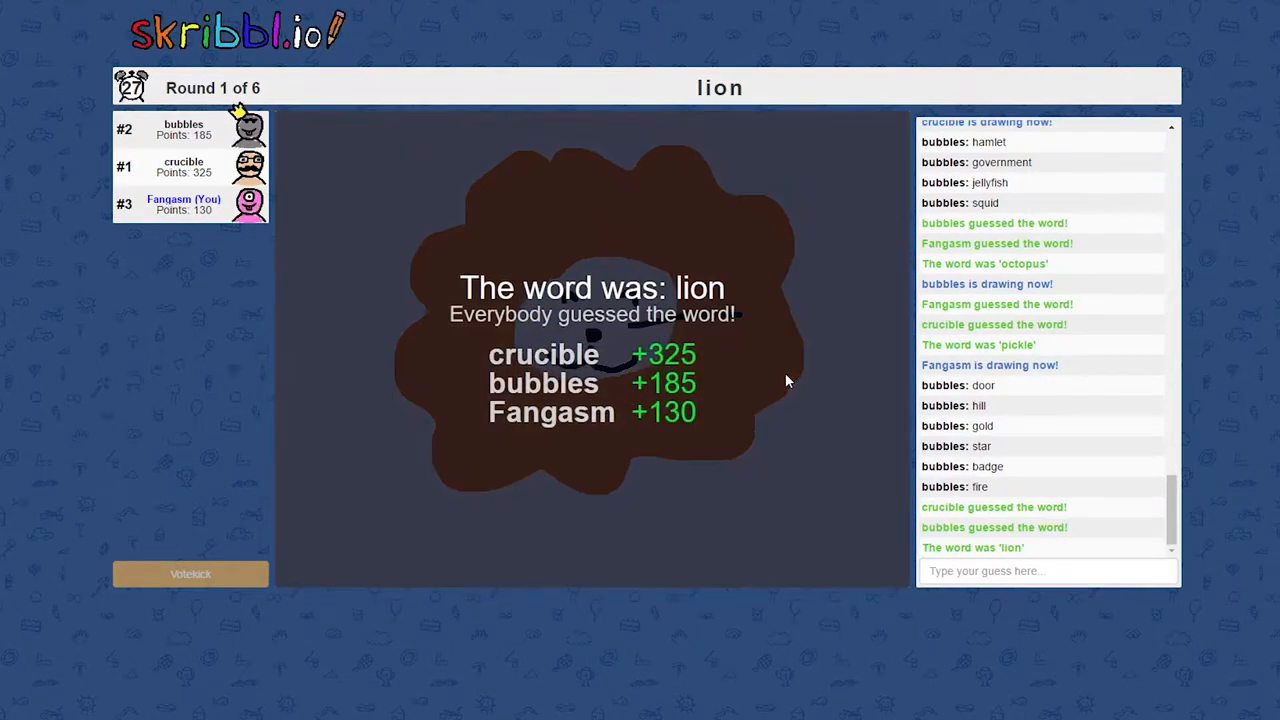
{"action": "mouse_move", "coordinate": [750, 383]}
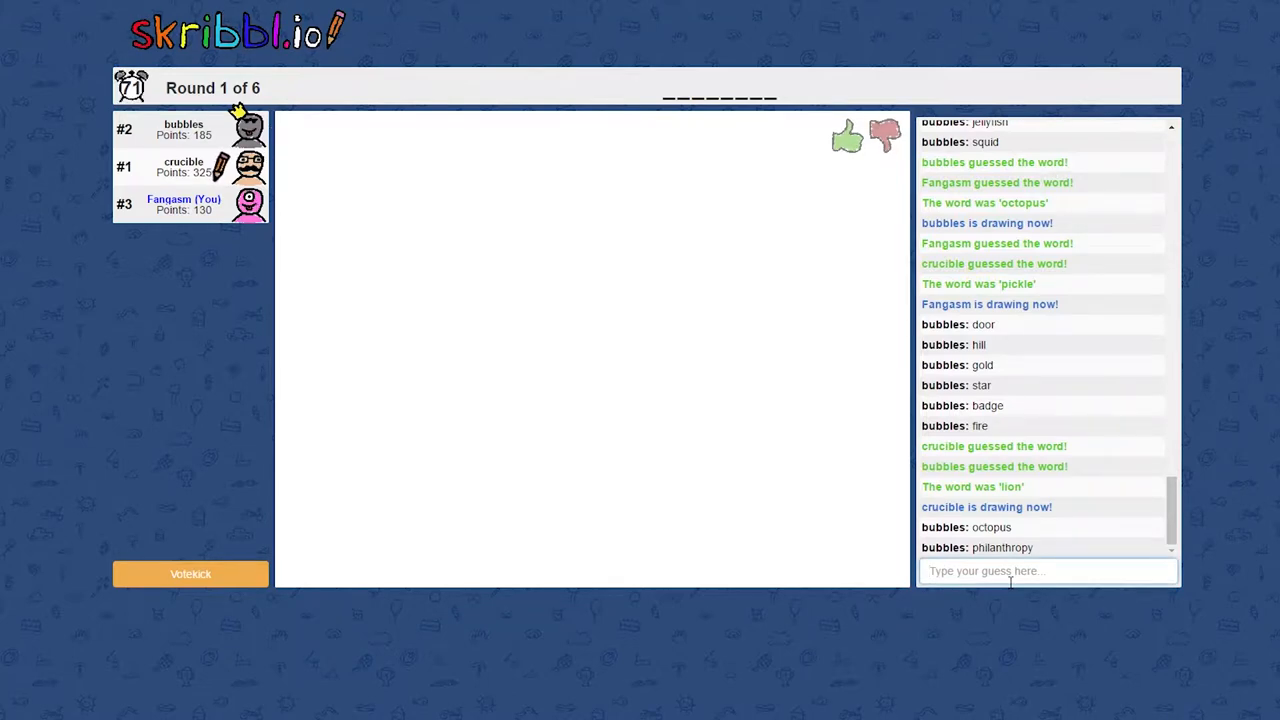
Guess government, poll, political correctness and sensitivity for the wheelchair drawing
{"action": "type", "text": "government"}
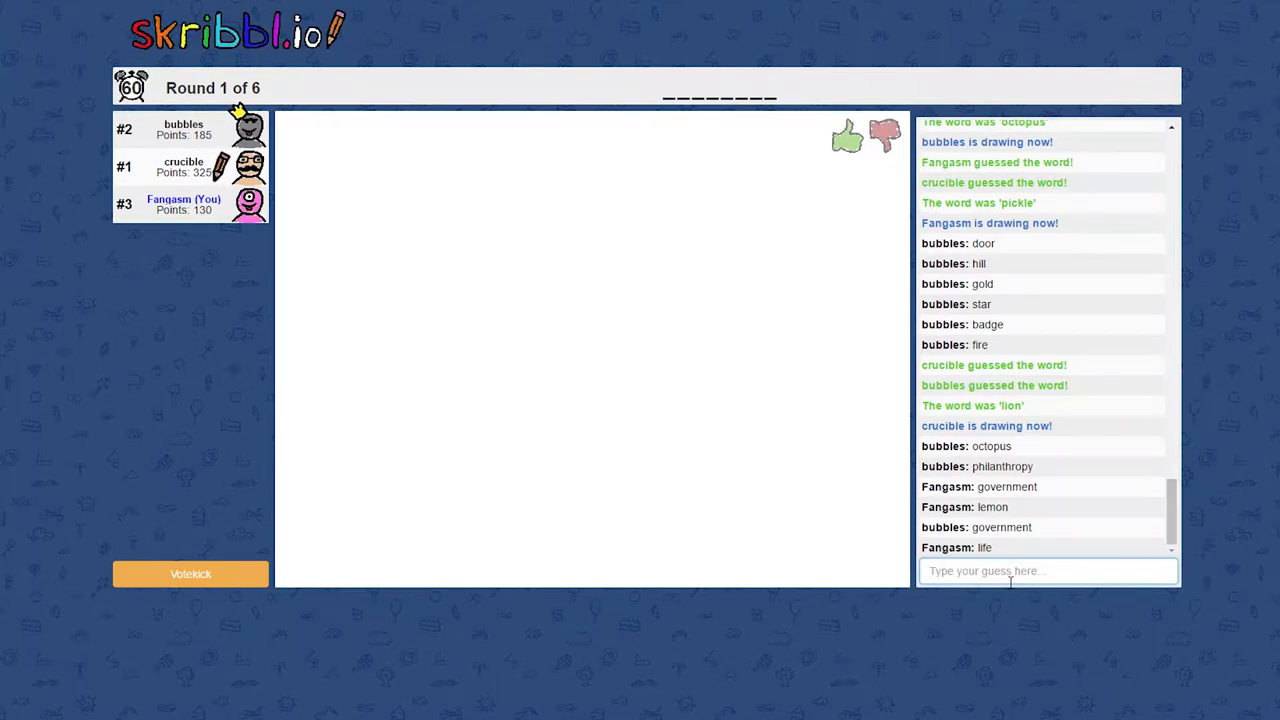
{"action": "type", "text": "poll"}
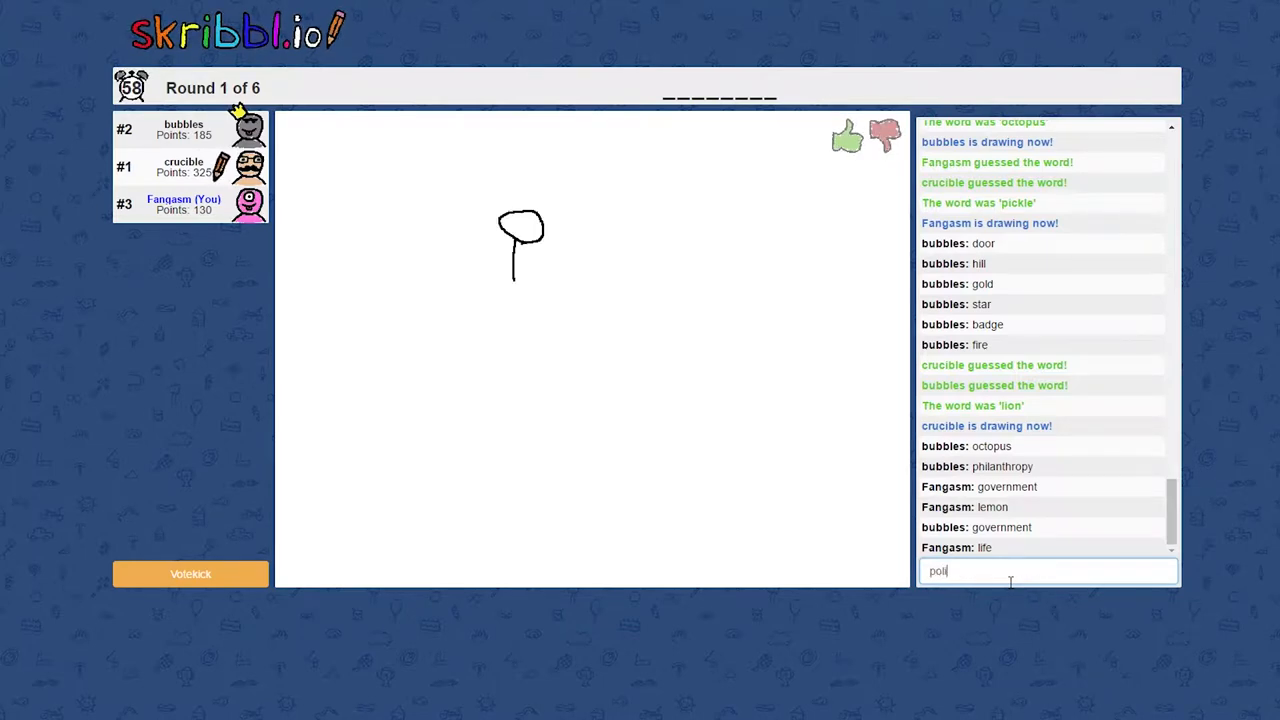
{"action": "type", "text": "political correctness"}
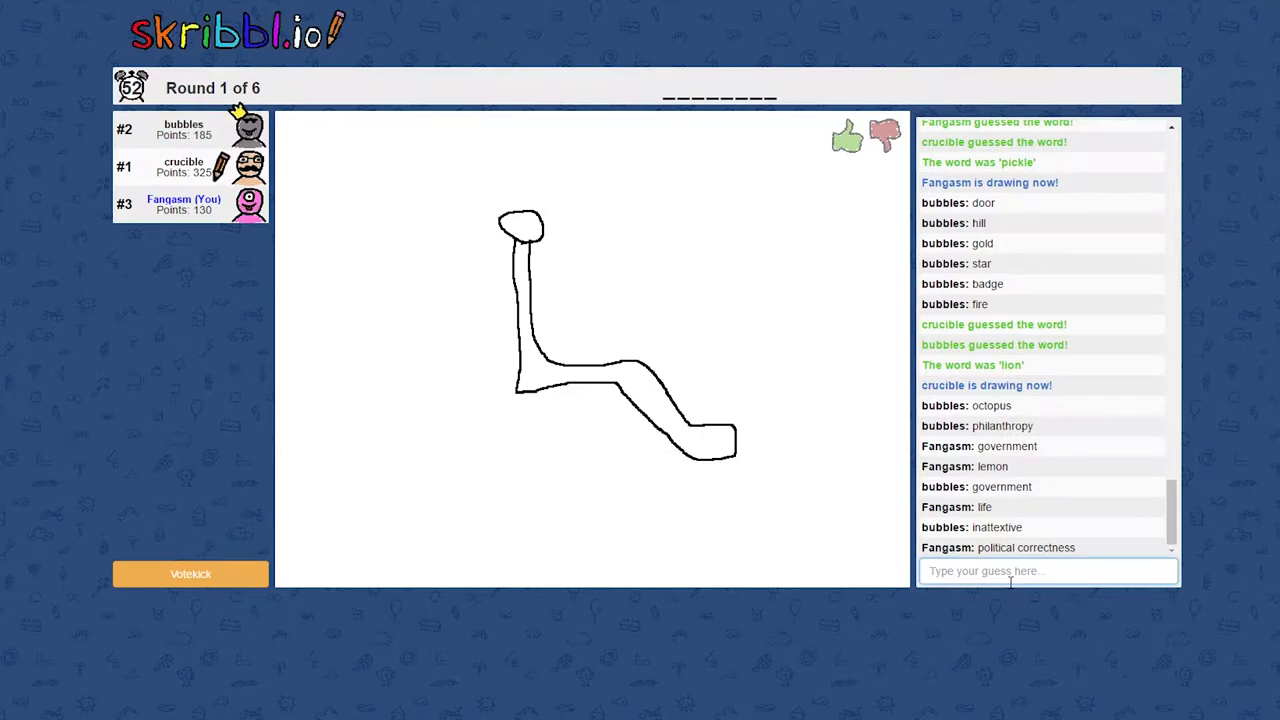
{"action": "type", "text": "sens"}
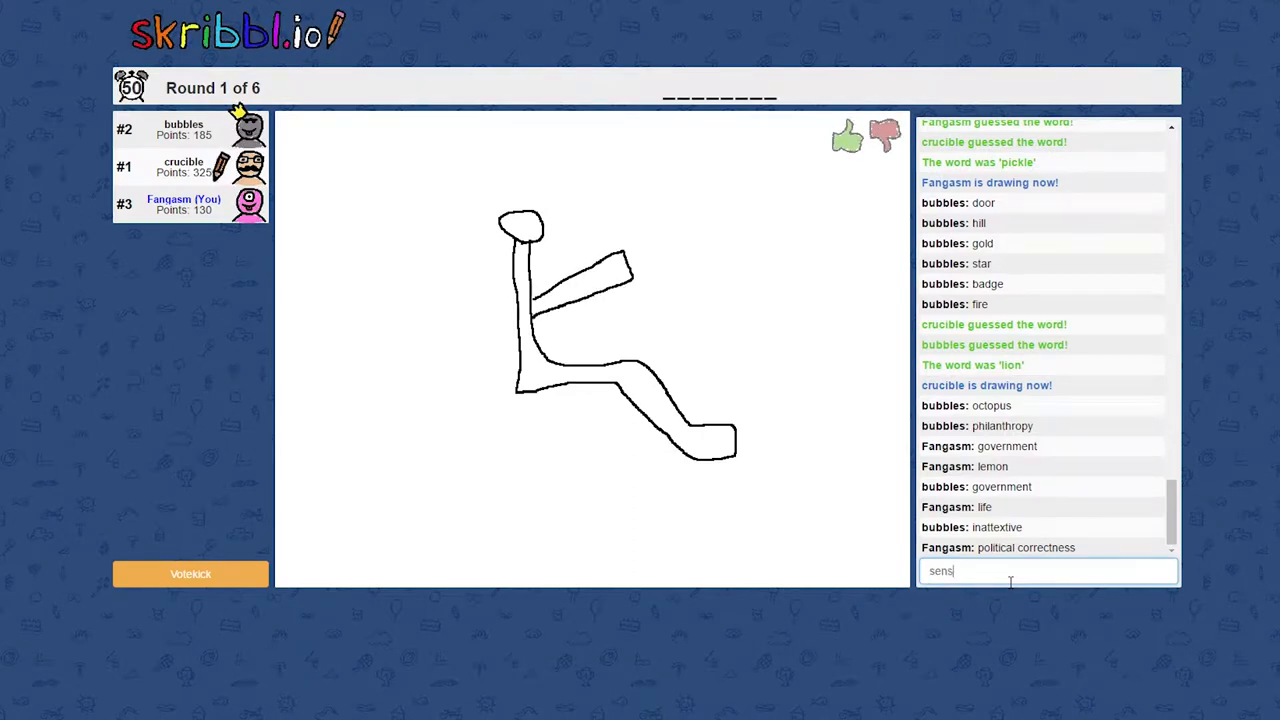
{"action": "key", "text": "Enter"}
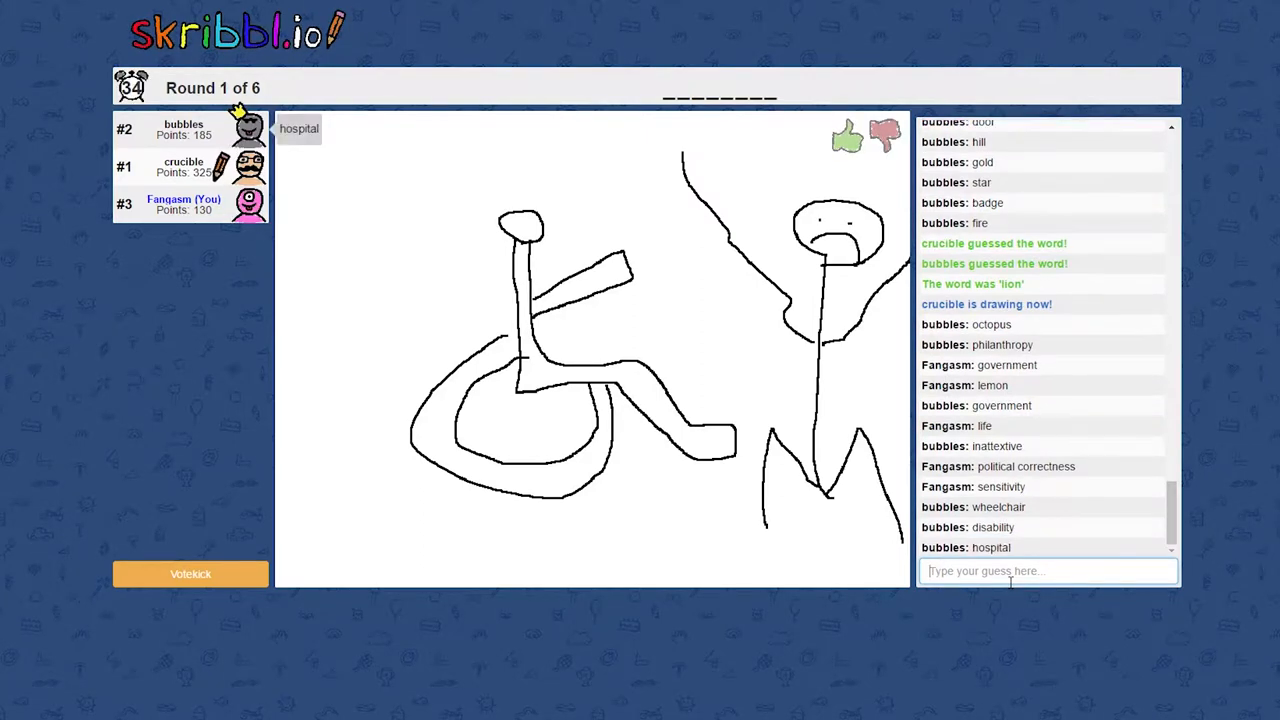
Guess 'disabled' in the chat
{"action": "type", "text": "disabled"}
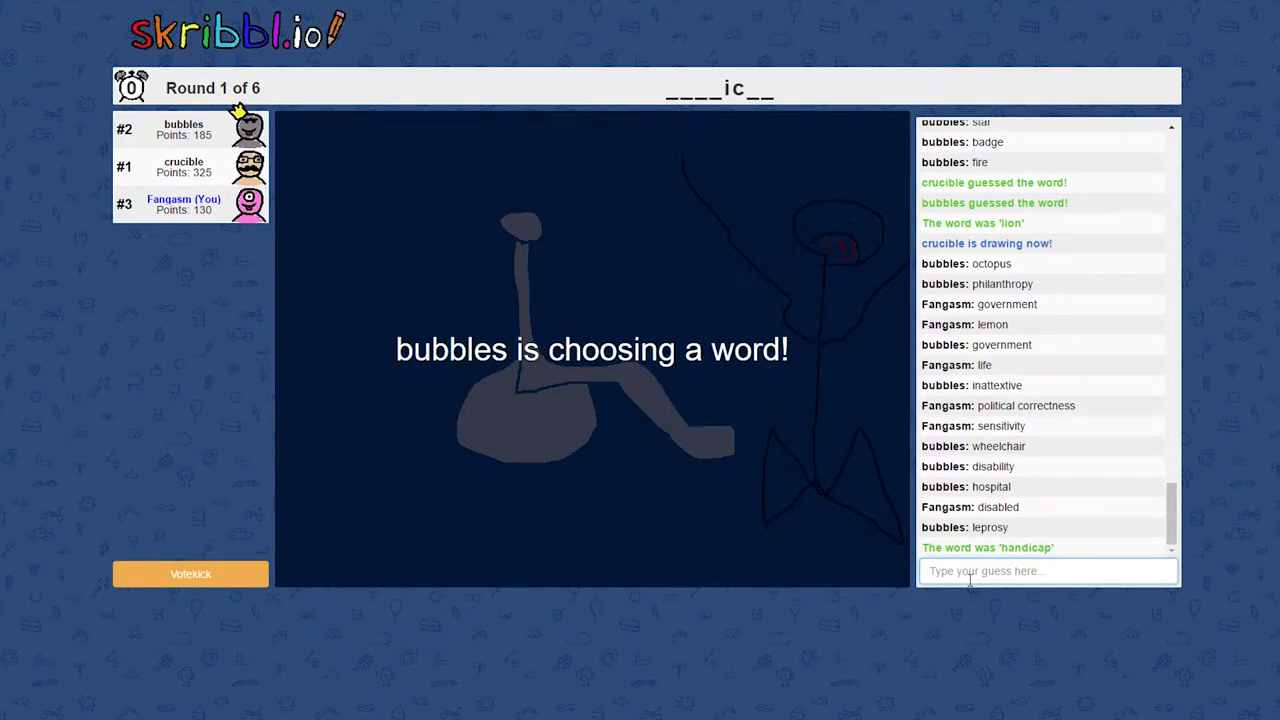
Guess 'parent' and 'brother' in the chat for the father drawing
{"action": "left_click", "coordinate": [1048, 571]}
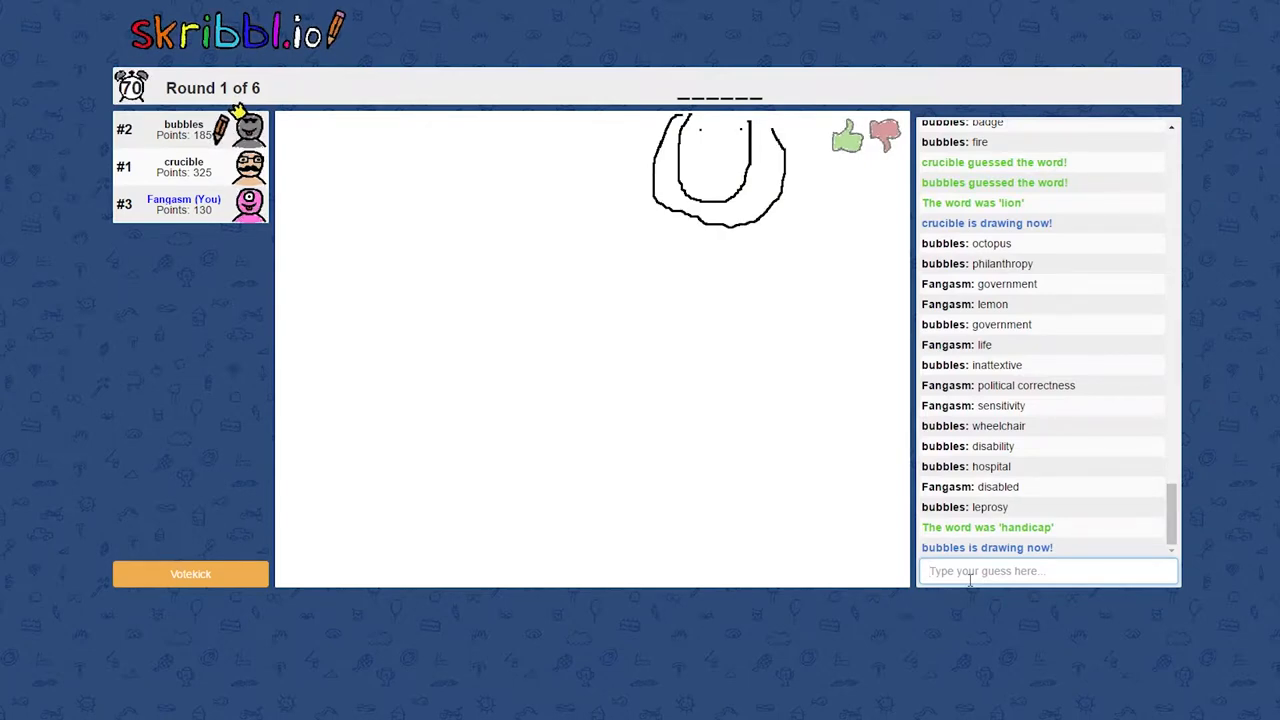
{"action": "left_click_drag", "start_coordinate": [707, 220], "coordinate": [707, 378]}
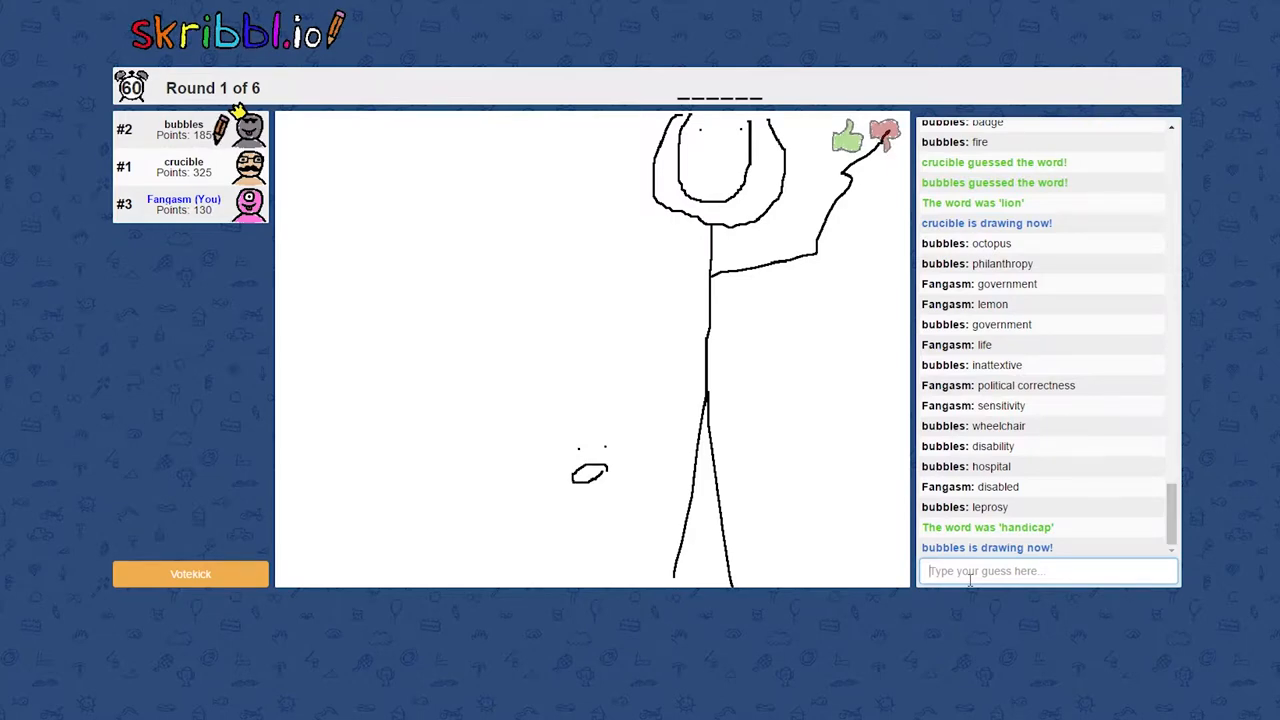
{"action": "left_click_drag", "start_coordinate": [570, 480], "coordinate": [610, 470]}
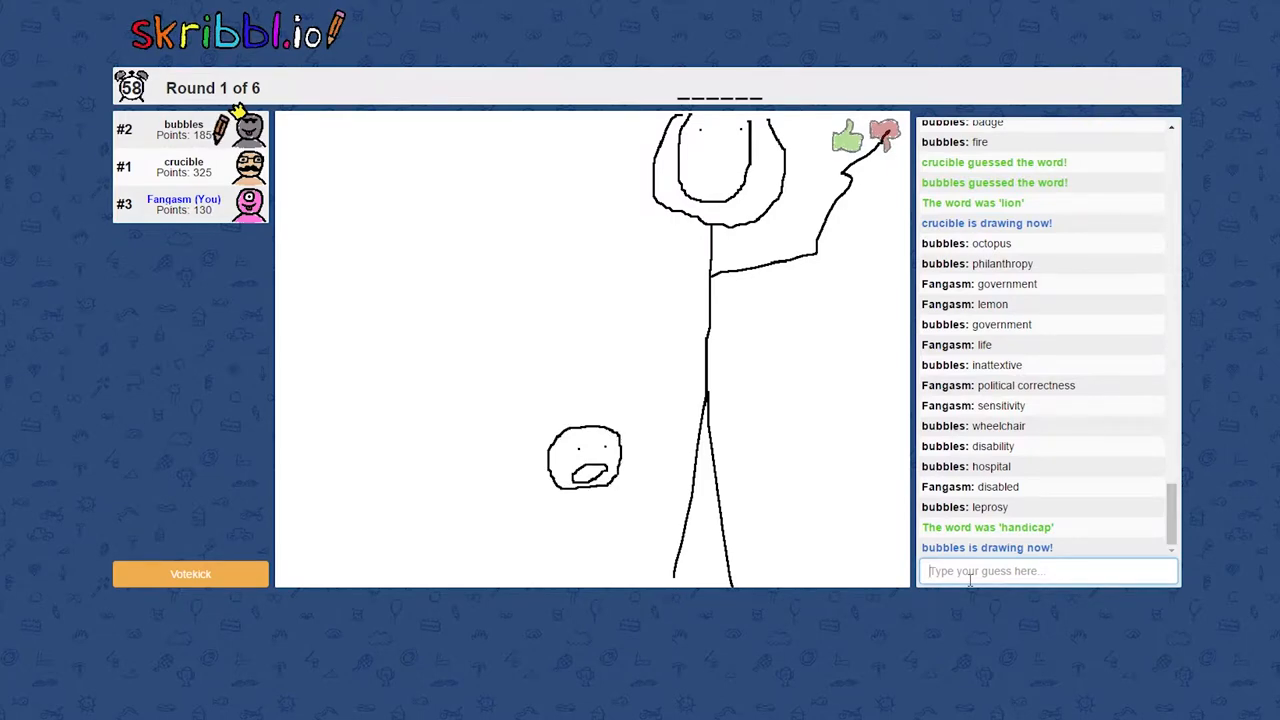
{"action": "type", "text": "paren"}
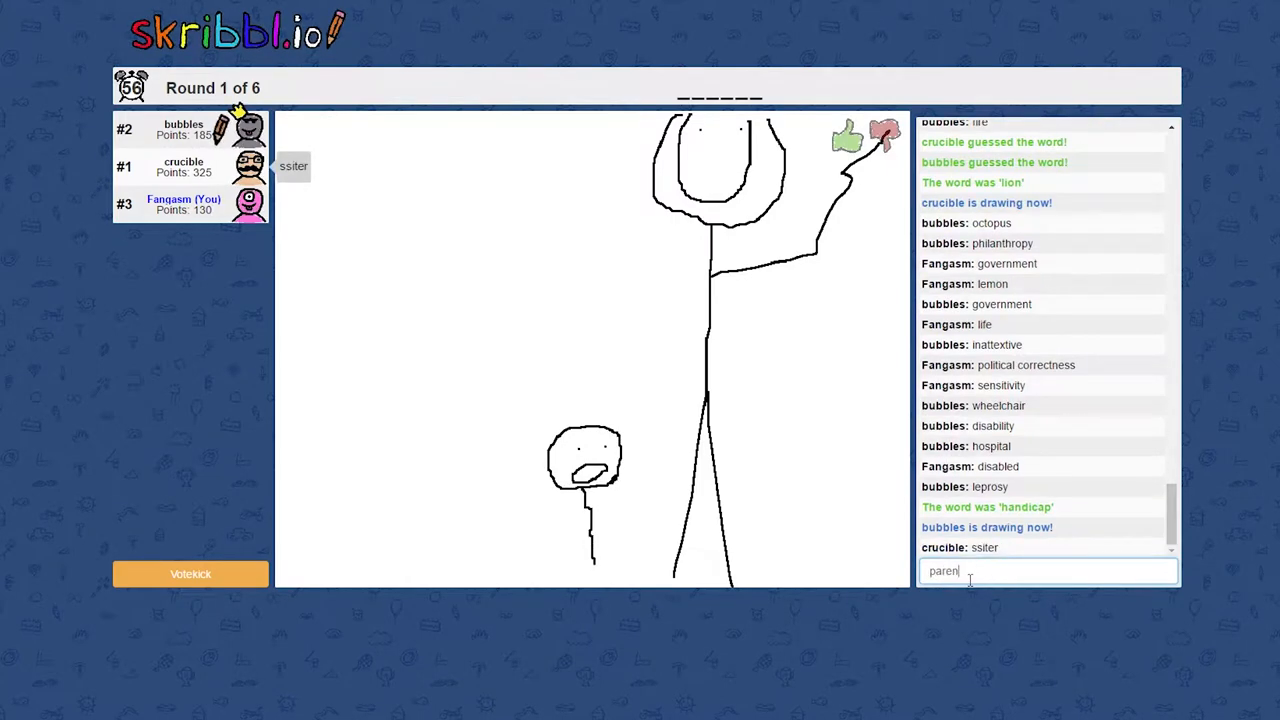
{"action": "key", "text": "enter"}
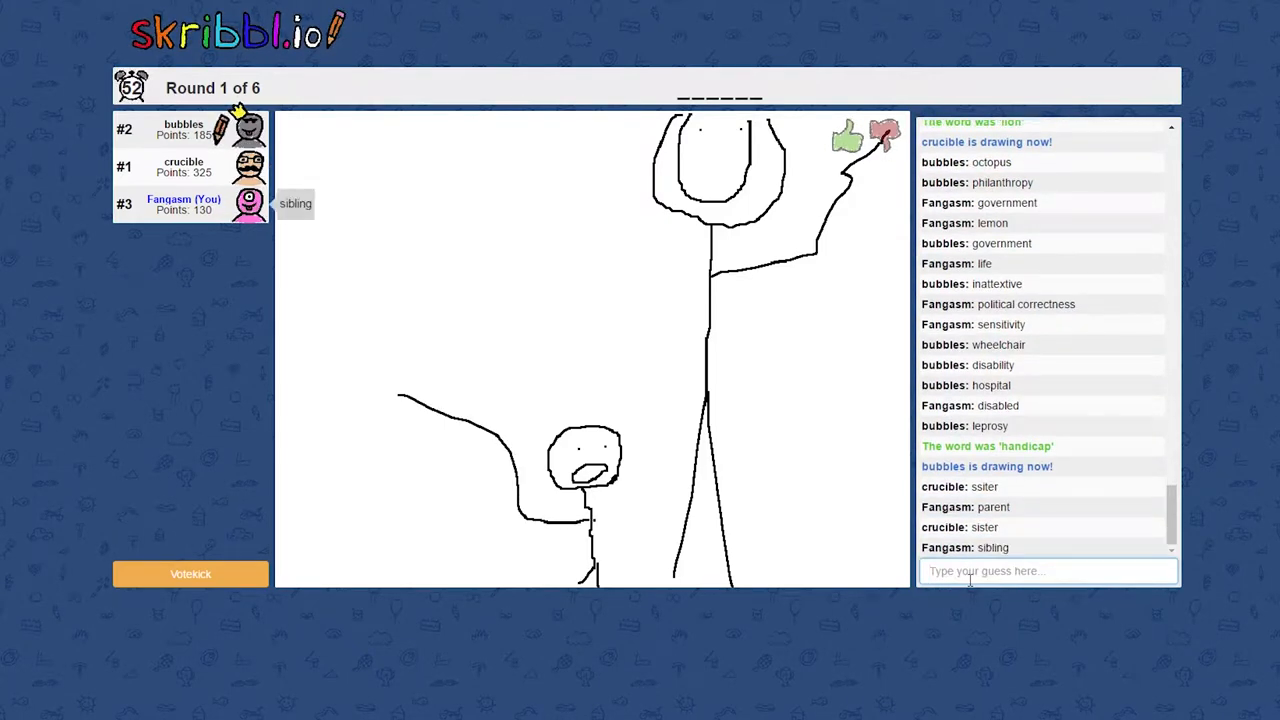
{"action": "type", "text": "brother"}
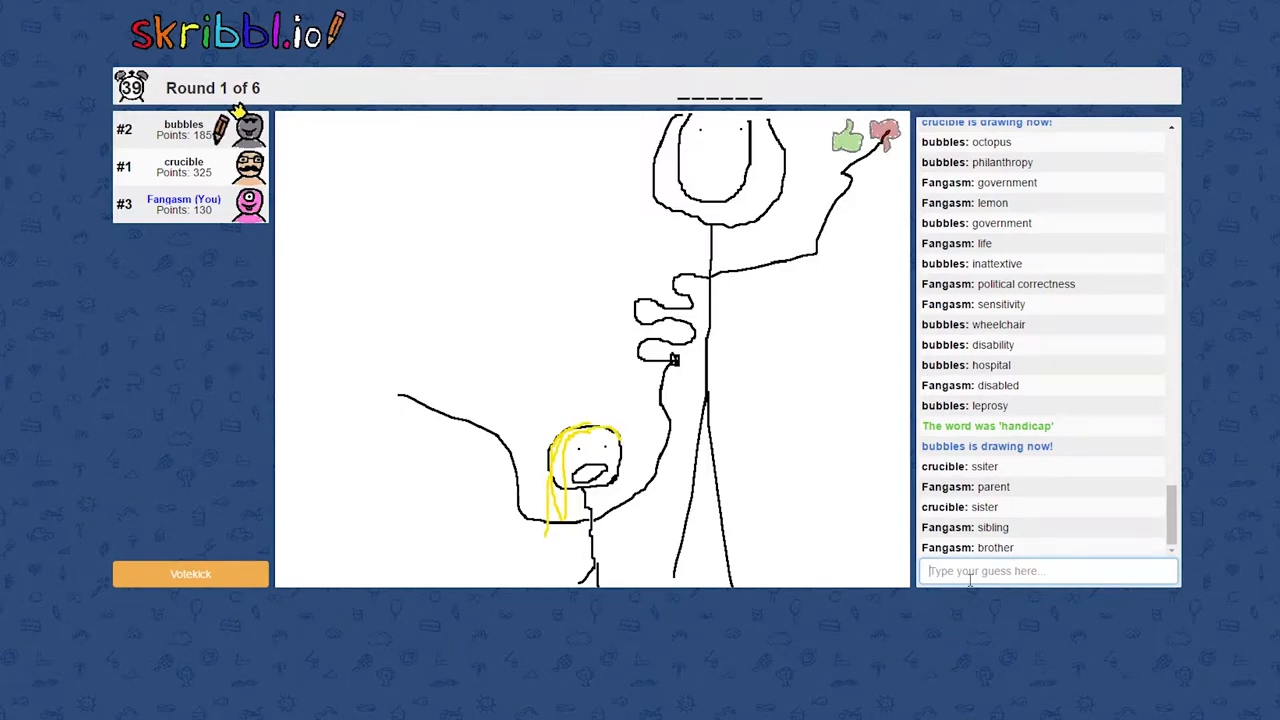
{"action": "left_click_drag", "start_coordinate": [595, 445], "coordinate": [630, 510]}
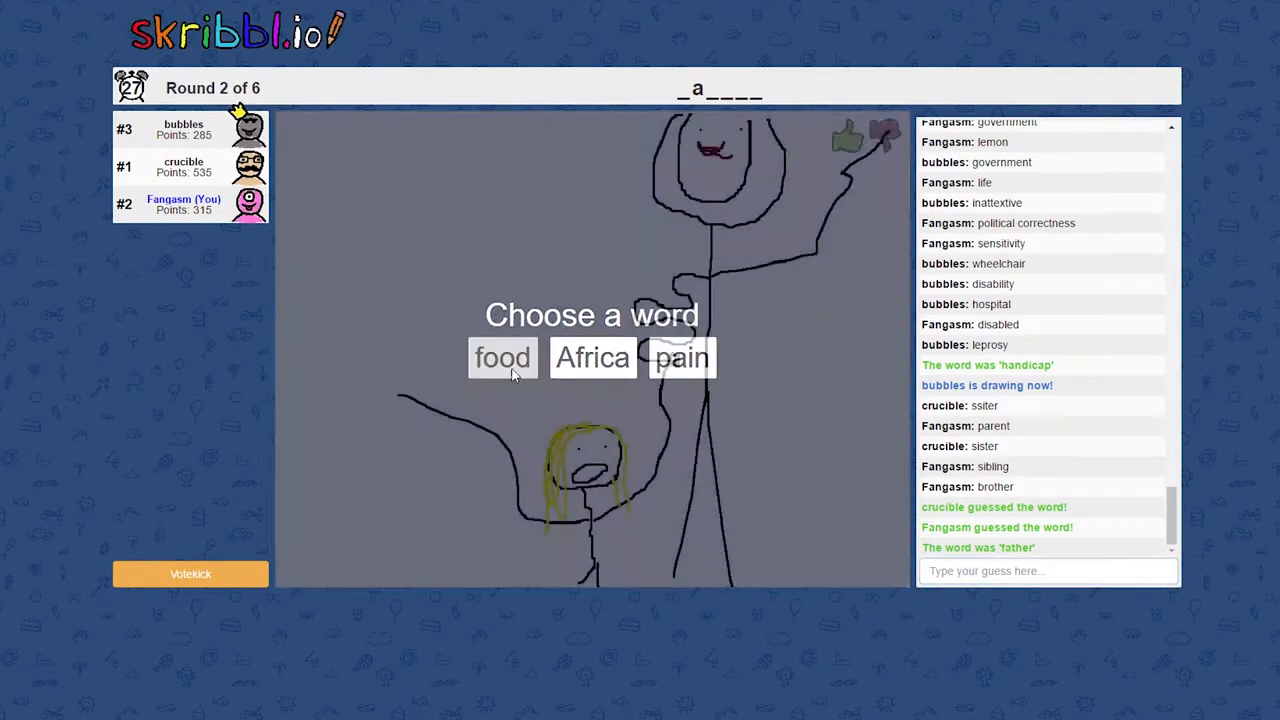
Choose 'food' and draw a plate rim with brown sauce over the spaghetti
{"action": "left_click", "coordinate": [502, 357]}
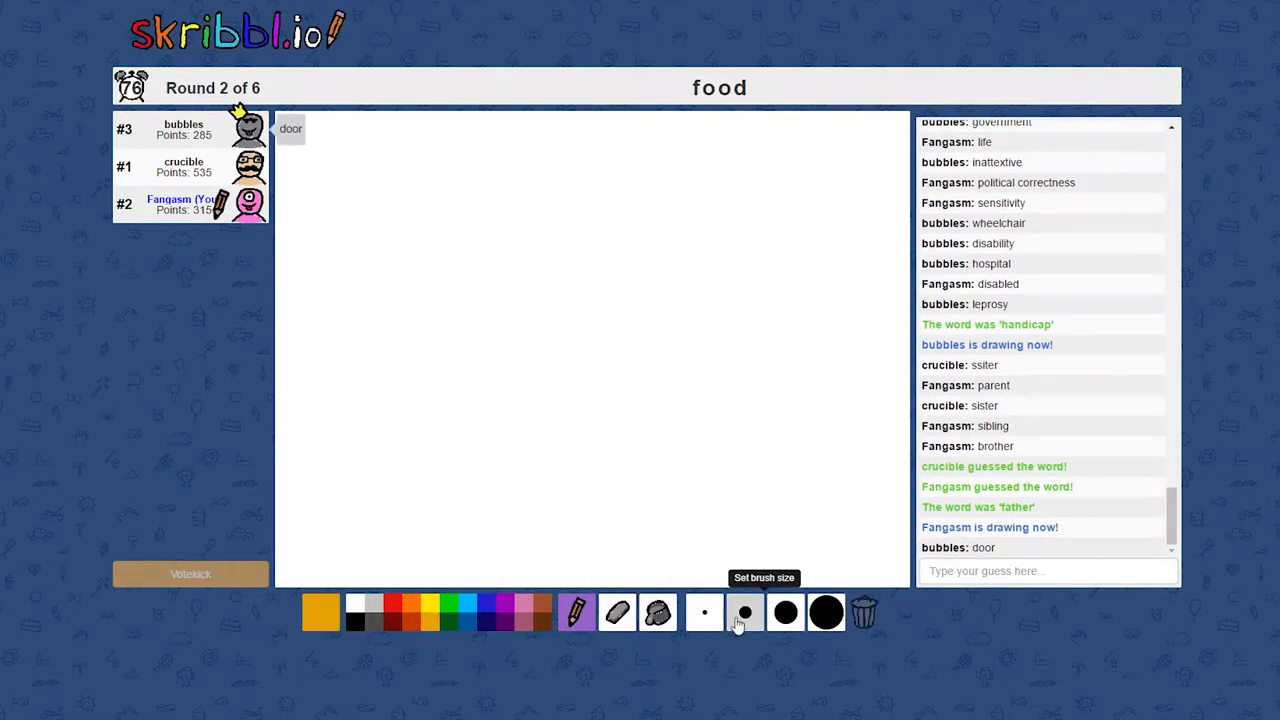
{"action": "left_click_drag", "start_coordinate": [397, 387], "coordinate": [463, 398]}
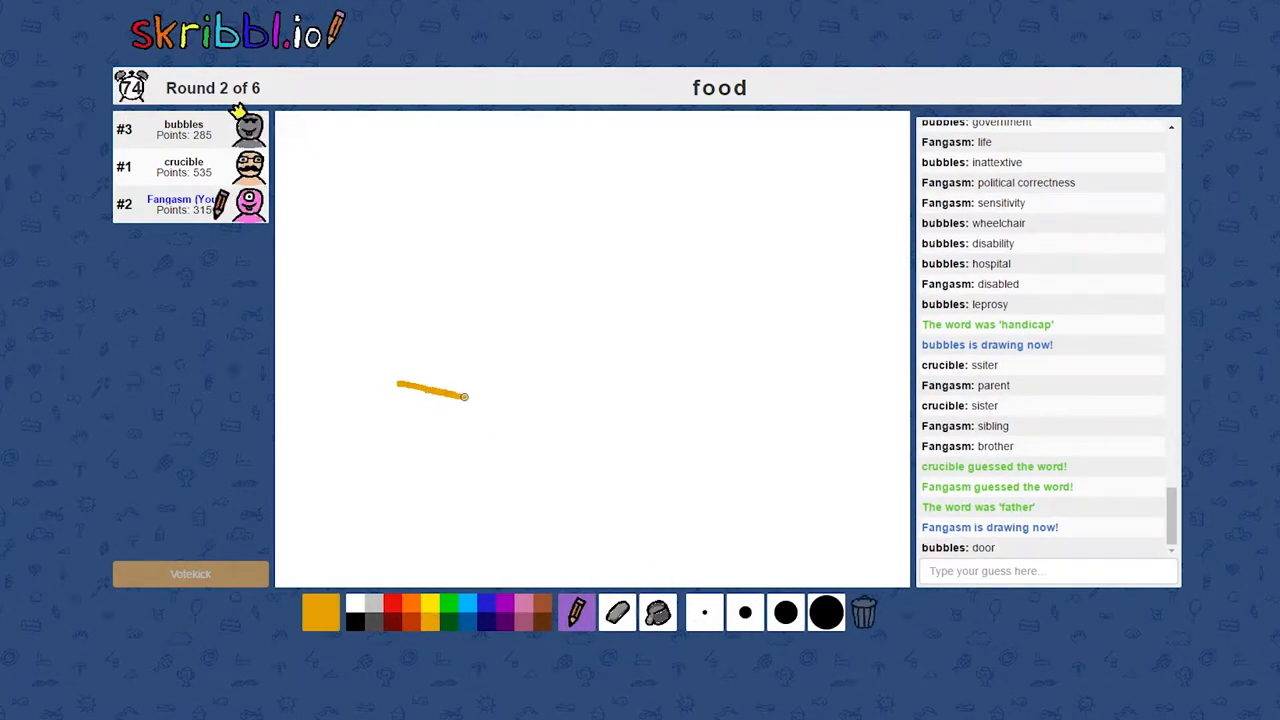
{"action": "left_click_drag", "start_coordinate": [465, 395], "coordinate": [718, 400]}
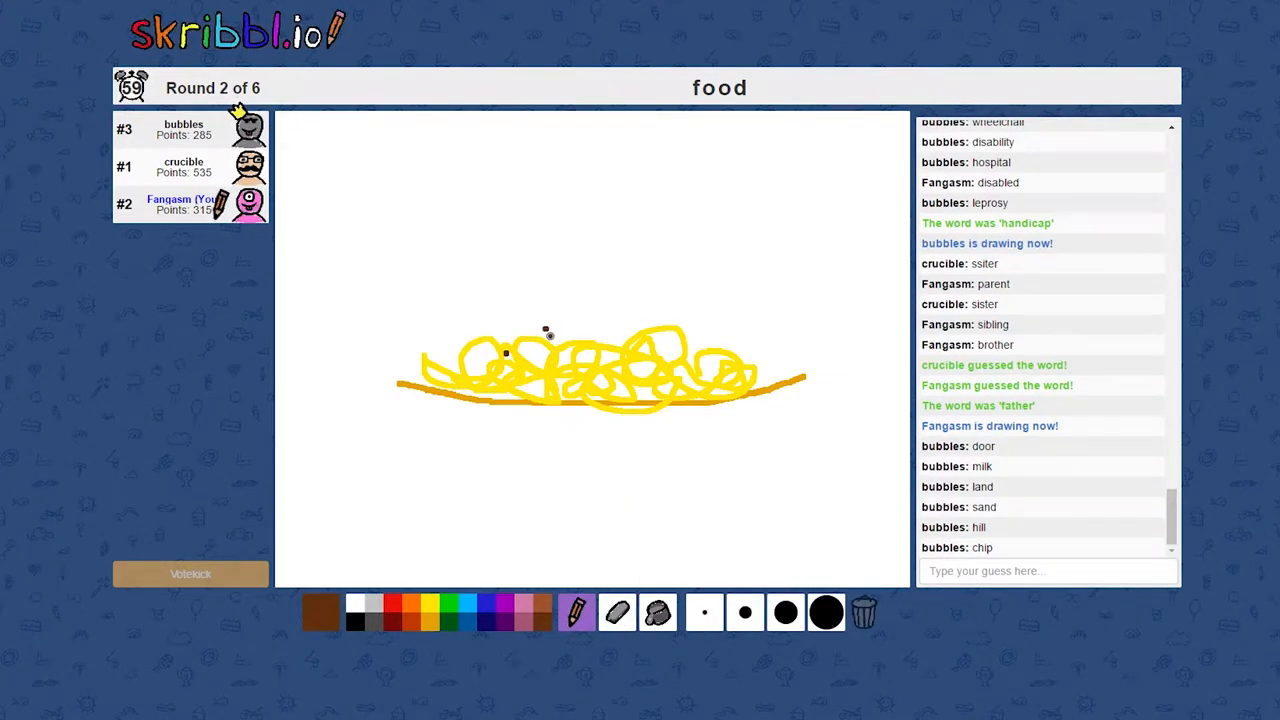
{"action": "left_click_drag", "start_coordinate": [570, 345], "coordinate": [600, 375]}
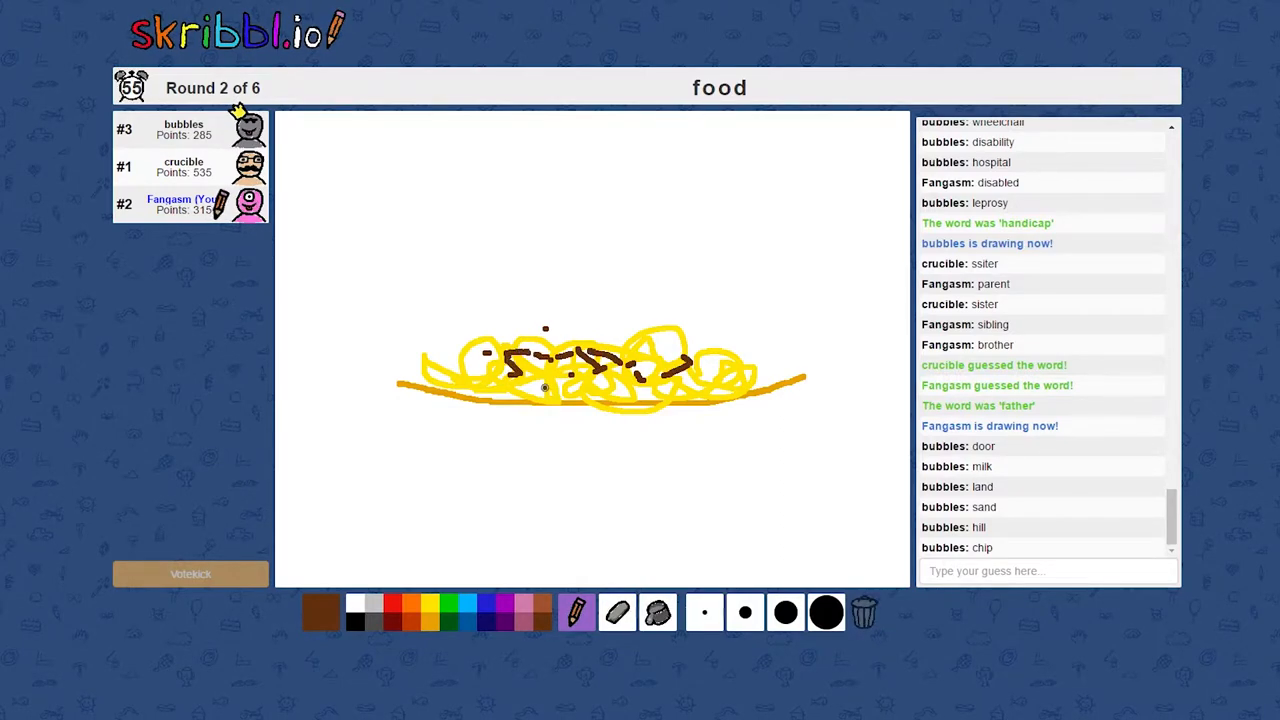
{"action": "left_click", "coordinate": [319, 600]}
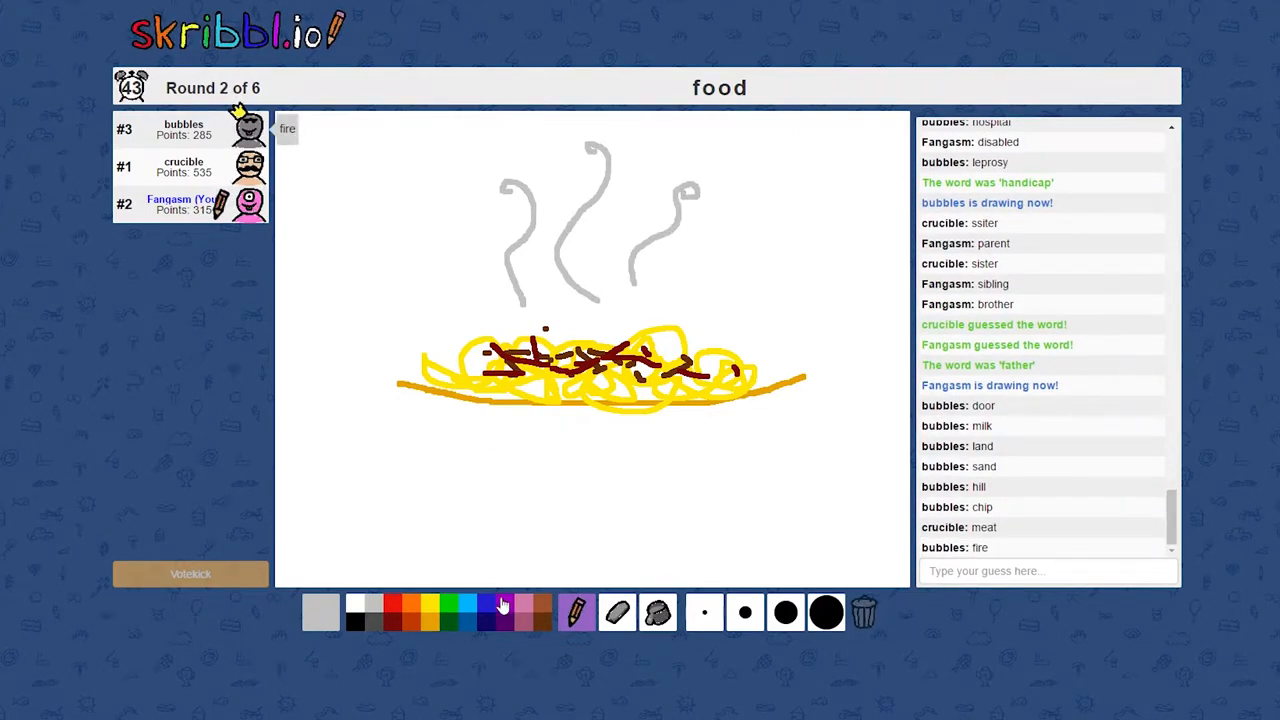
Switch to dark red and draw an apple beside the spaghetti
{"action": "left_click", "coordinate": [320, 611]}
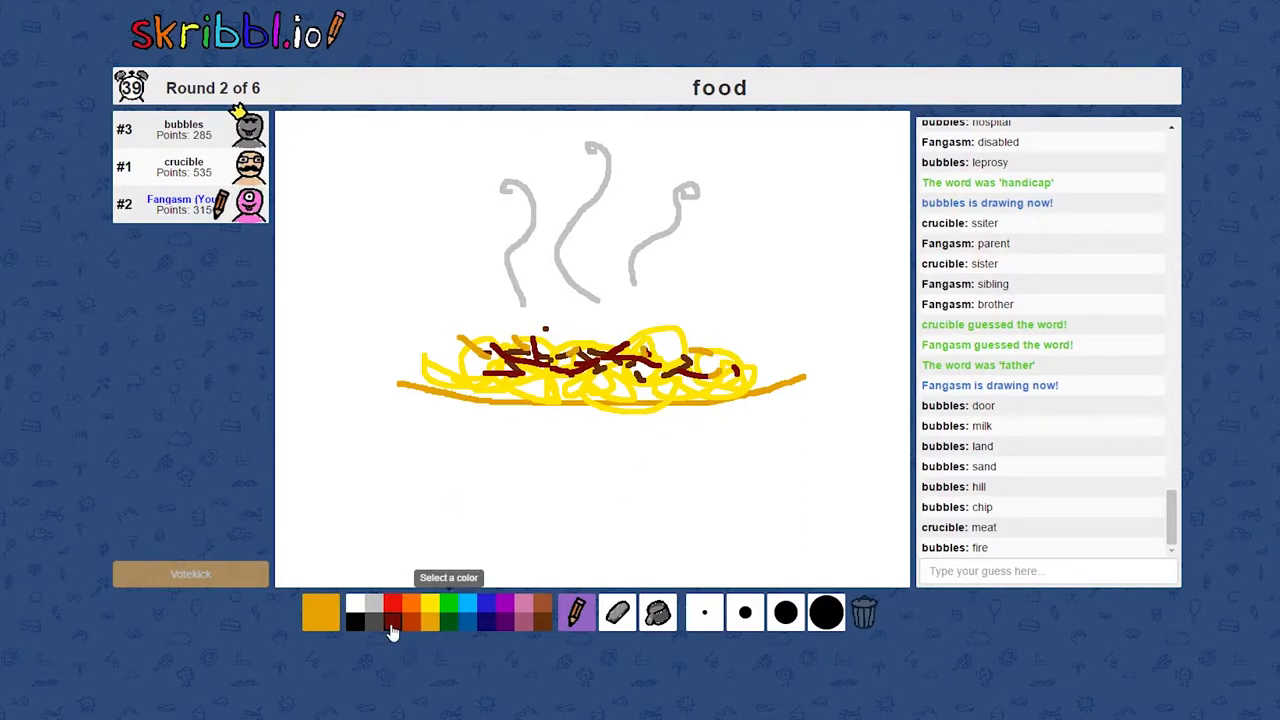
{"action": "left_click", "coordinate": [391, 625]}
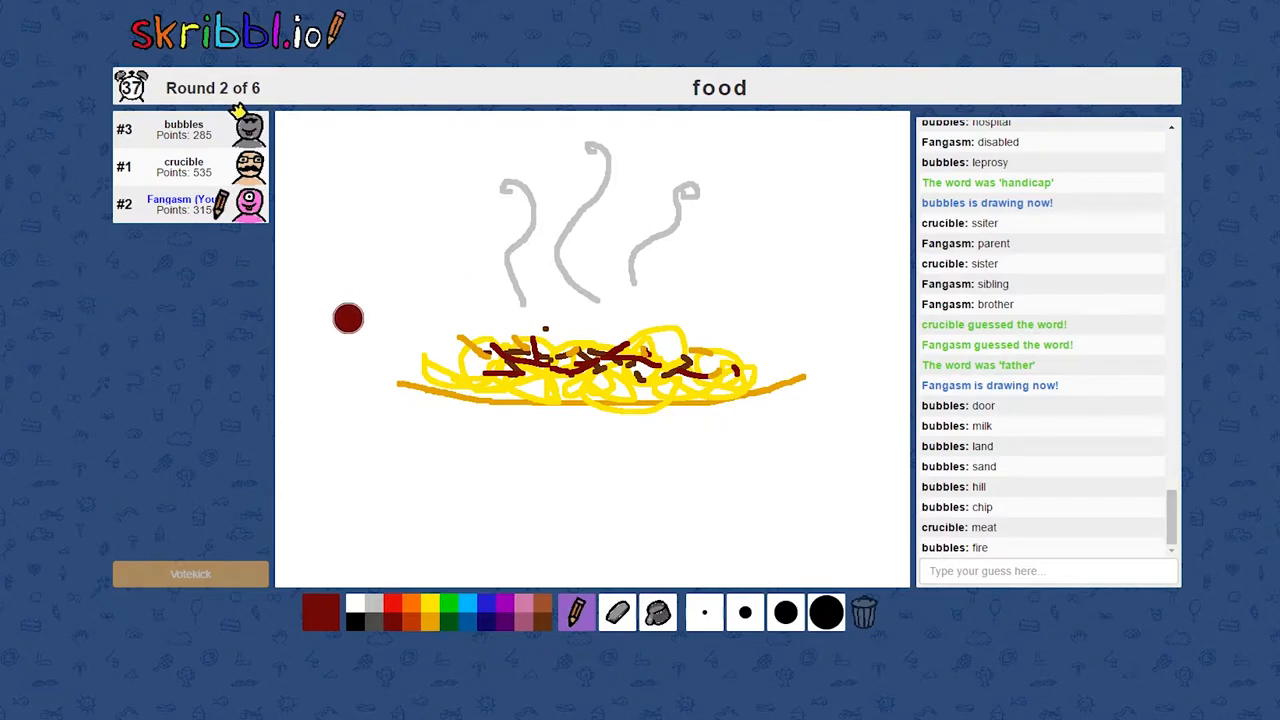
{"action": "left_click_drag", "start_coordinate": [348, 318], "coordinate": [290, 420]}
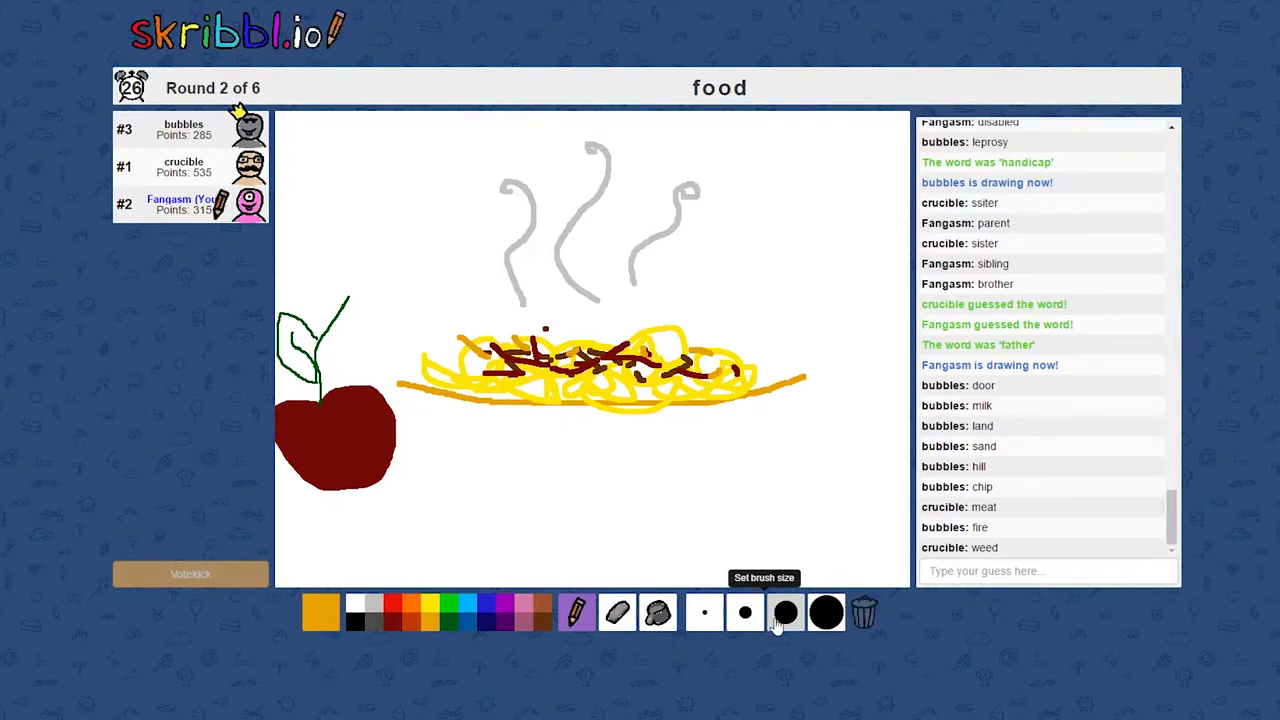
{"action": "left_click_drag", "start_coordinate": [615, 515], "coordinate": [800, 410]}
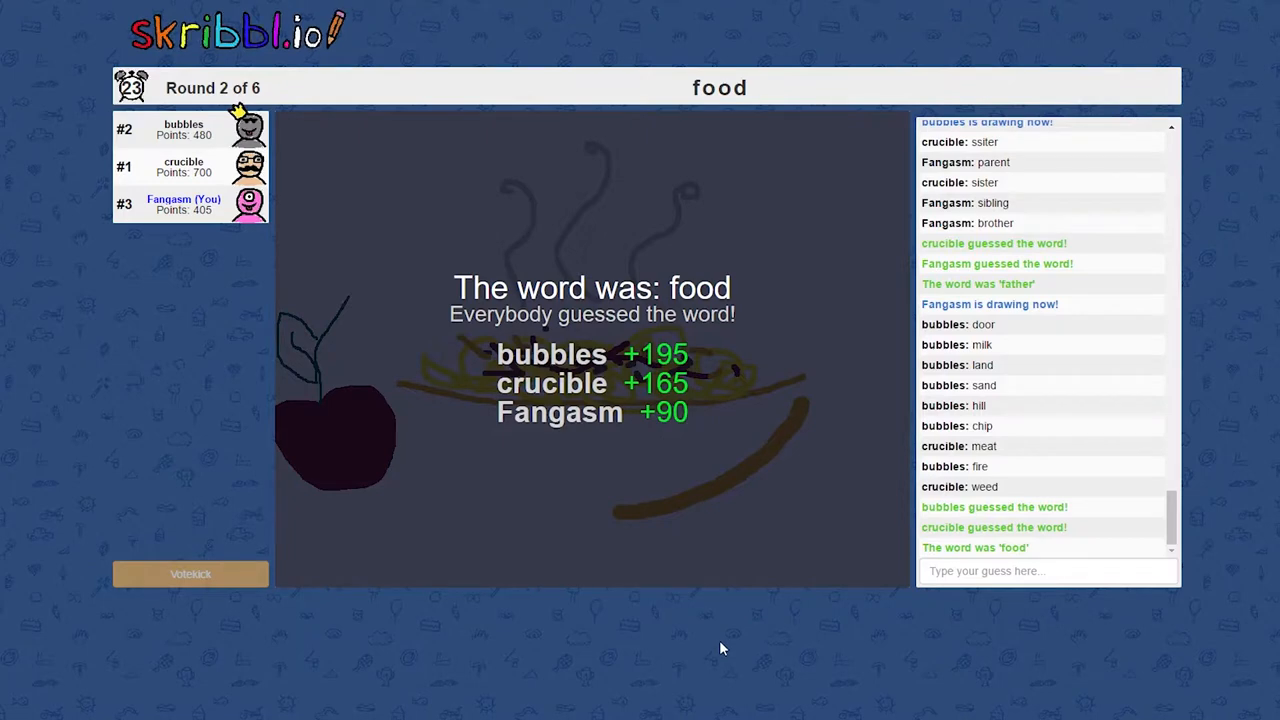
{"action": "mouse_move", "coordinate": [715, 655]}
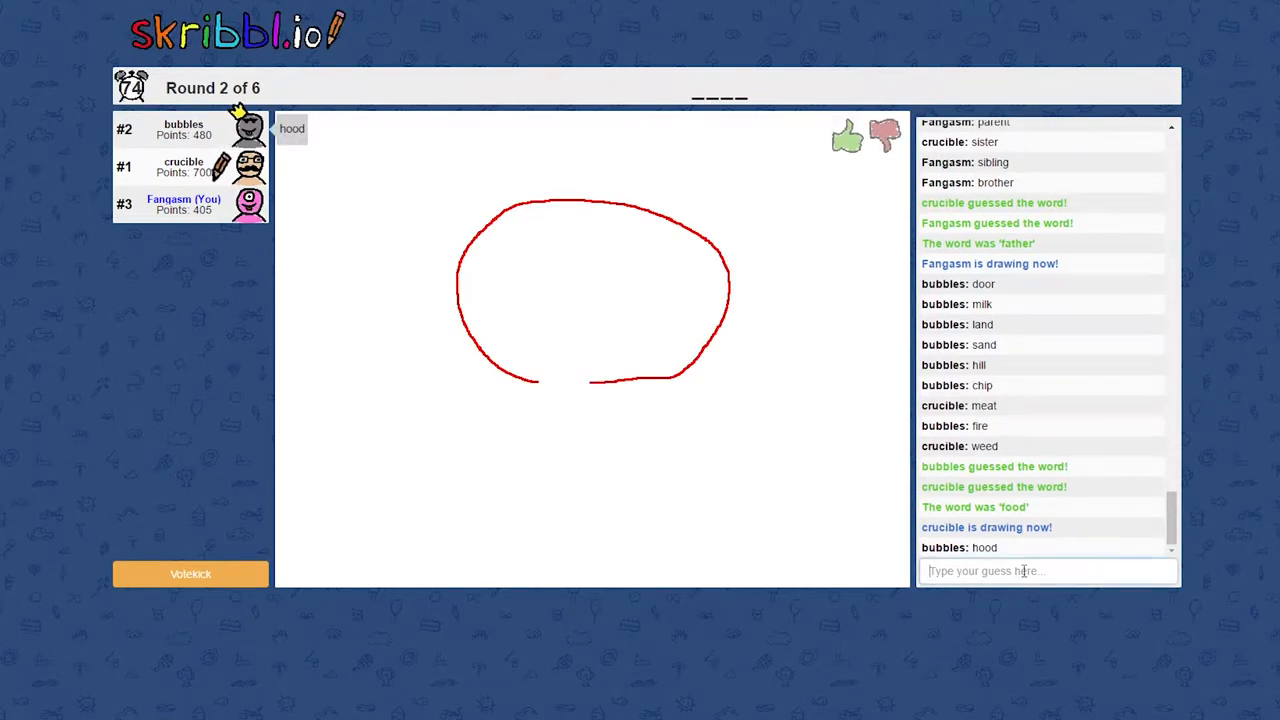
Enter chat guesses until 'toad' is accepted for the mushroom drawing
{"action": "type", "text": "n"}
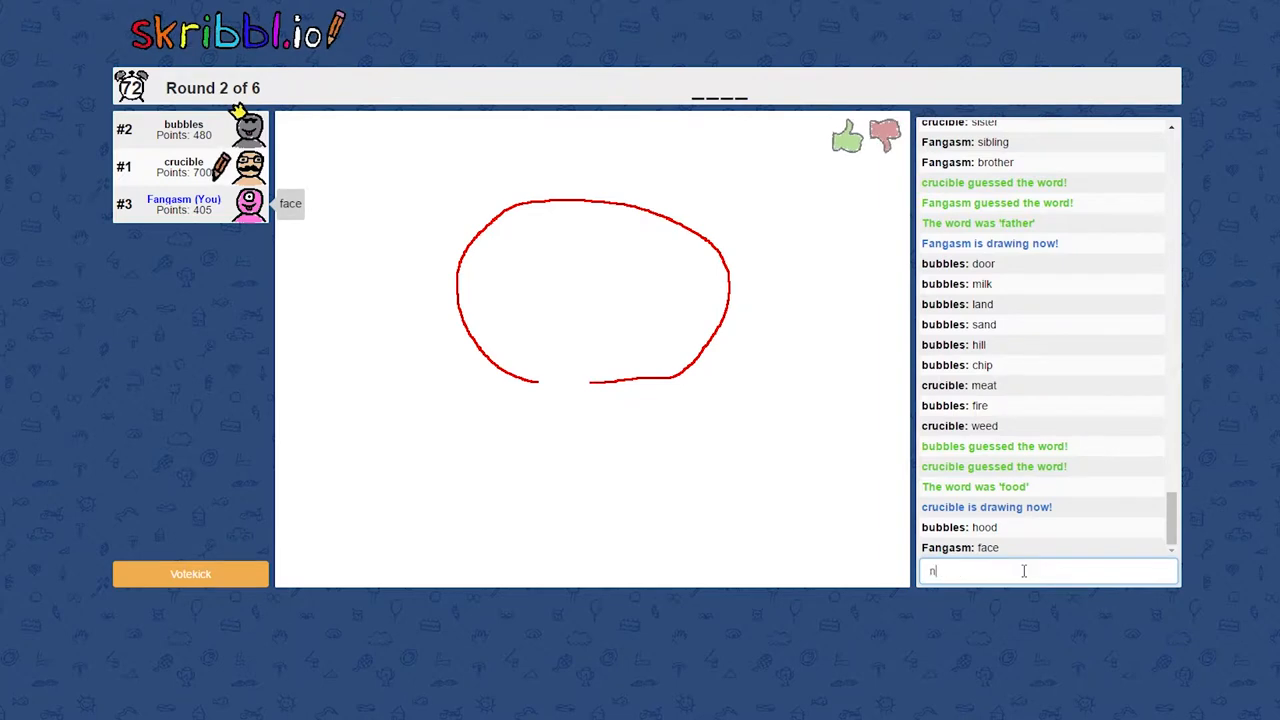
{"action": "type", "text": "ey"}
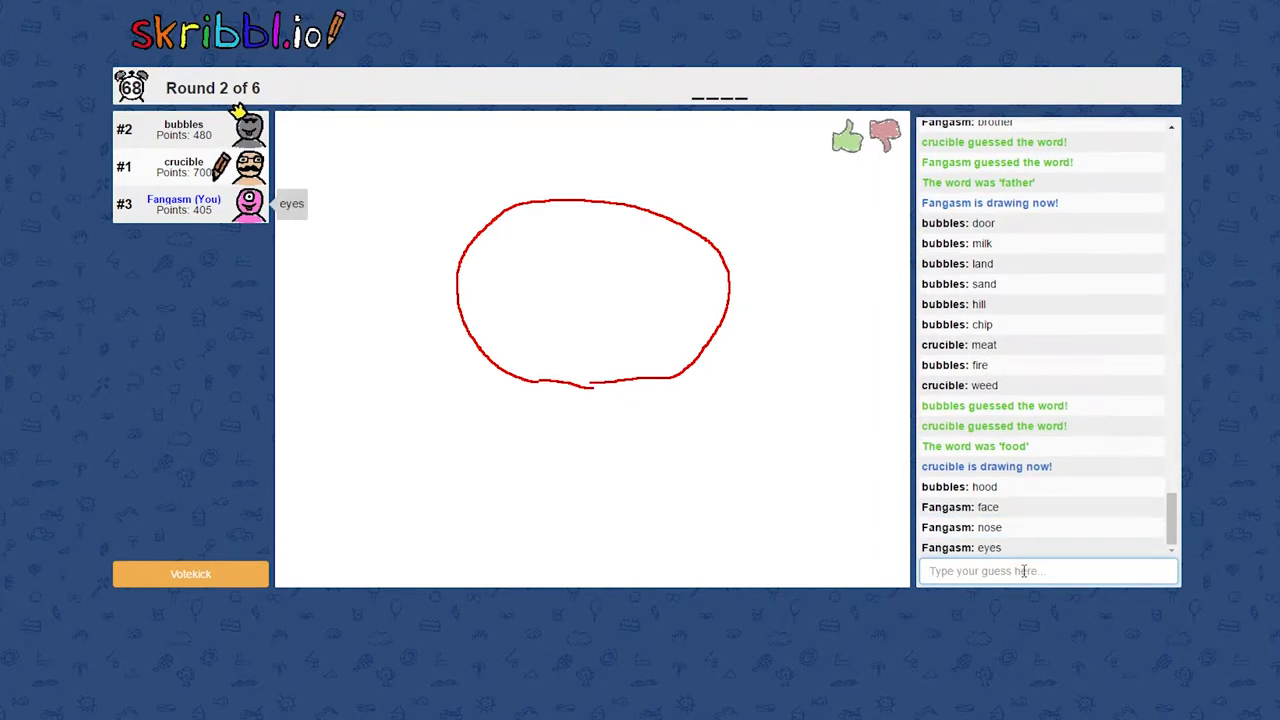
{"action": "type", "text": "ho"}
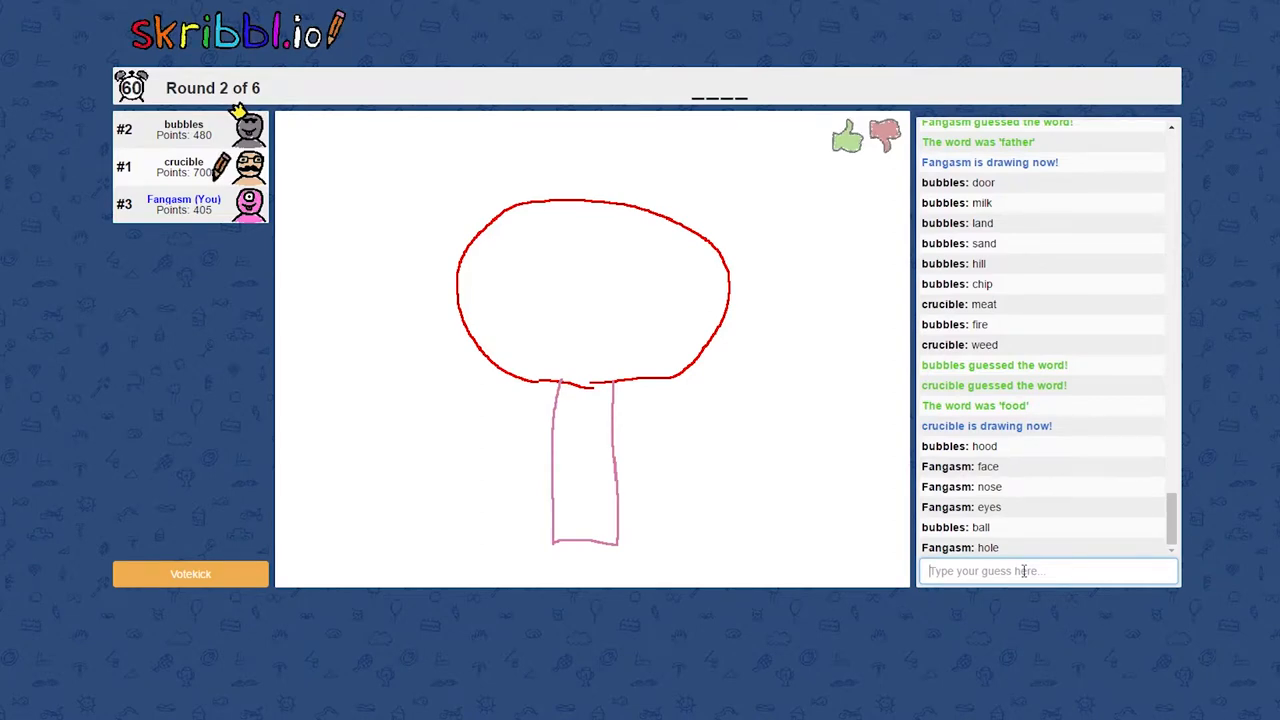
{"action": "left_click_drag", "start_coordinate": [558, 382], "coordinate": [532, 478]}
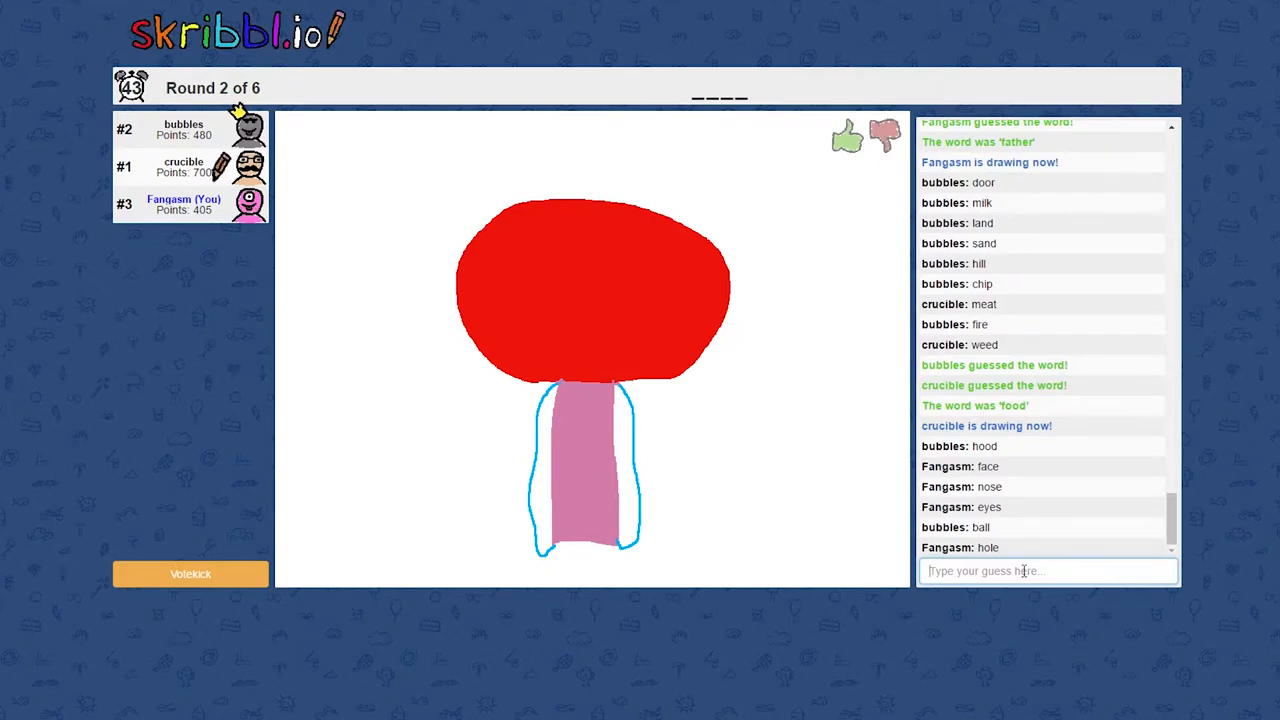
{"action": "left_click_drag", "start_coordinate": [570, 405], "coordinate": [595, 420]}
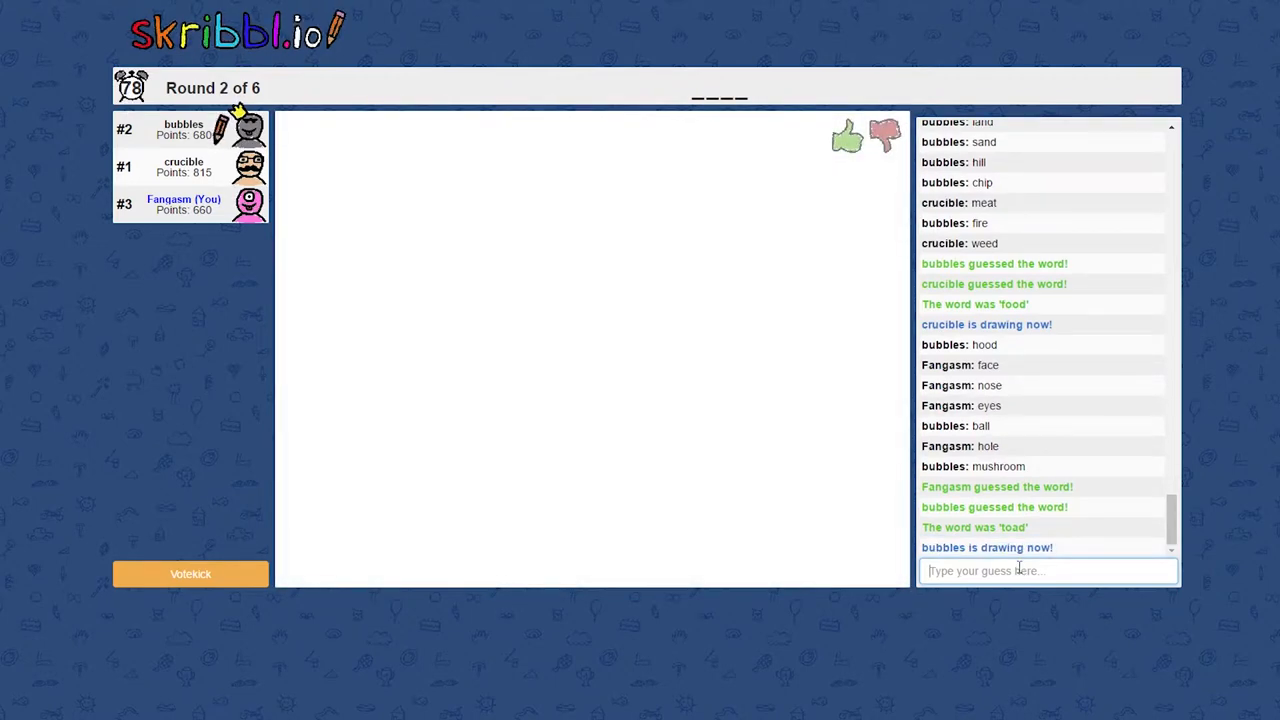
Guess 'bald' for bubbles' bald-head face drawing
{"action": "type", "text": "m"}
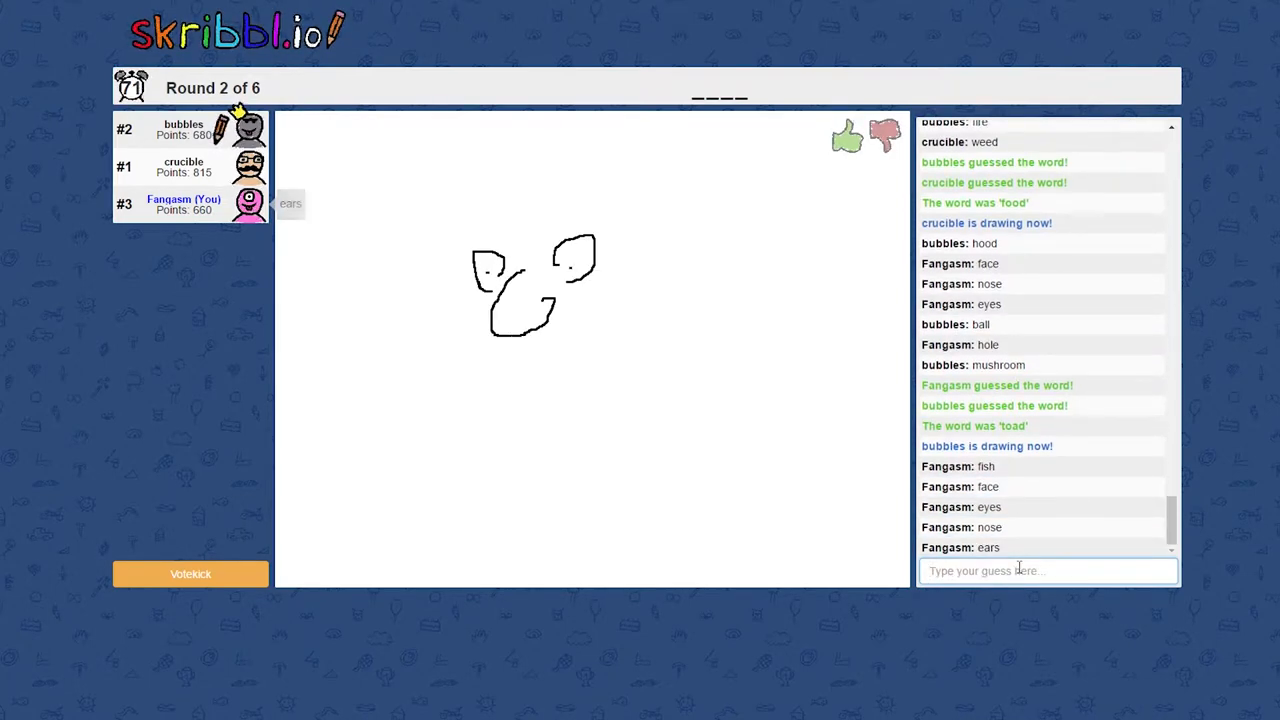
{"action": "left_click_drag", "start_coordinate": [470, 340], "coordinate": [618, 358]}
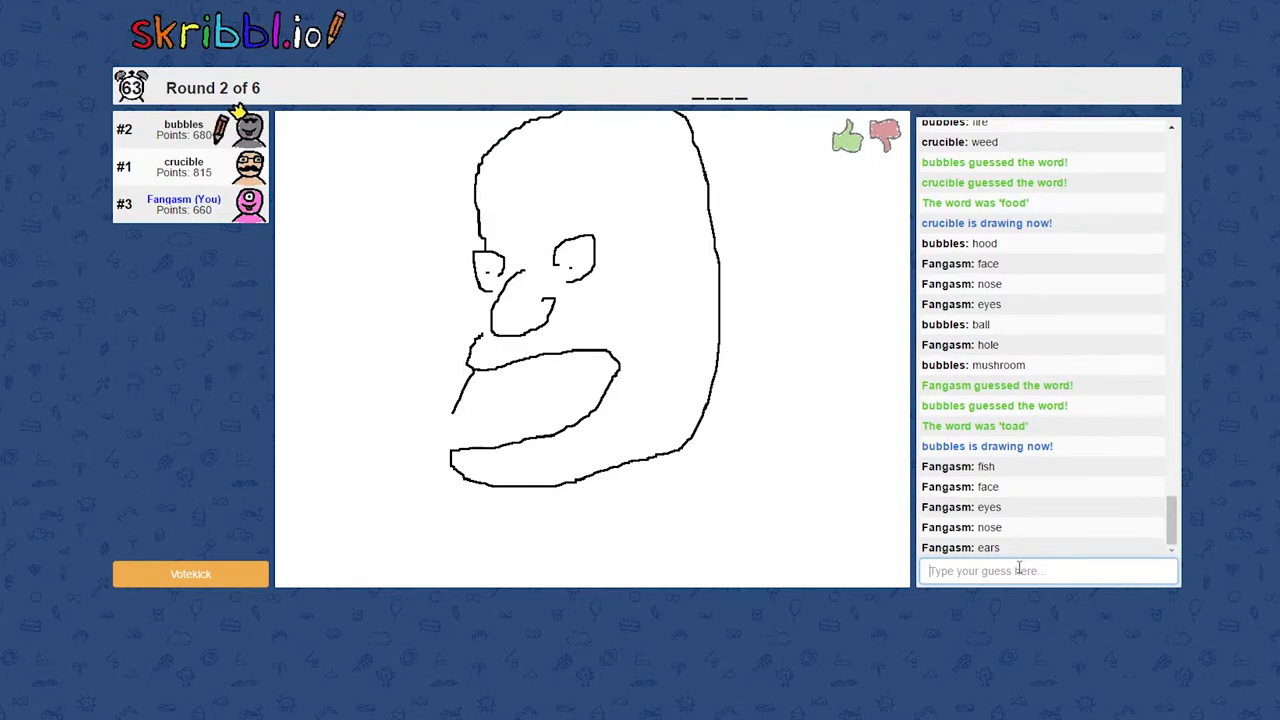
{"action": "left_click_drag", "start_coordinate": [465, 405], "coordinate": [565, 360]}
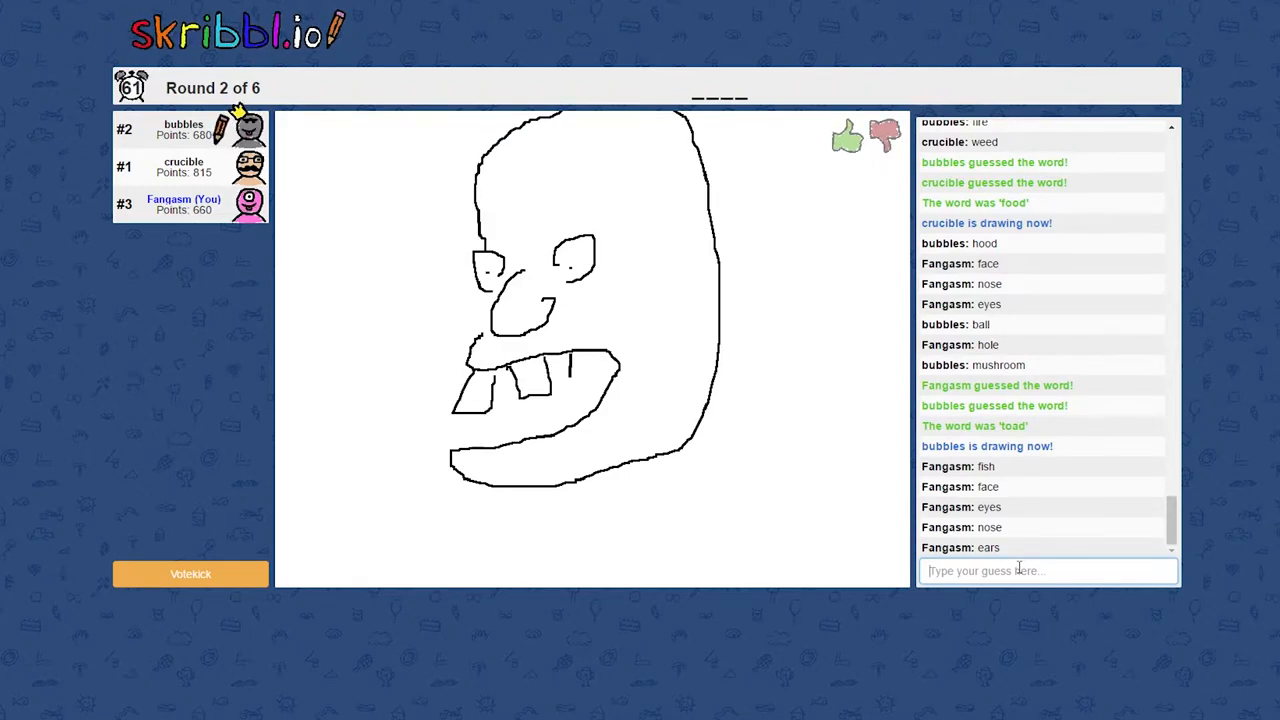
{"action": "left_click_drag", "start_coordinate": [560, 360], "coordinate": [580, 420]}
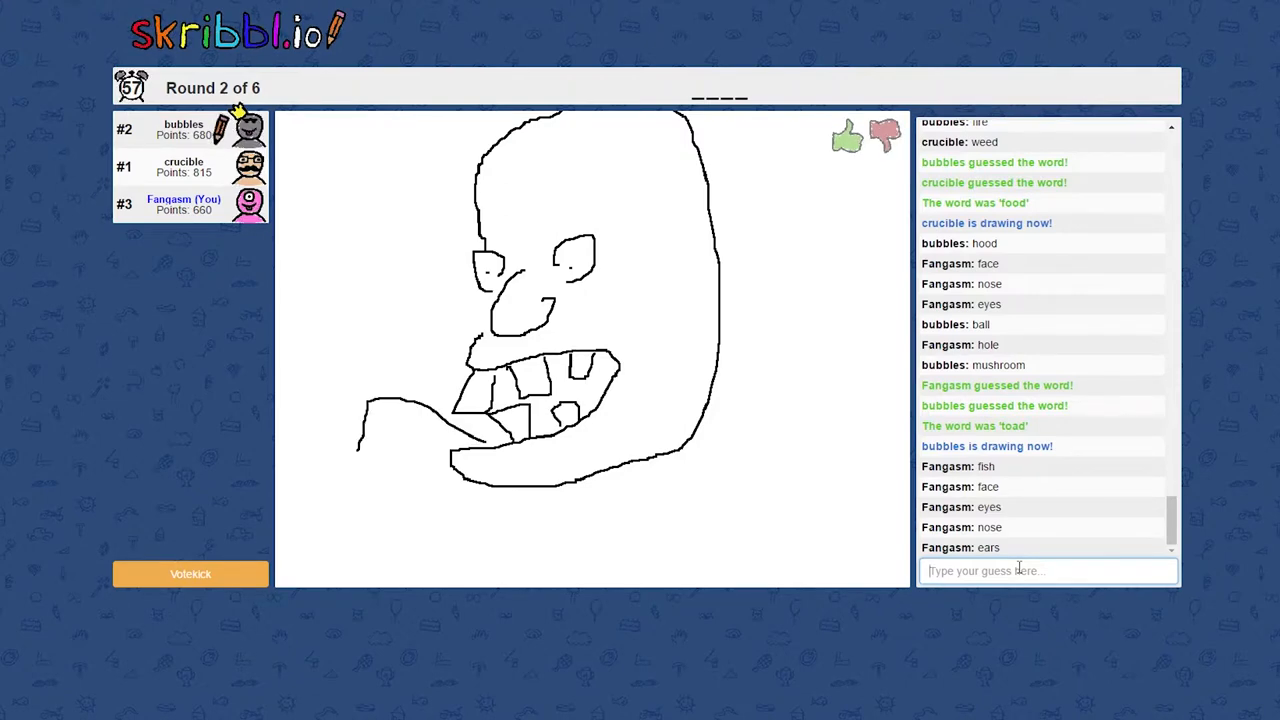
{"action": "left_click_drag", "start_coordinate": [360, 445], "coordinate": [460, 430]}
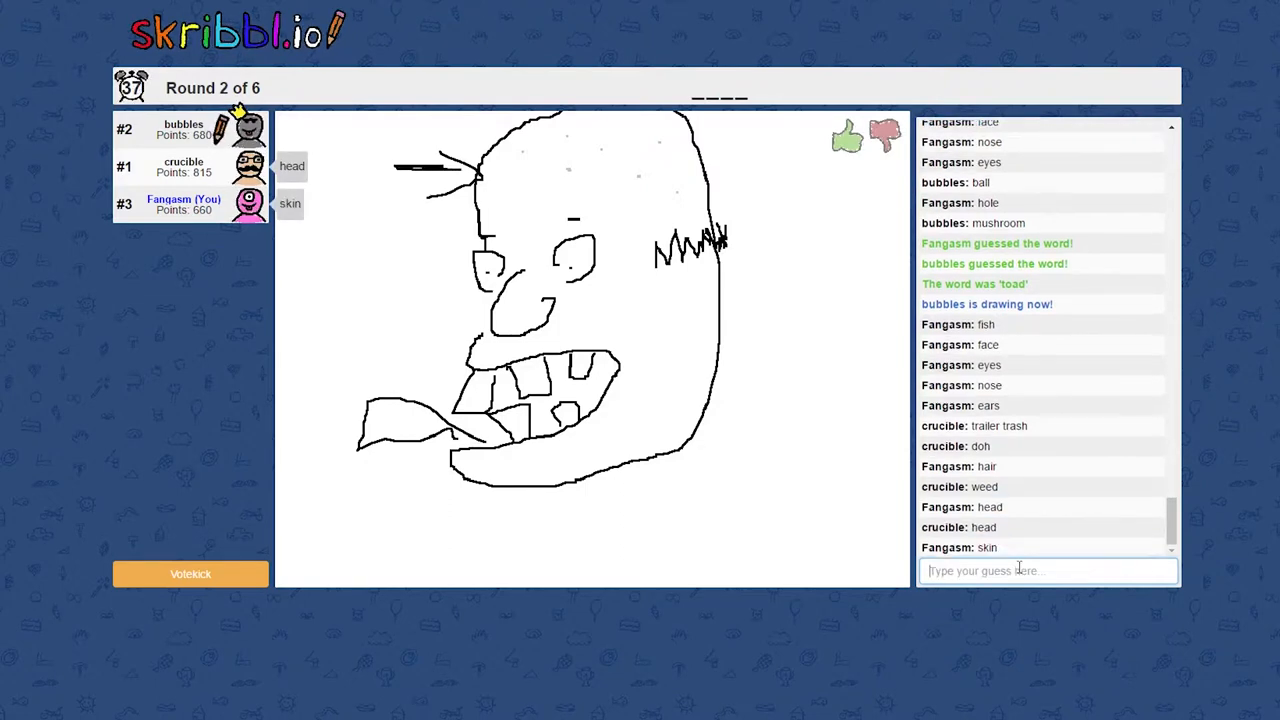
{"action": "type", "text": "bals"}
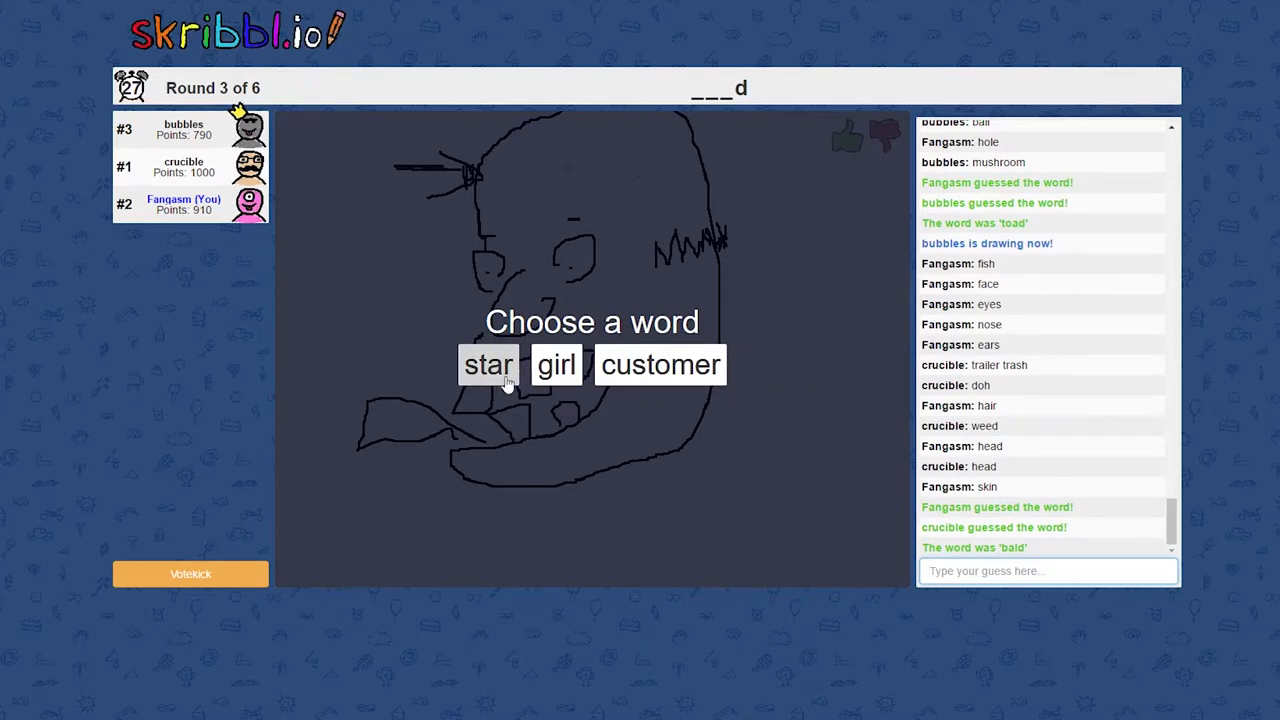
Choose 'star' and draw a star for the others to guess
{"action": "left_click", "coordinate": [488, 364]}
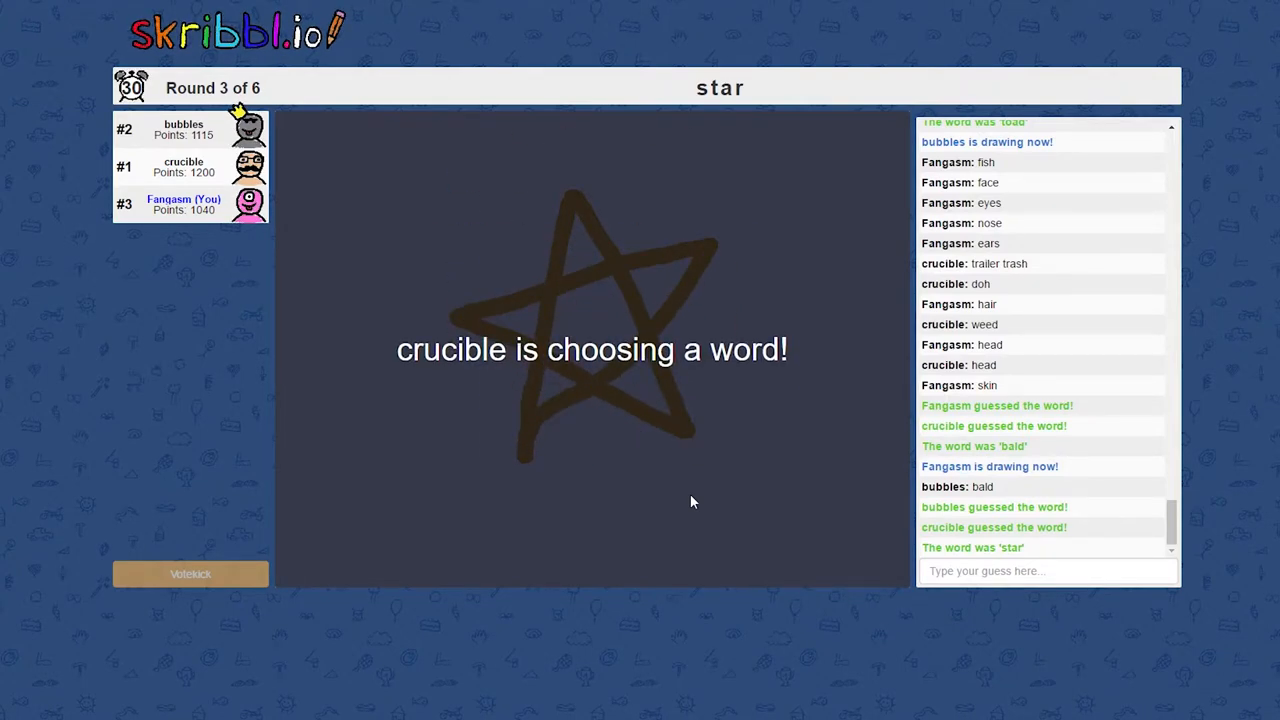
{"action": "left_click", "coordinate": [1047, 570]}
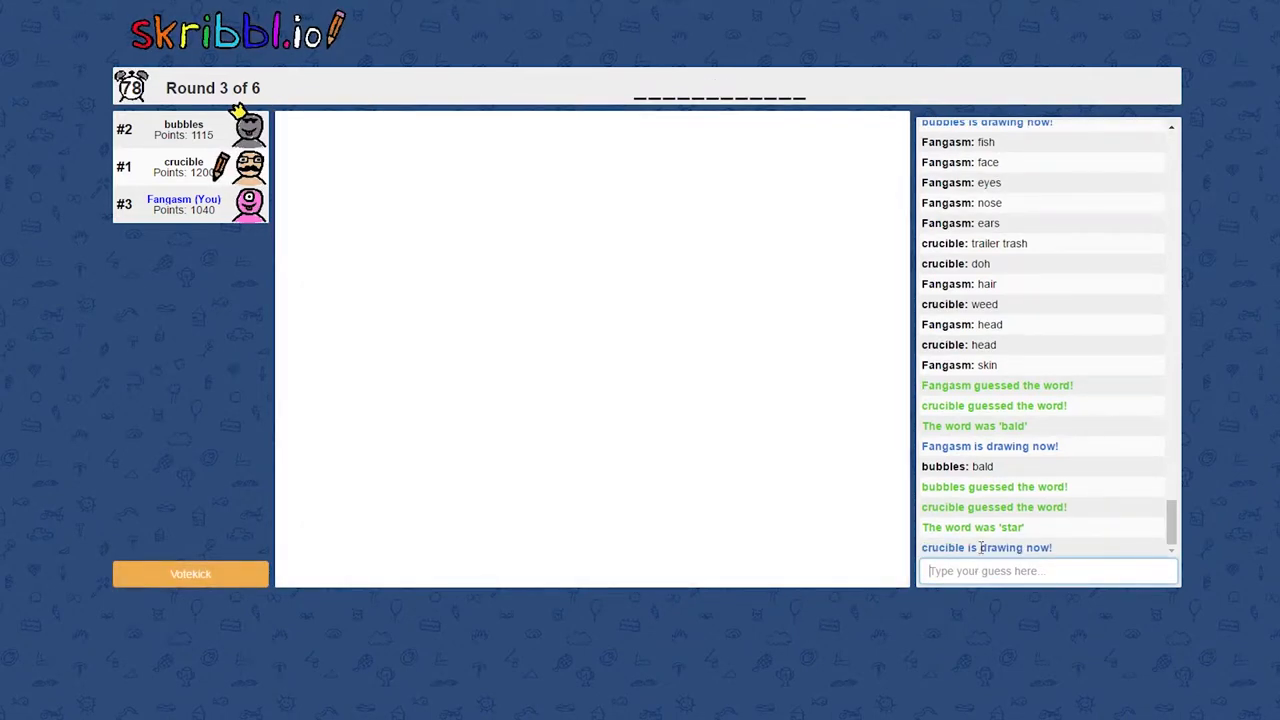
Guess government, education, xylophone, then swimmingpool for the blue pool drawing
{"action": "type", "text": "gover"}
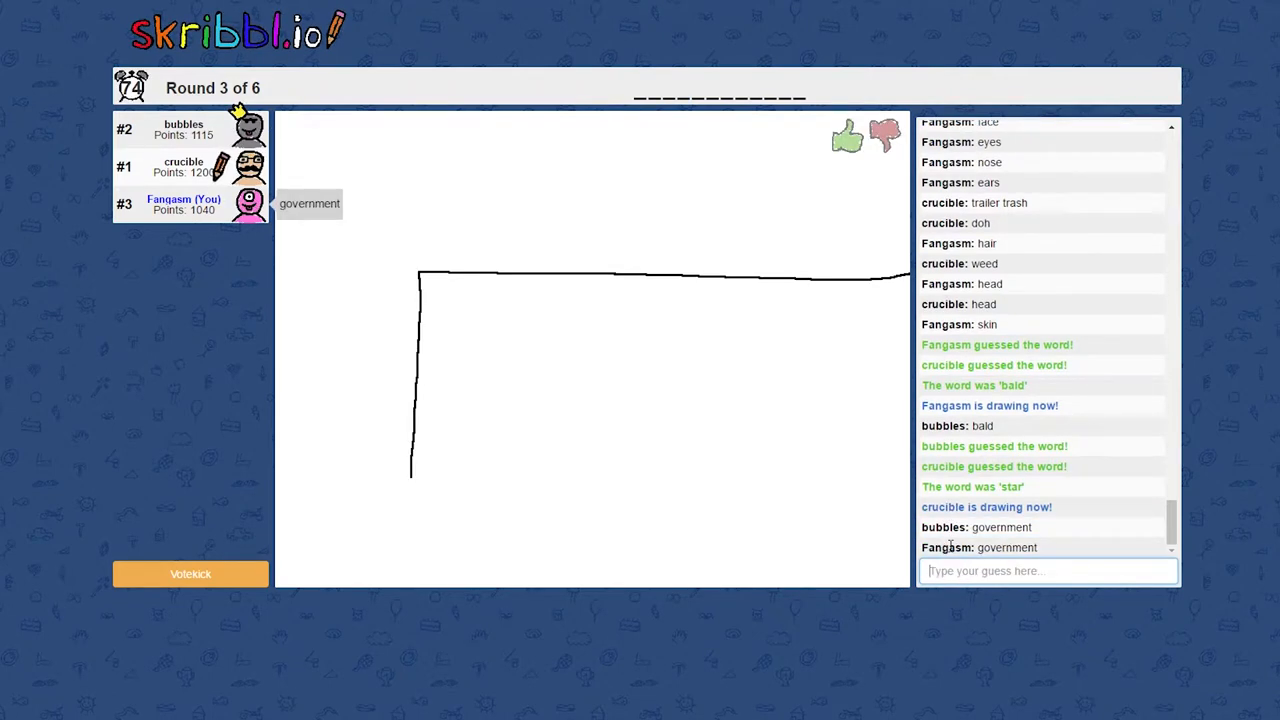
{"action": "type", "text": "educati"}
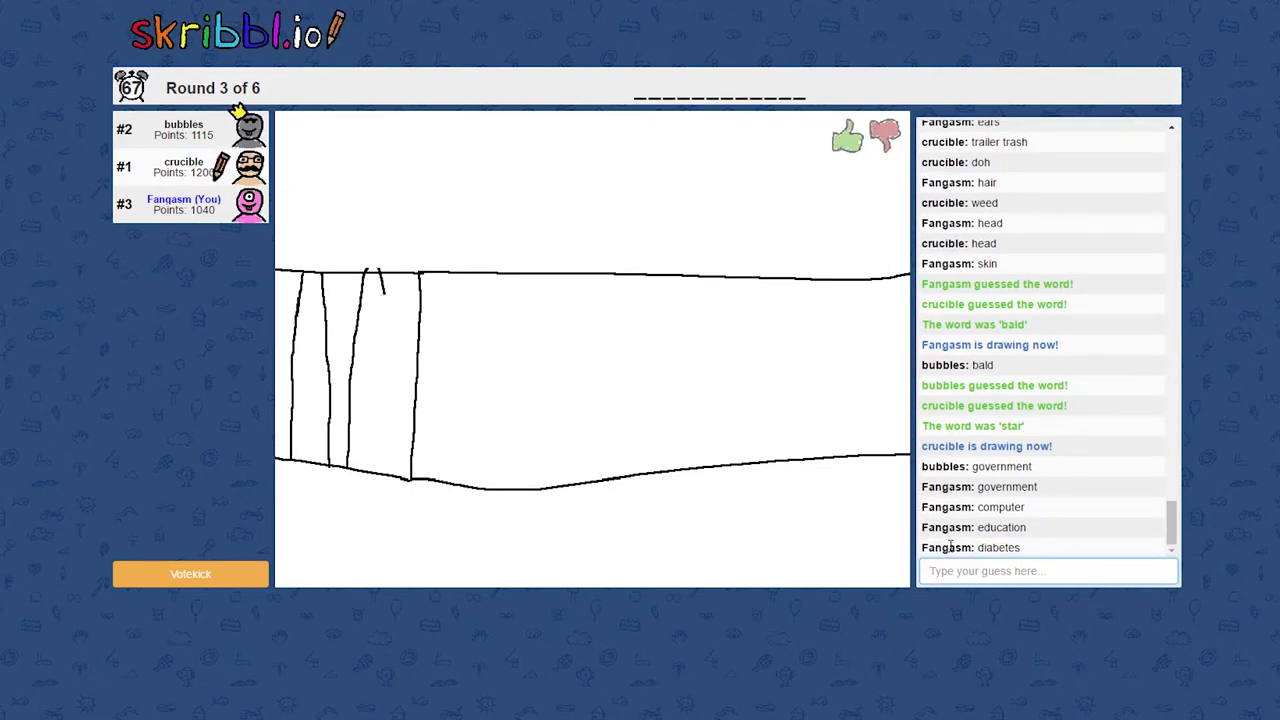
{"action": "type", "text": "xylophone"}
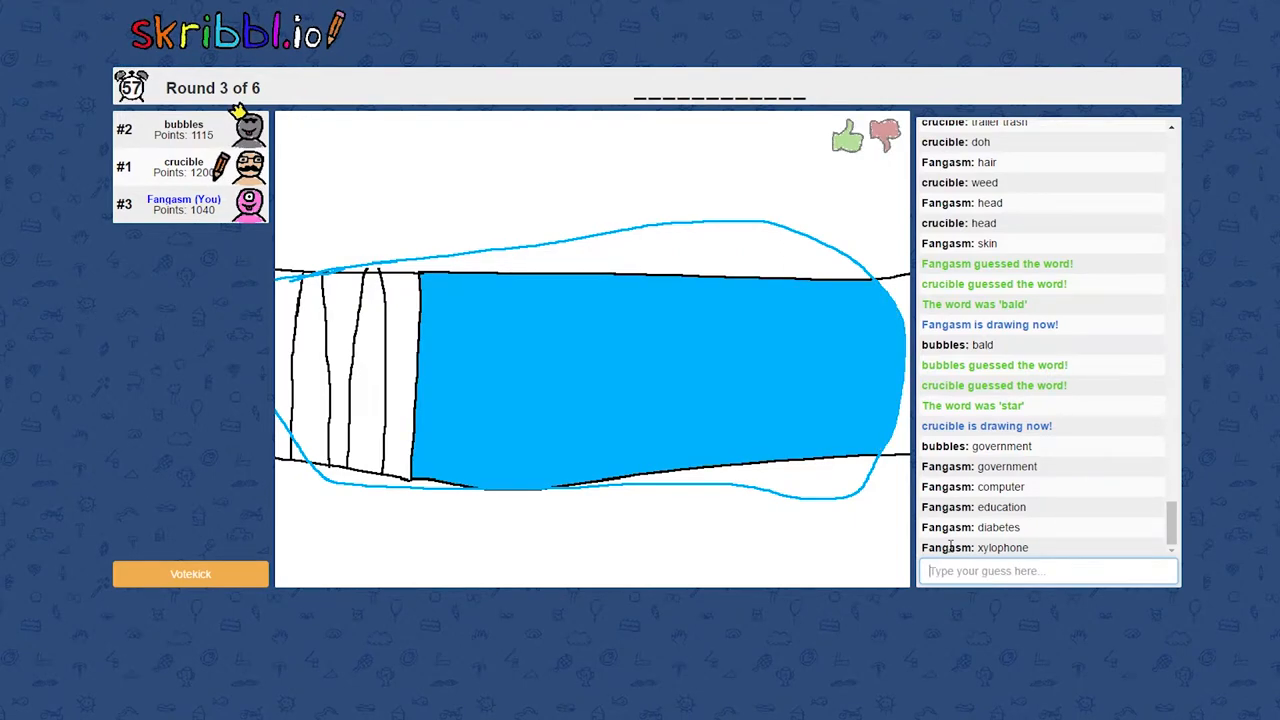
{"action": "type", "text": "swim"}
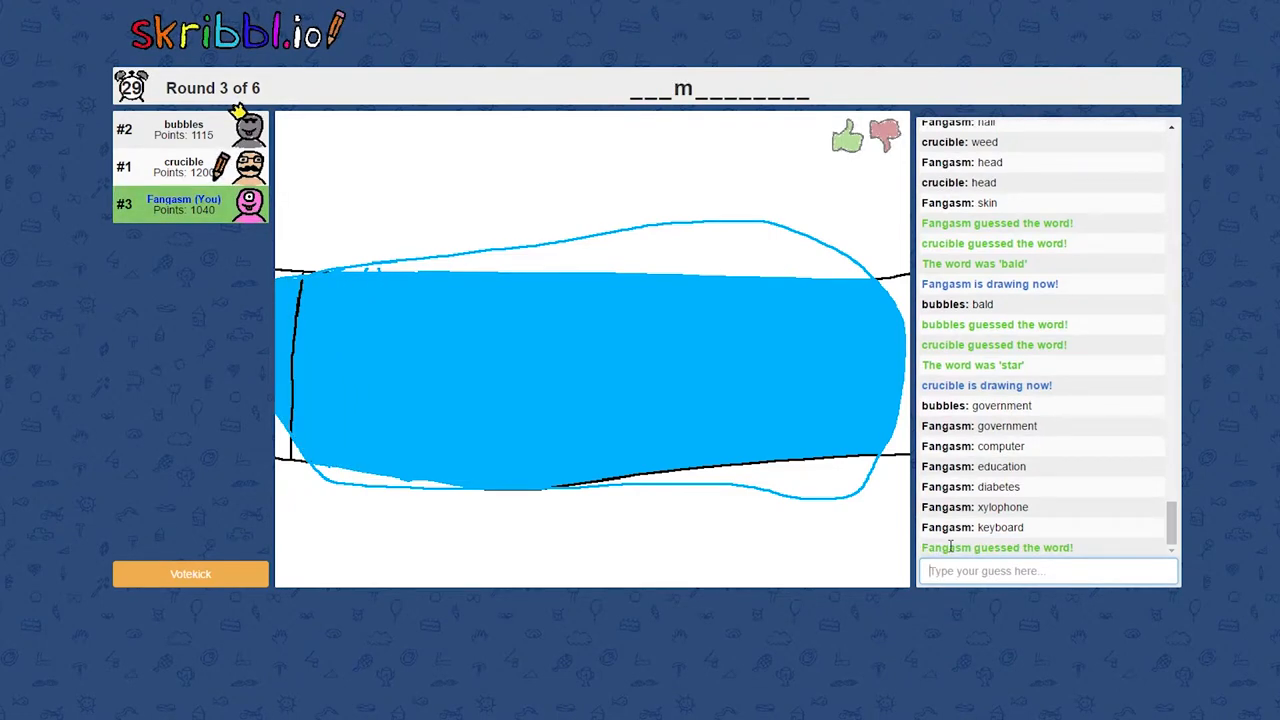
Drag on the canvas while the swimmingpool round ends and the gun drawing begins
{"action": "left_click_drag", "start_coordinate": [320, 265], "coordinate": [380, 485]}
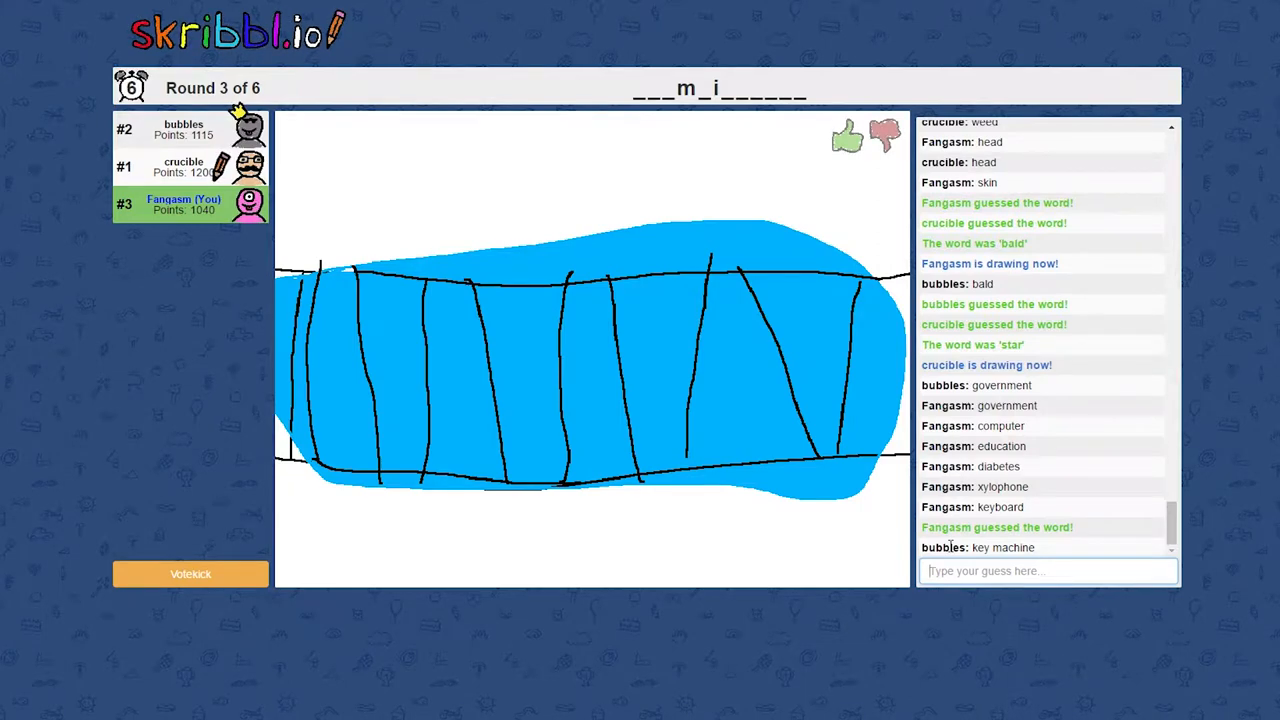
{"action": "left_click_drag", "start_coordinate": [745, 365], "coordinate": [735, 425]}
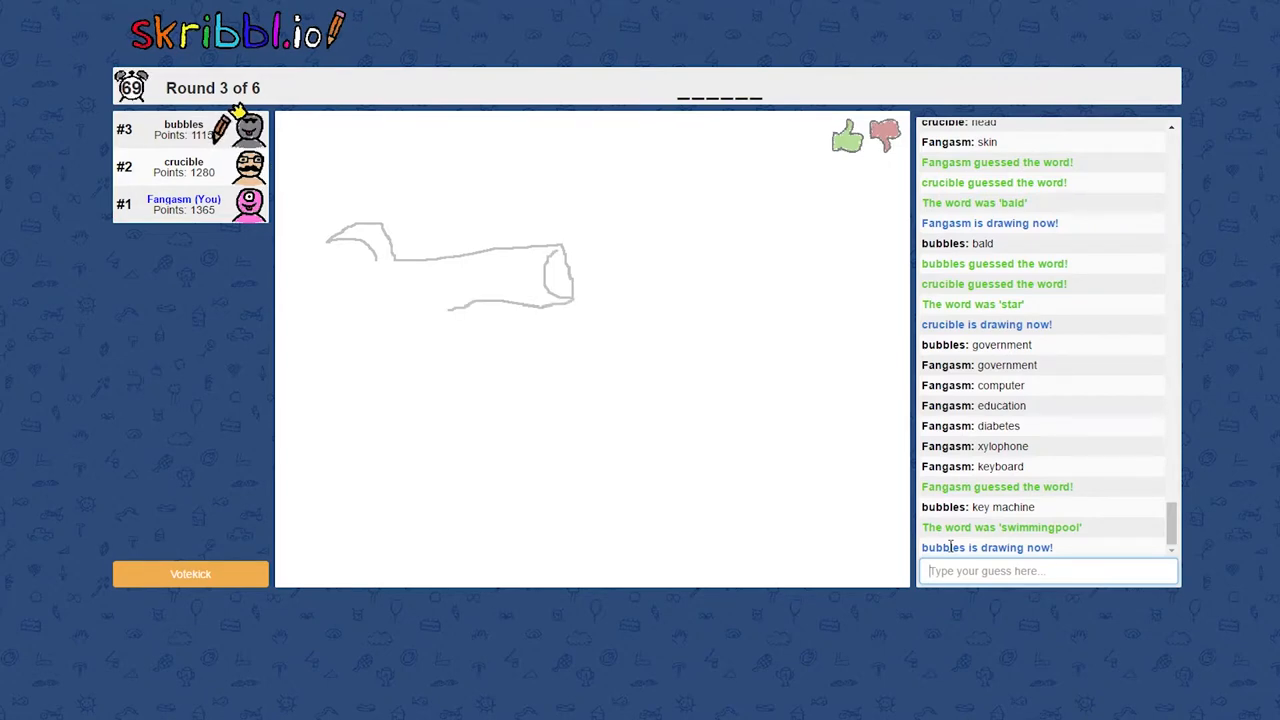
Guess 'pistol', then 'bullet', for bubbles' gun drawing in the chat
{"action": "type", "text": "pistol"}
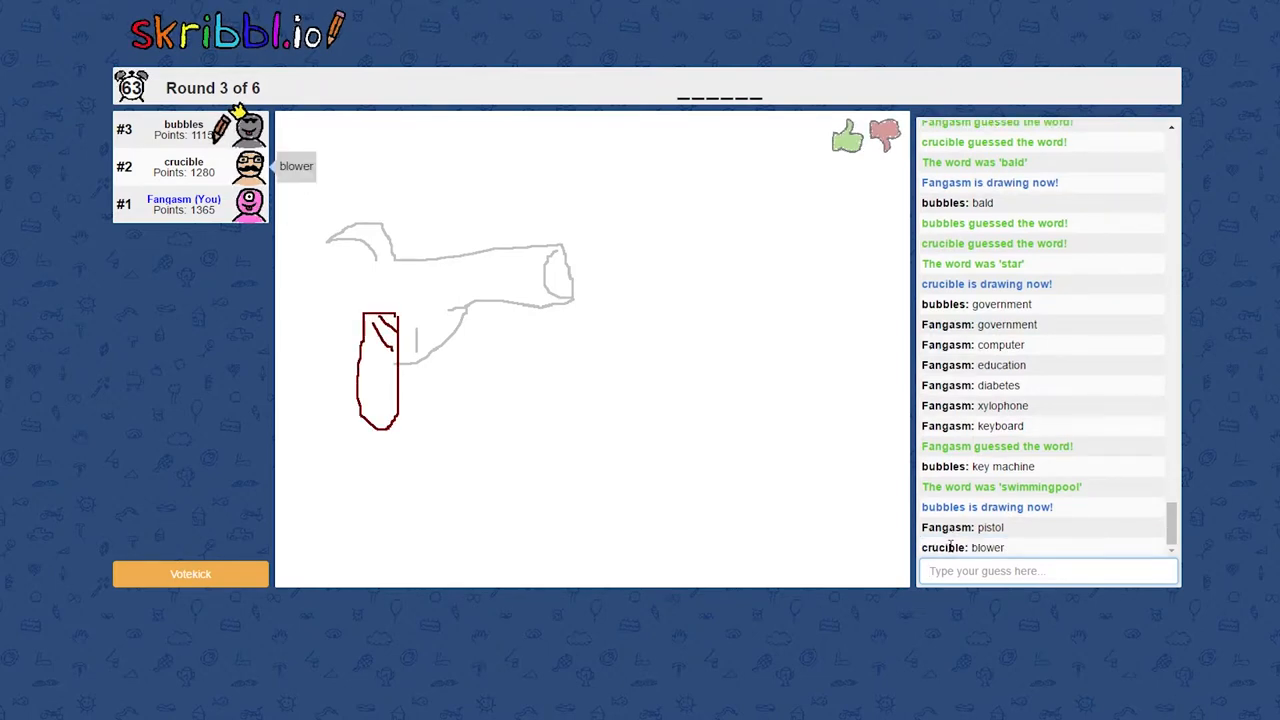
{"action": "left_click_drag", "start_coordinate": [385, 320], "coordinate": [375, 400]}
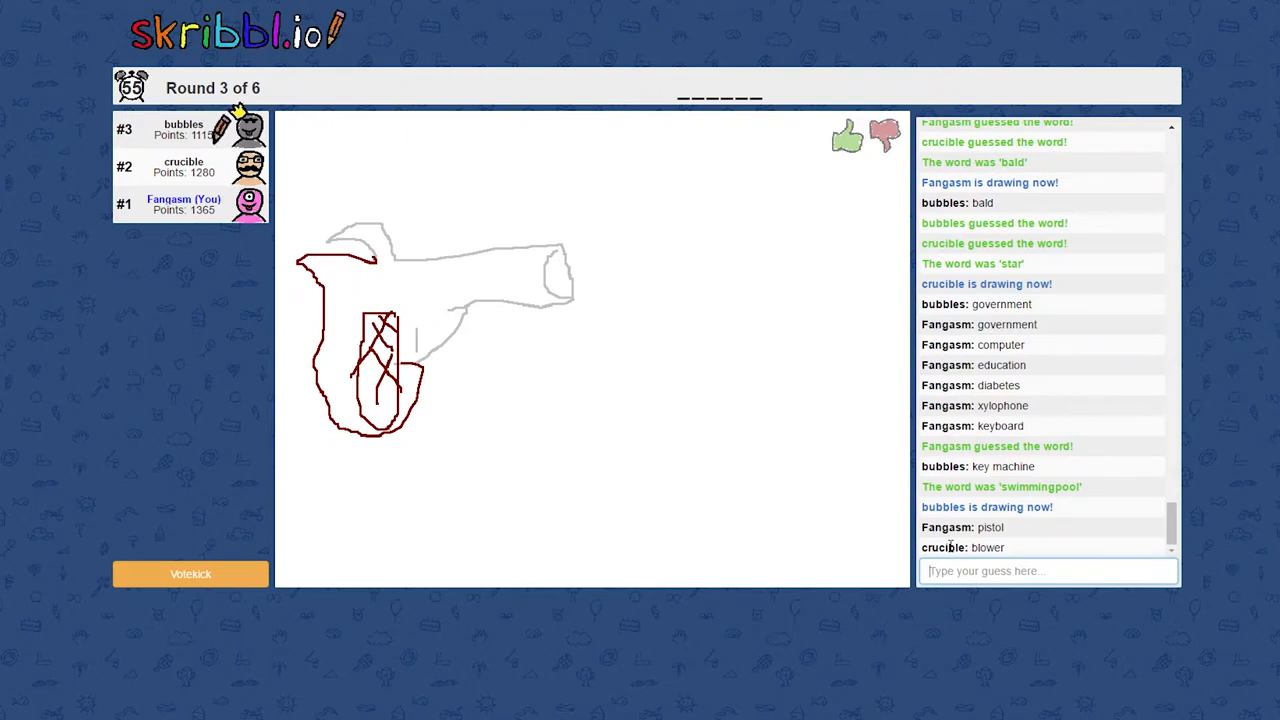
{"action": "type", "text": "b"}
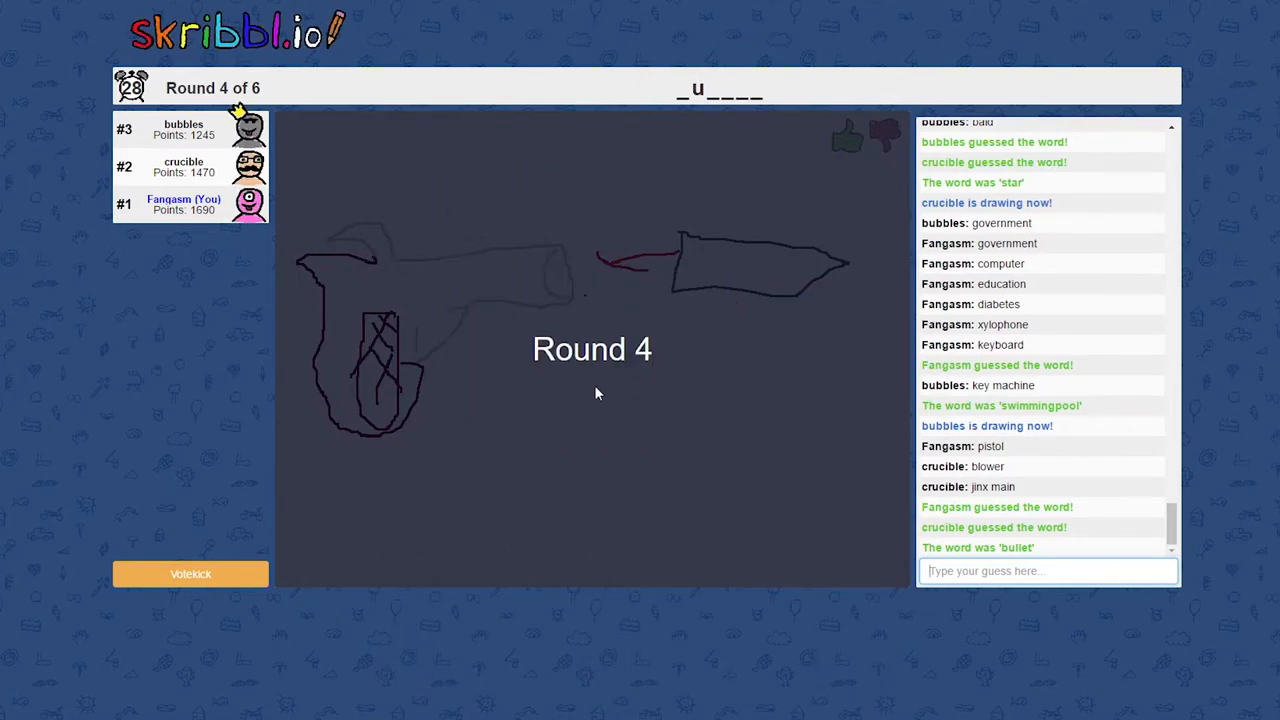
{"action": "mouse_move", "coordinate": [548, 401]}
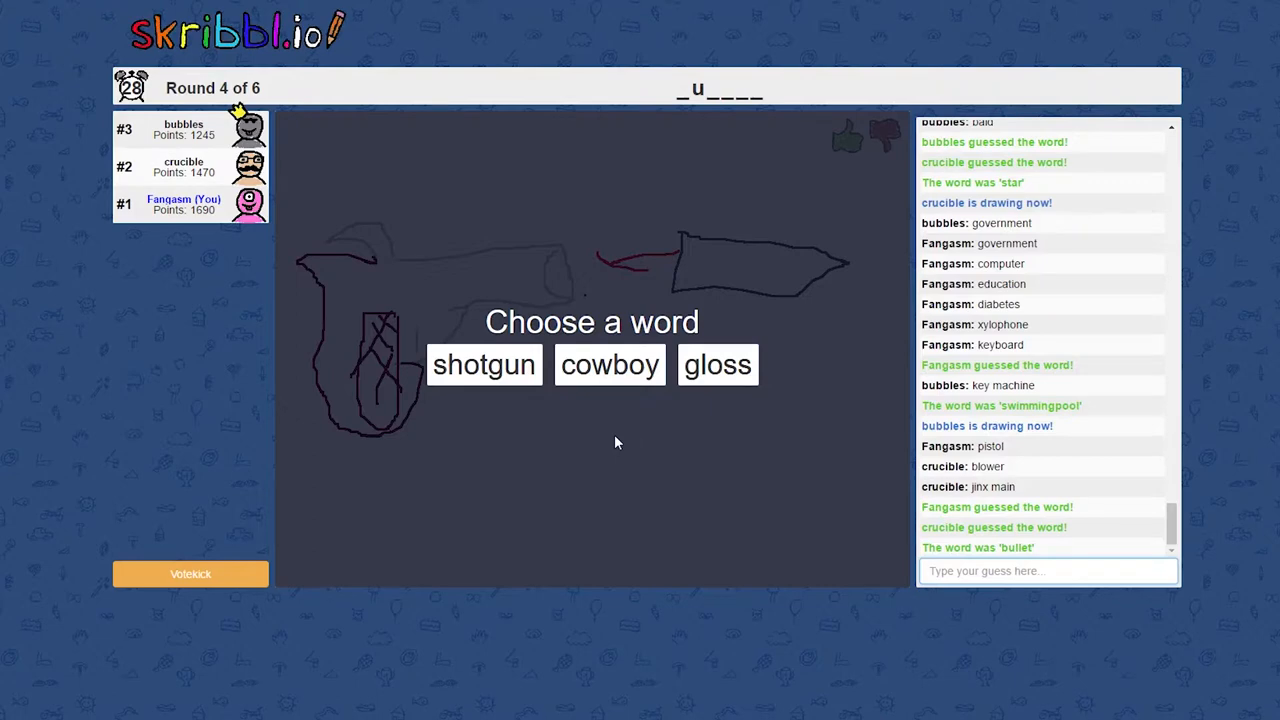
Pick 'cowboy' and sketch a brown horse's neck, head, back and legs
{"action": "left_click", "coordinate": [609, 364]}
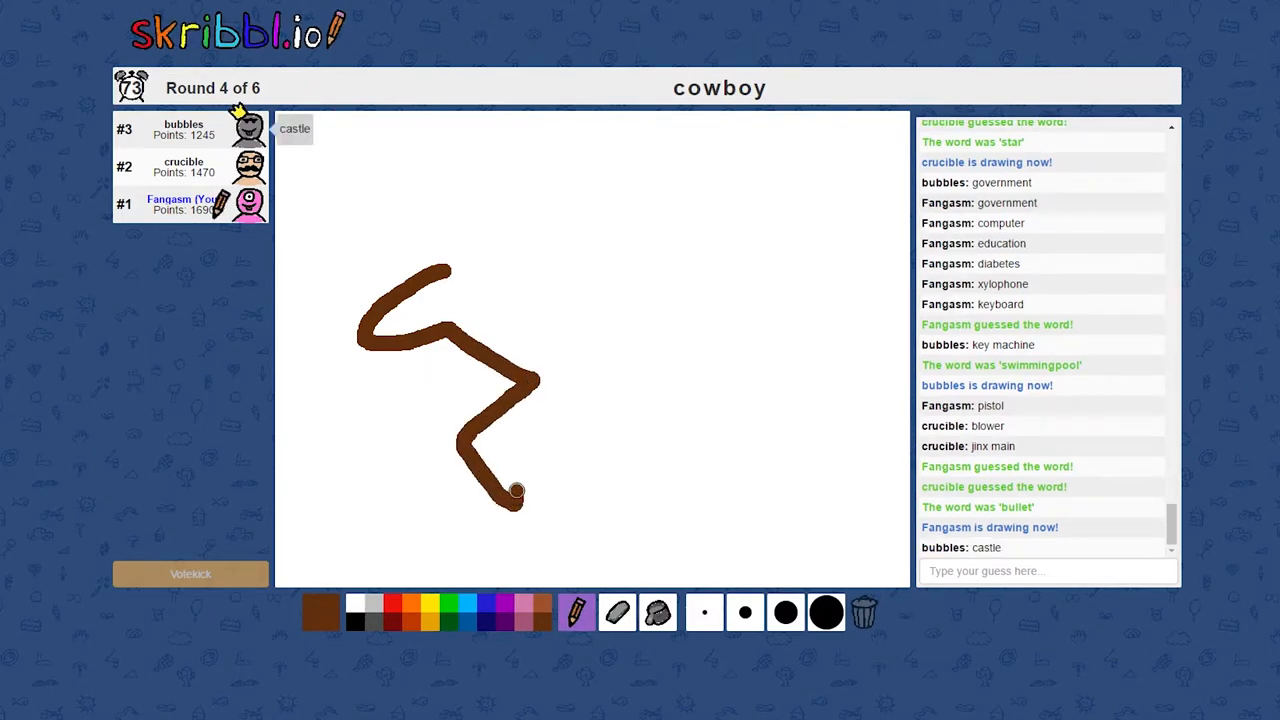
{"action": "left_click_drag", "start_coordinate": [515, 492], "coordinate": [585, 443]}
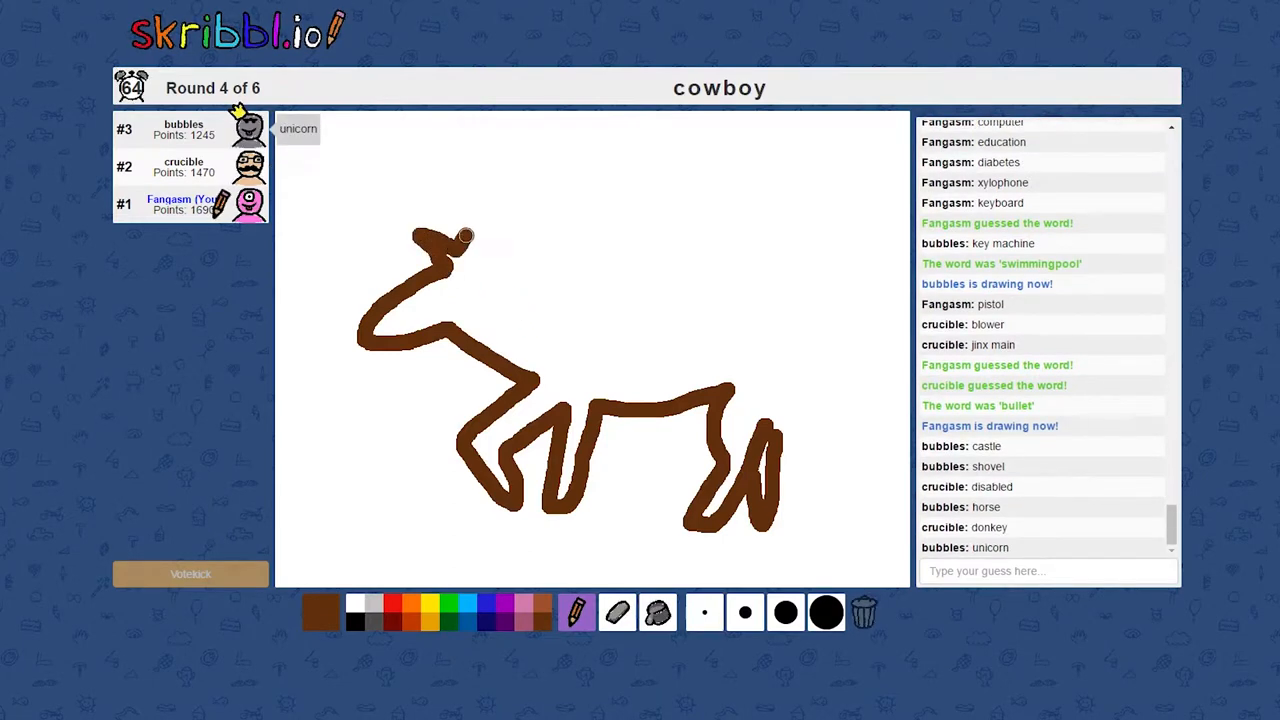
{"action": "left_click_drag", "start_coordinate": [585, 330], "coordinate": [650, 375]}
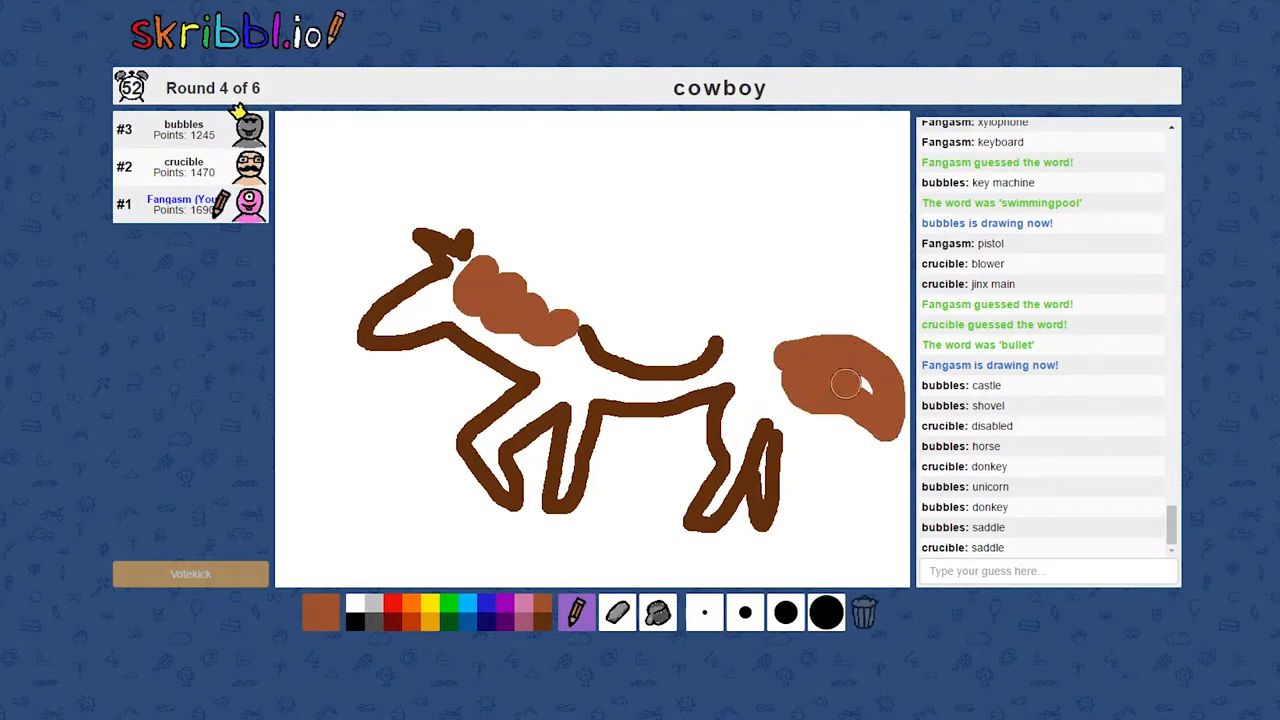
{"action": "mouse_move", "coordinate": [485, 610]}
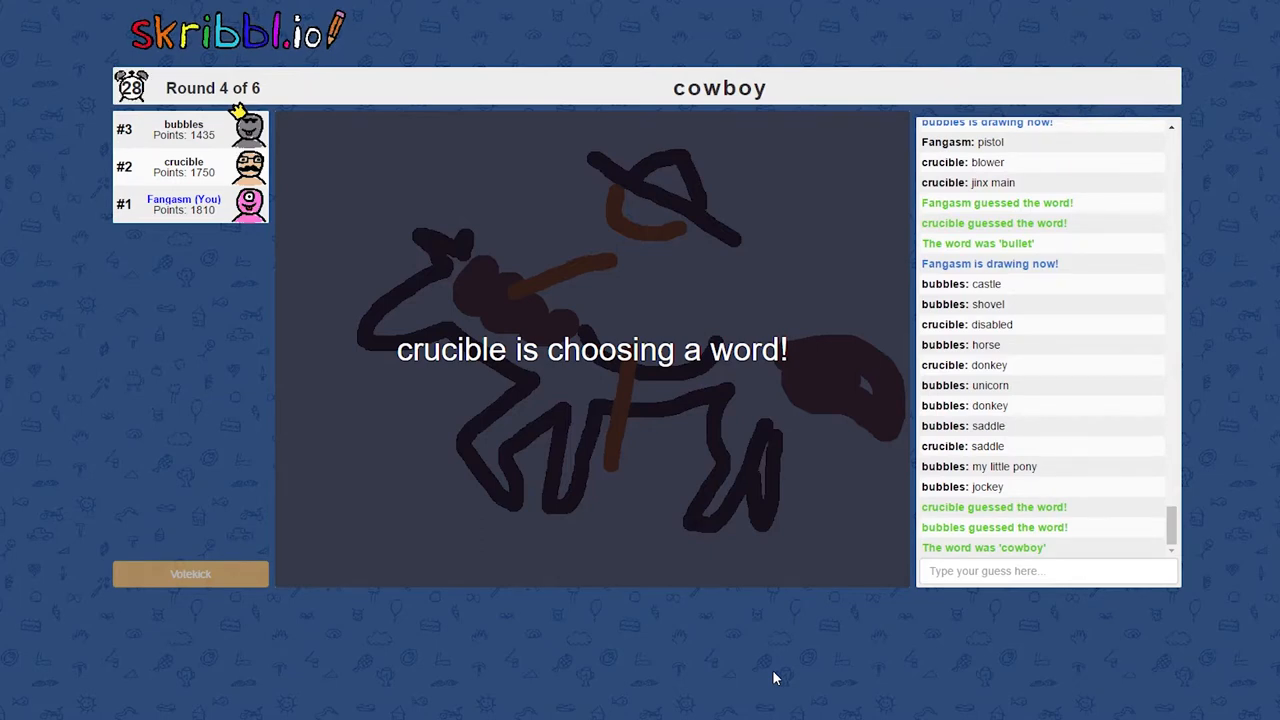
{"action": "mouse_move", "coordinate": [740, 678]}
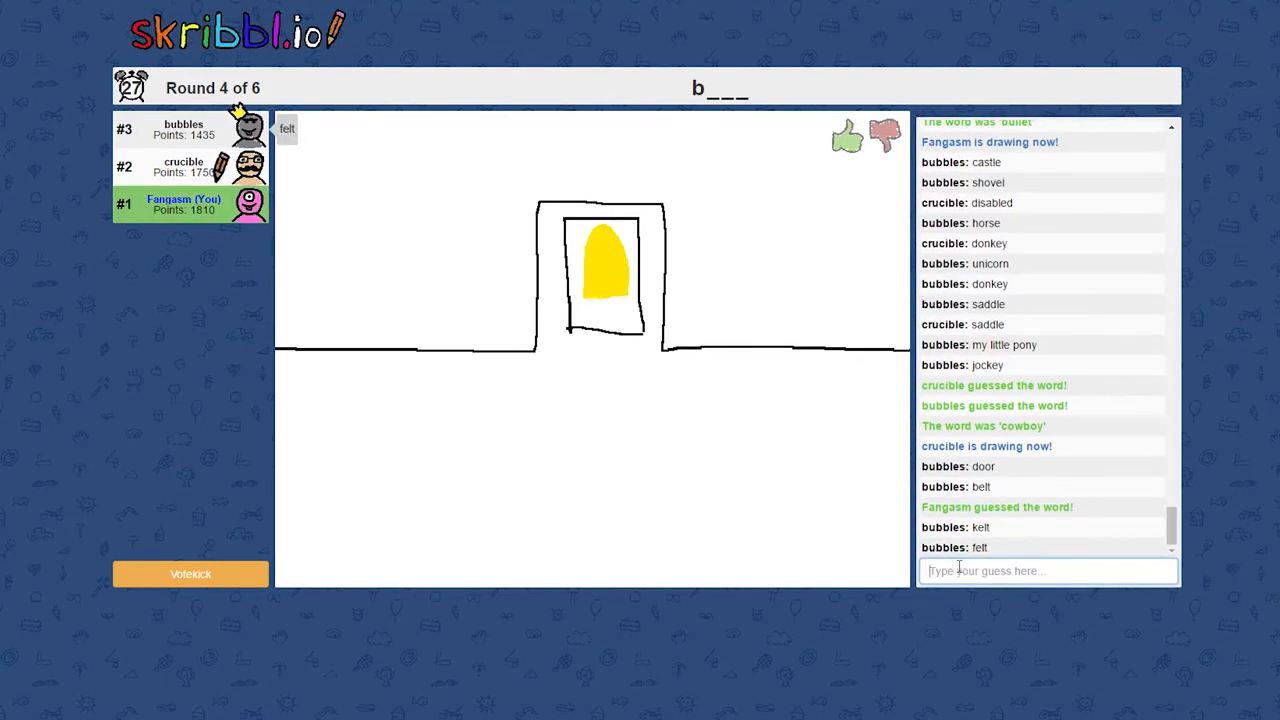
Follow the bell and mirror drawings until both are guessed and round 5 starts
{"action": "left_click_drag", "start_coordinate": [605, 320], "coordinate": [620, 575]}
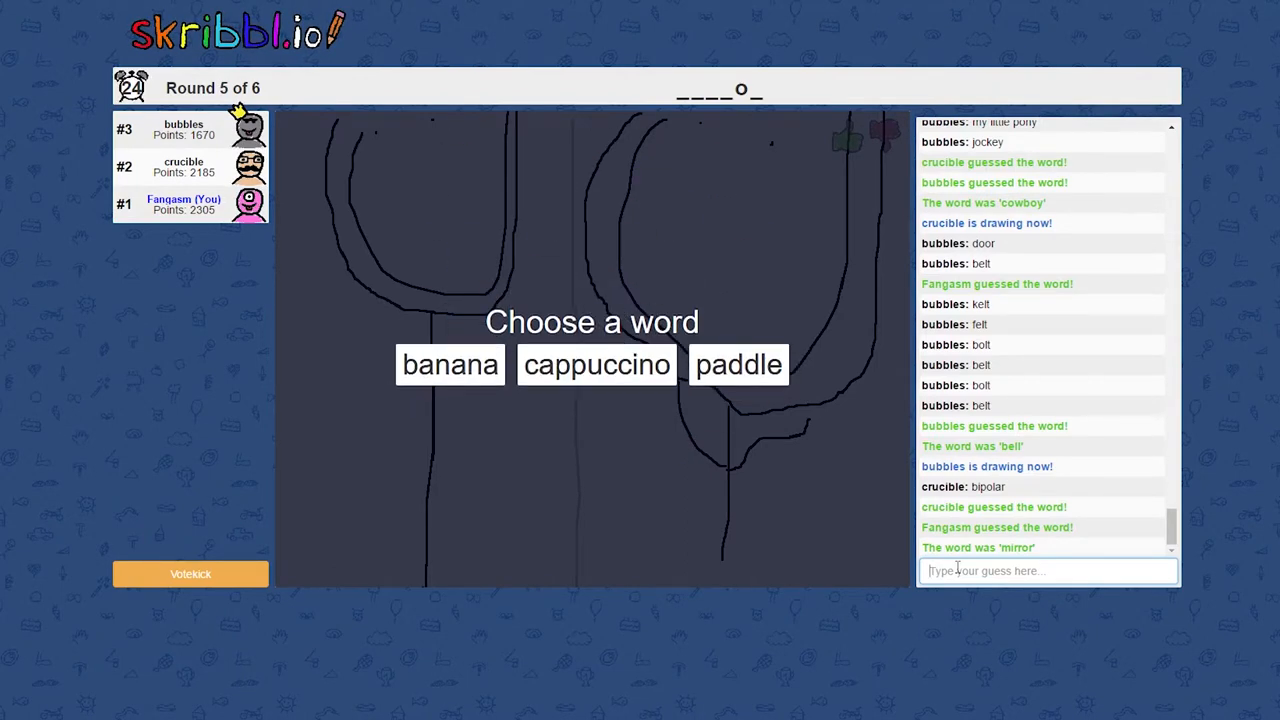
Pick 'banana', outline its curve and stem, and colour it yellow
{"action": "left_click", "coordinate": [450, 364]}
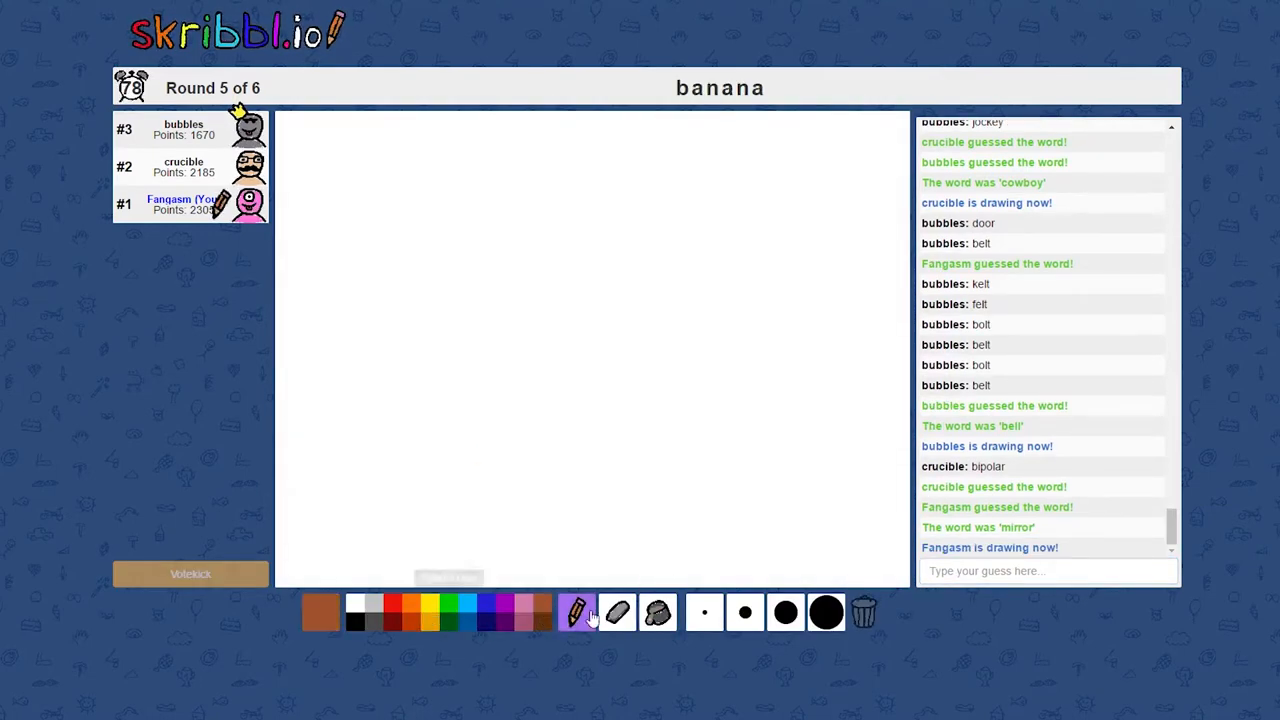
{"action": "left_click_drag", "start_coordinate": [503, 451], "coordinate": [697, 356]}
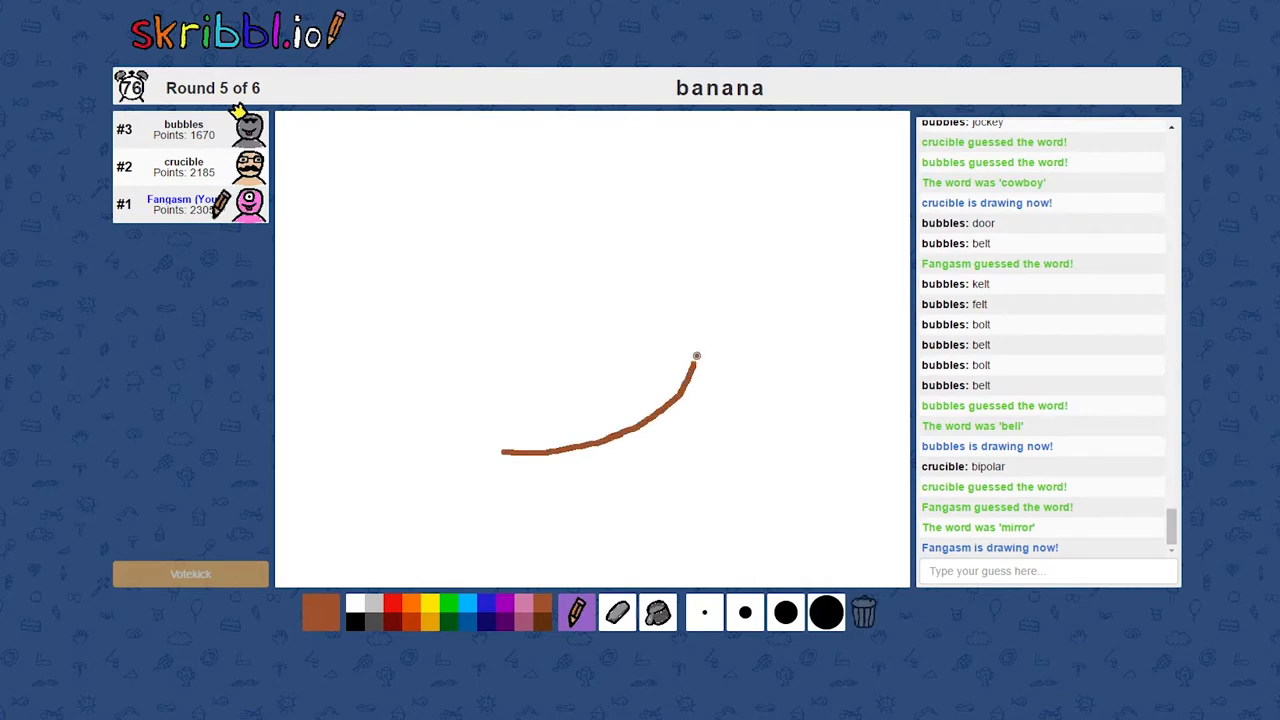
{"action": "left_click_drag", "start_coordinate": [697, 357], "coordinate": [735, 290]}
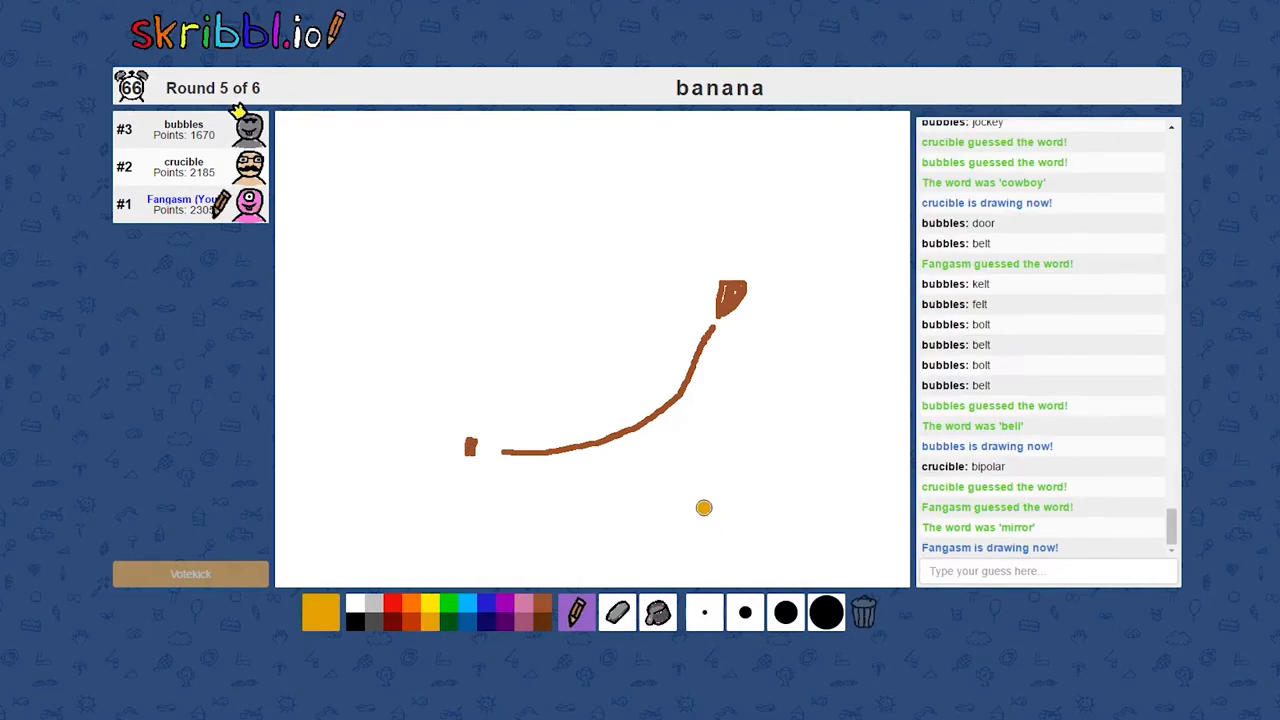
{"action": "left_click_drag", "start_coordinate": [470, 432], "coordinate": [685, 351]}
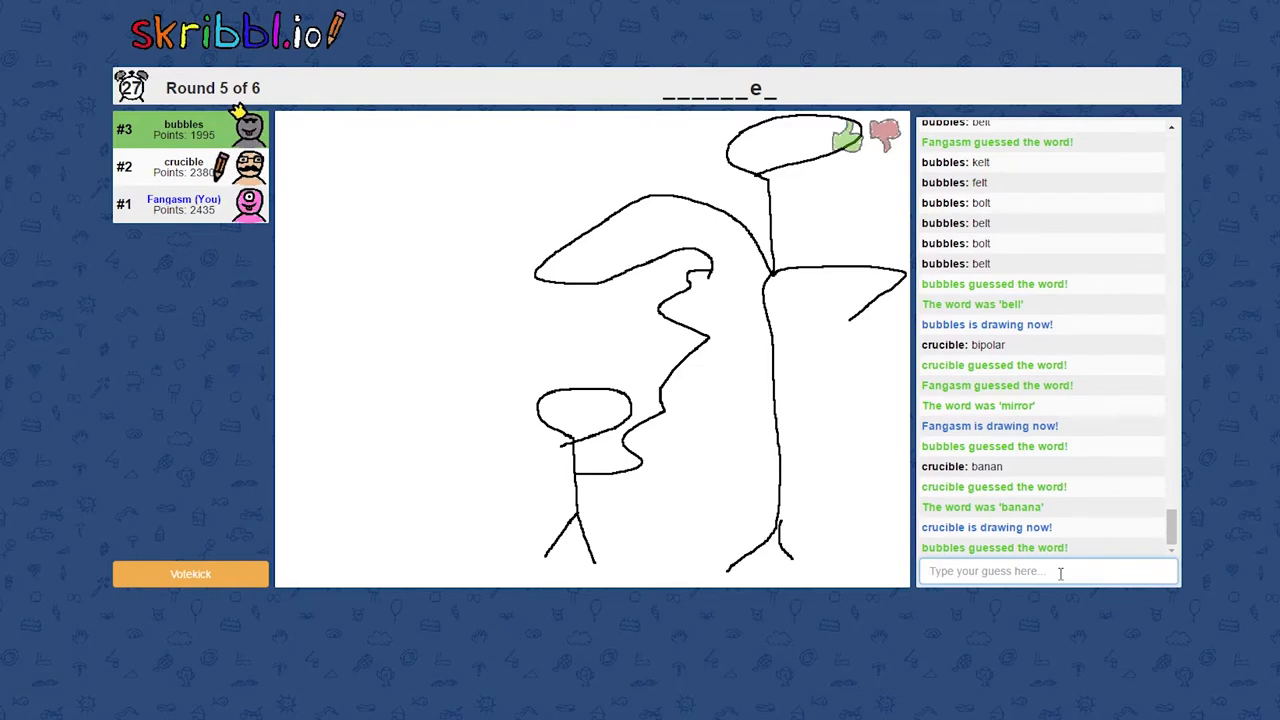
Type guesses in chat, landing 'daughter' and then bubbles' 'luigi'
{"action": "type", "text": "d"}
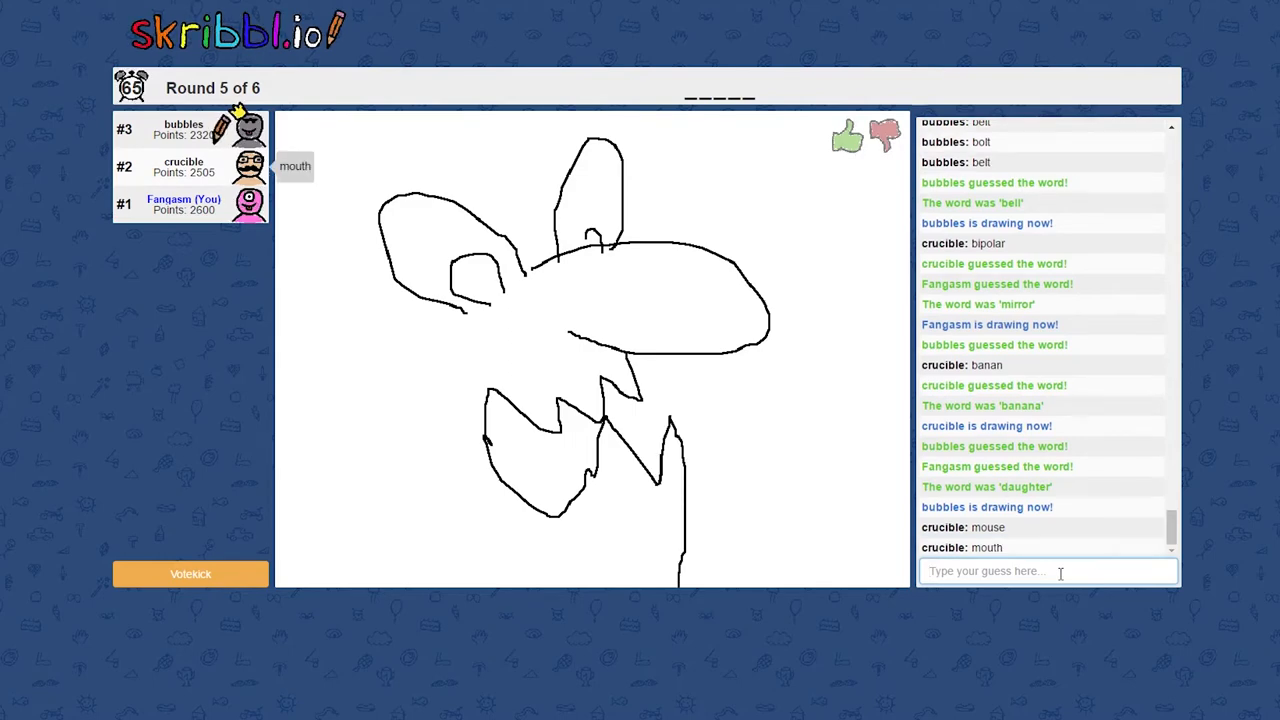
{"action": "type", "text": "fl"}
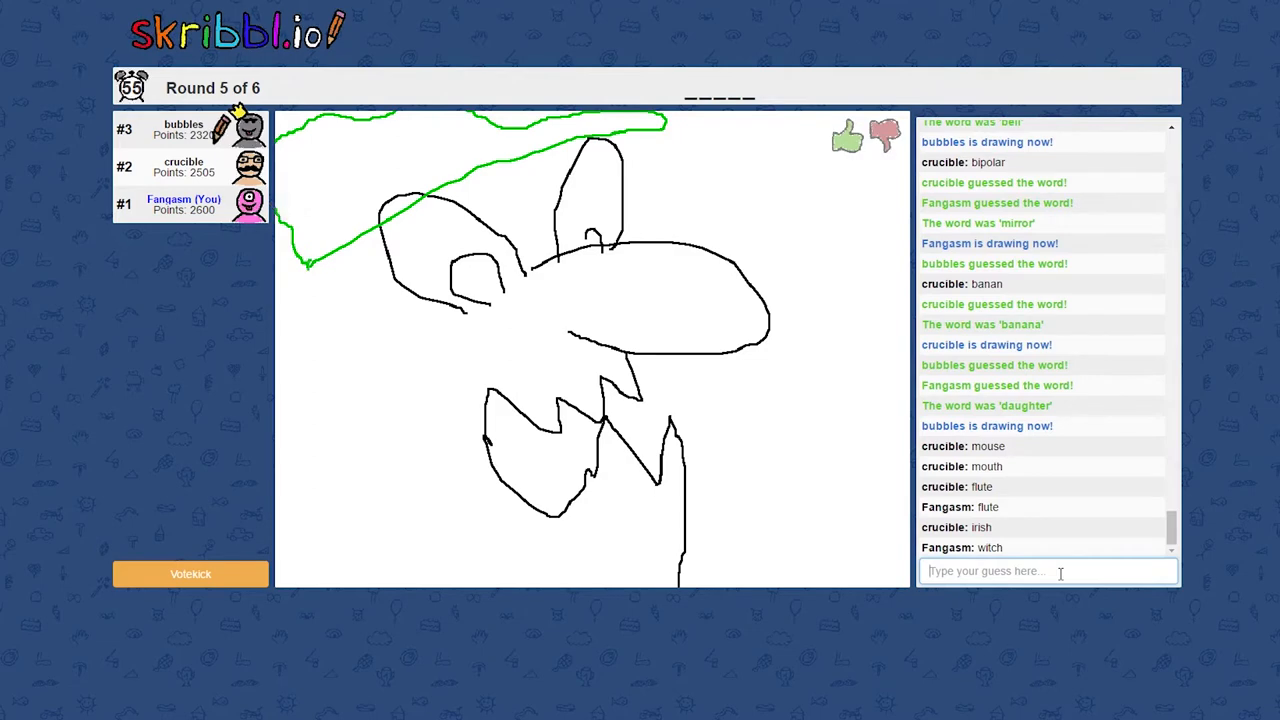
{"action": "type", "text": "s"}
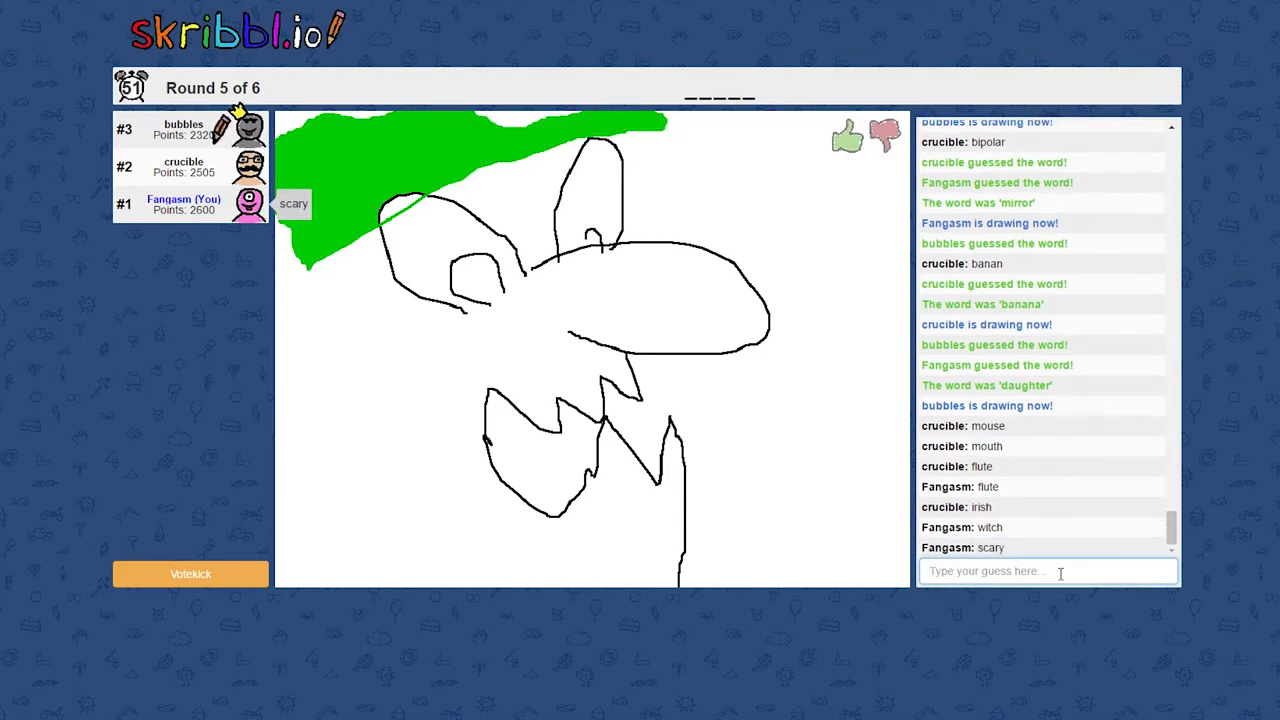
{"action": "type", "text": "luig"}
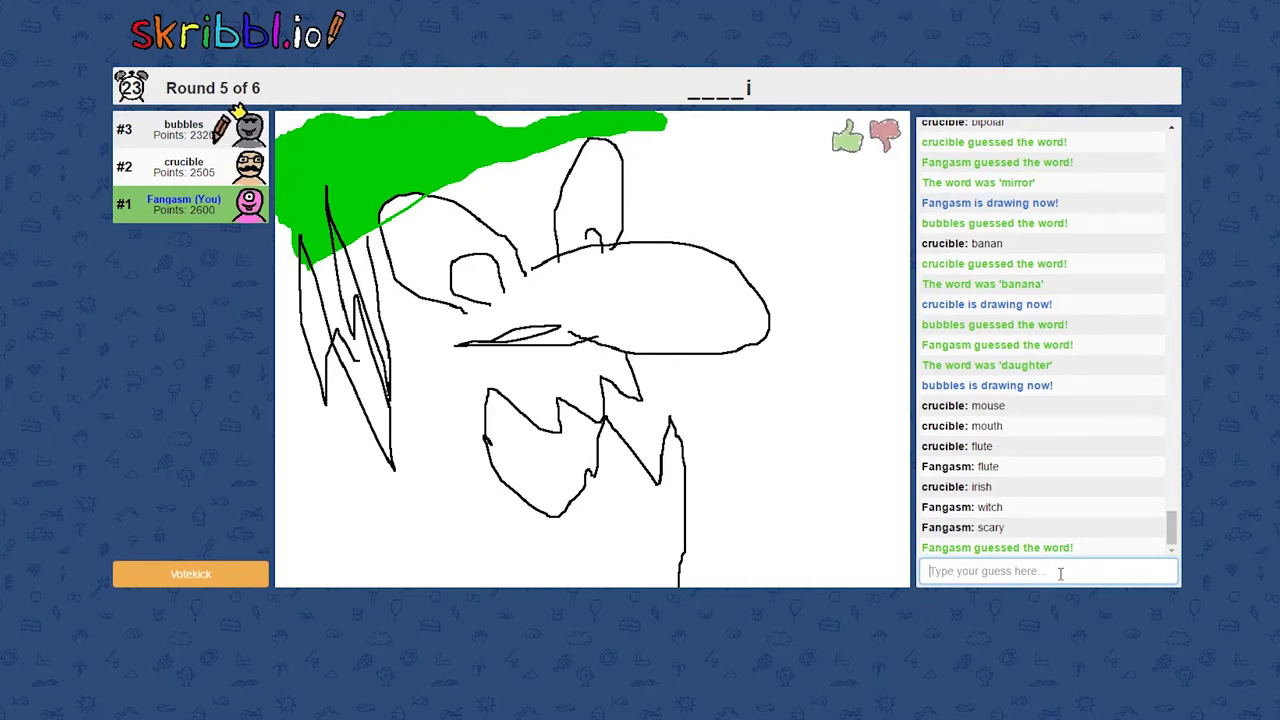
{"action": "left_click_drag", "start_coordinate": [430, 330], "coordinate": [560, 345]}
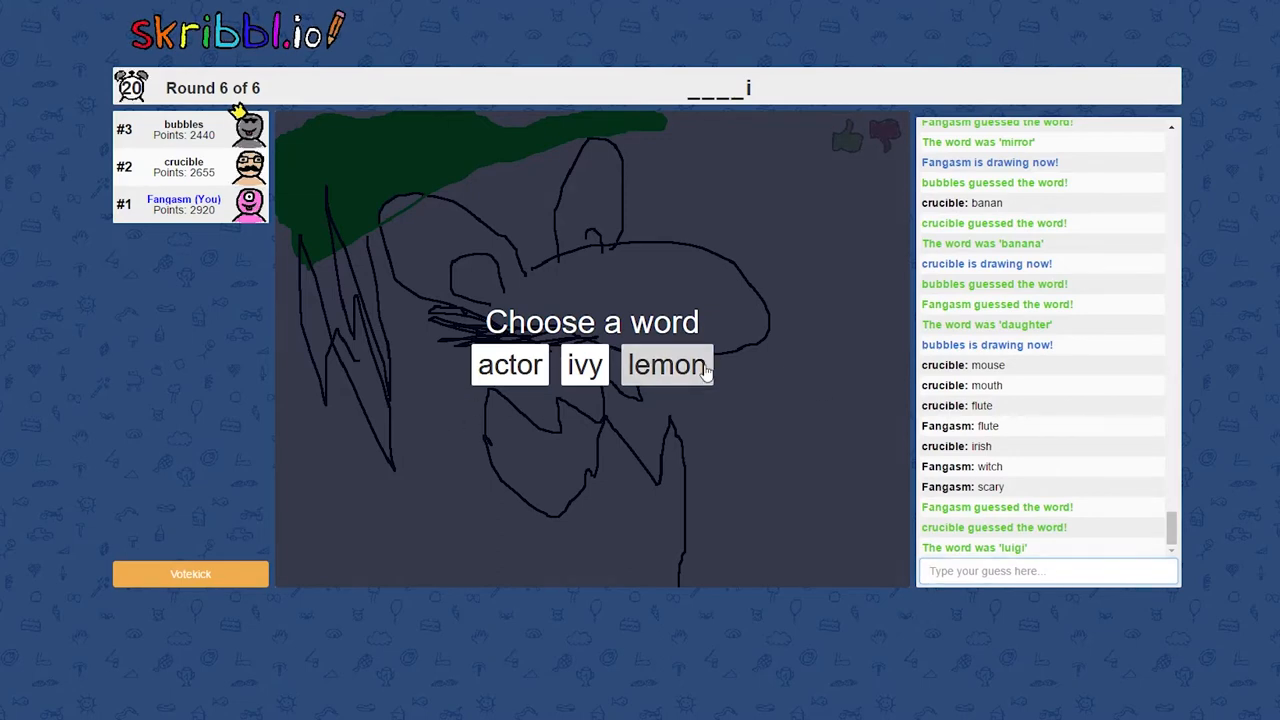
Pick 'lemon', draw a yellow outline, bucket-fill it and add brown speckles
{"action": "left_click", "coordinate": [666, 364]}
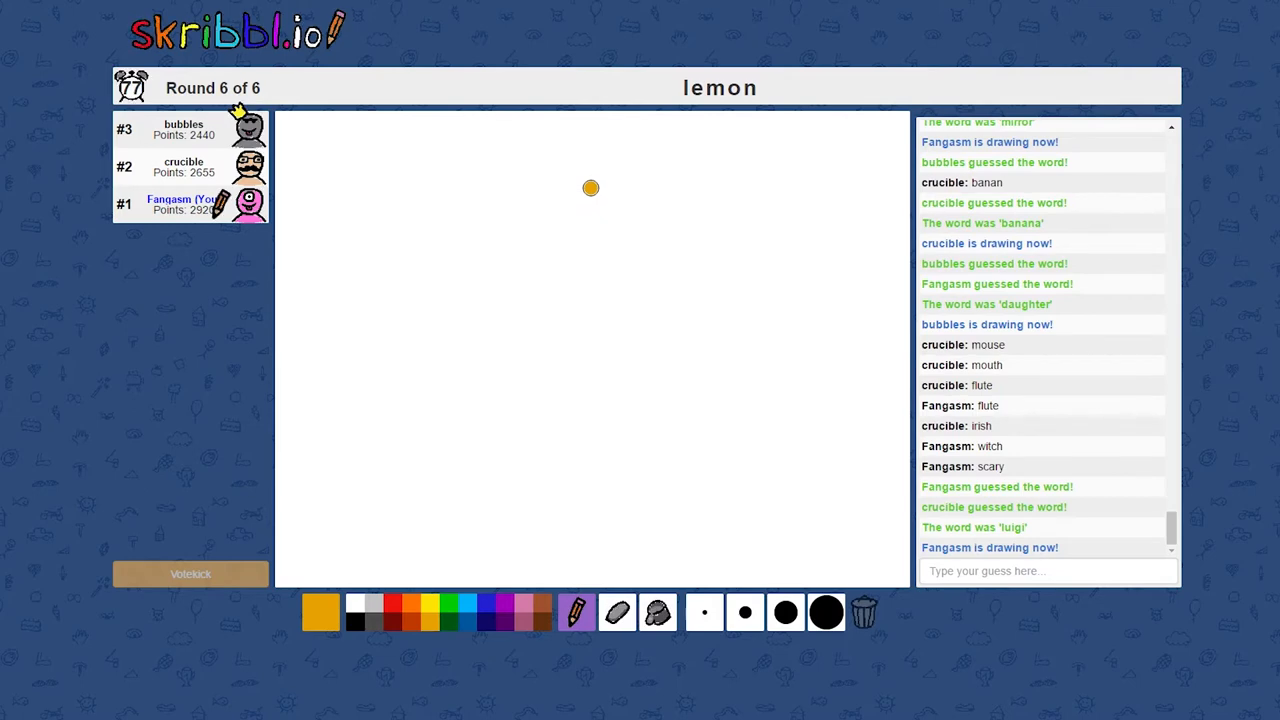
{"action": "left_click_drag", "start_coordinate": [591, 188], "coordinate": [468, 291]}
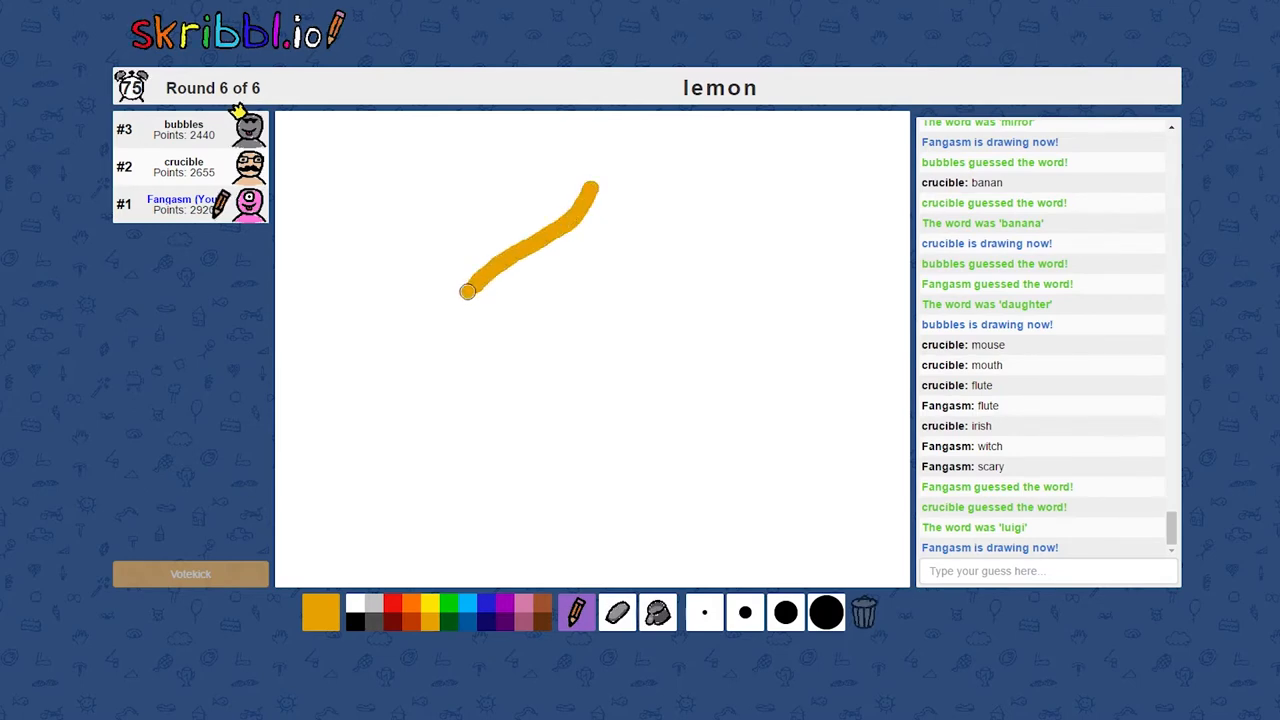
{"action": "left_click_drag", "start_coordinate": [468, 291], "coordinate": [585, 540]}
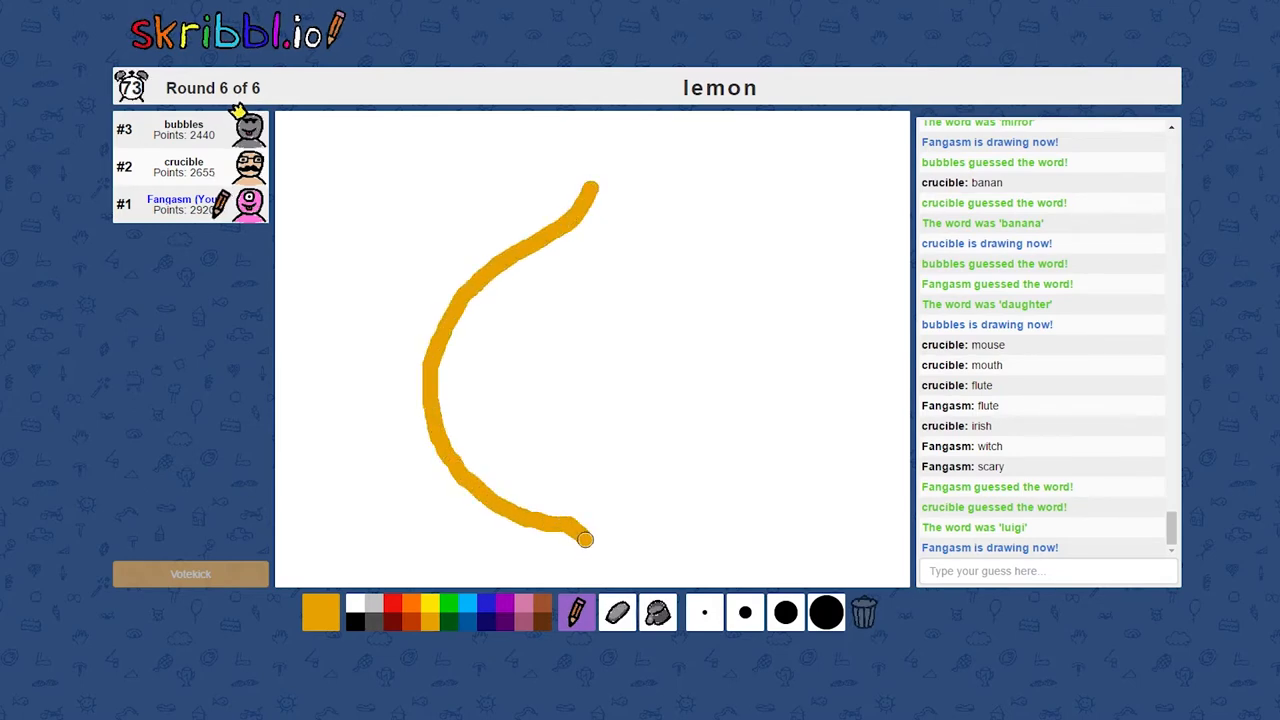
{"action": "left_click_drag", "start_coordinate": [585, 540], "coordinate": [610, 203]}
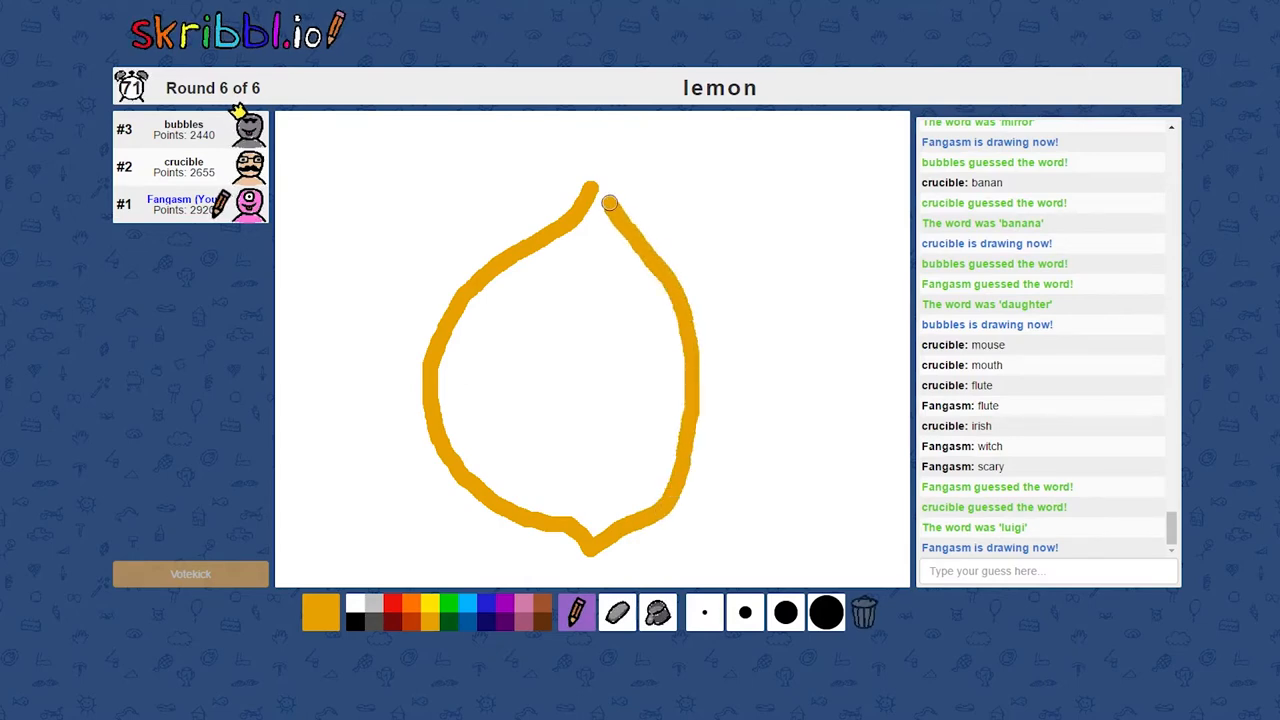
{"action": "left_click", "coordinate": [320, 613]}
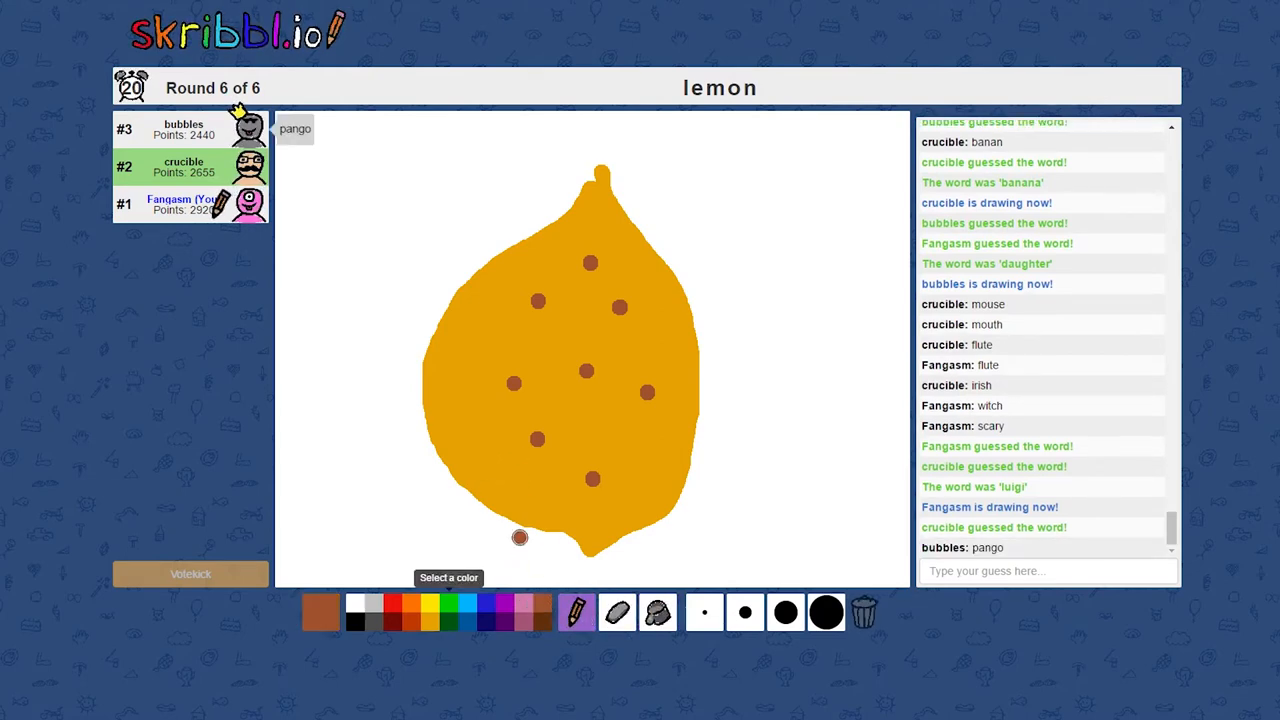
{"action": "left_click_drag", "start_coordinate": [618, 254], "coordinate": [665, 325]}
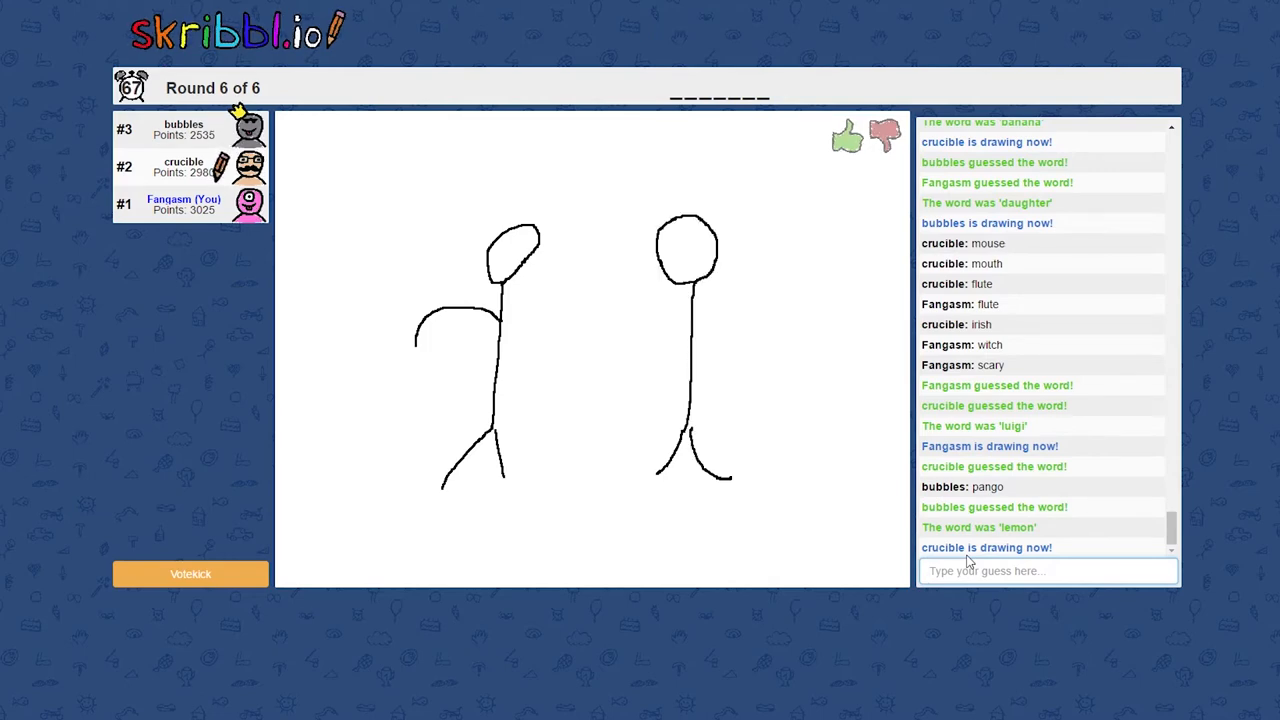
Watch crucible's 'wedding' drawing, then bubbles' bearded face, reading the chat guesses
{"action": "left_click_drag", "start_coordinate": [510, 330], "coordinate": [690, 320]}
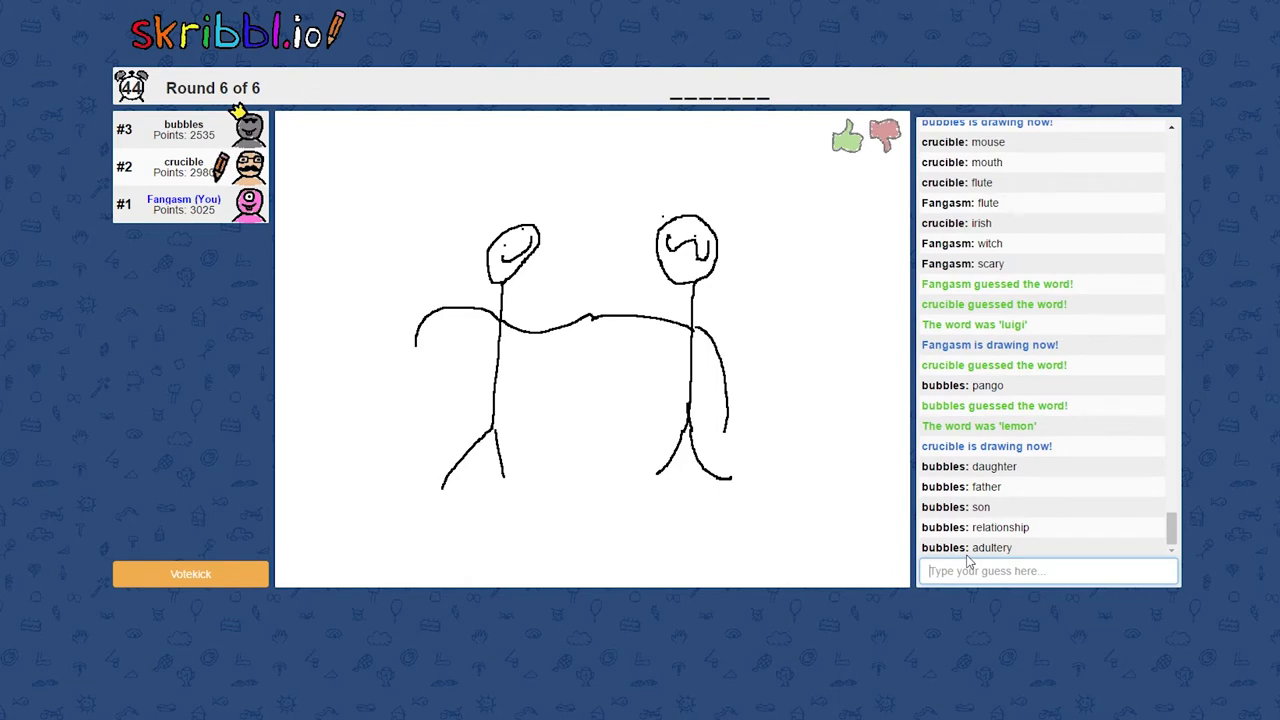
{"action": "left_click_drag", "start_coordinate": [660, 210], "coordinate": [795, 340]}
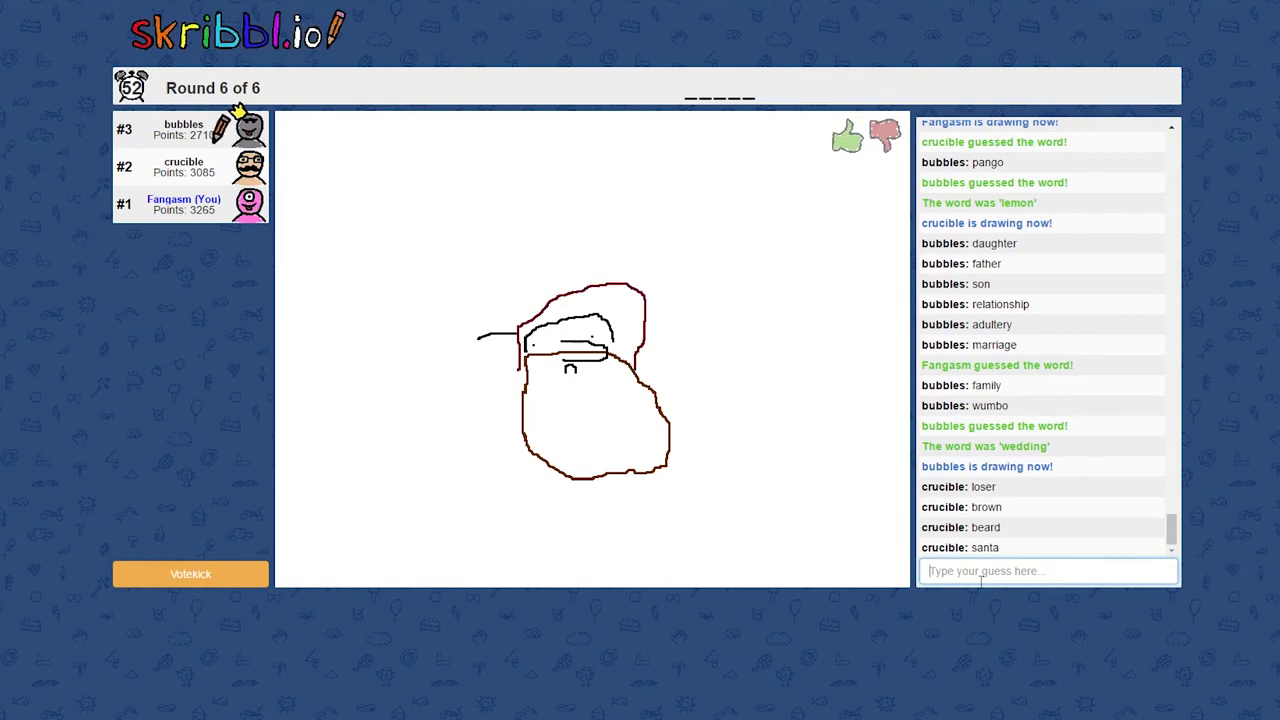
Guess bubbles' five-letter drawing of a bearded, axe-holding figure
{"action": "left_click_drag", "start_coordinate": [480, 335], "coordinate": [448, 555]}
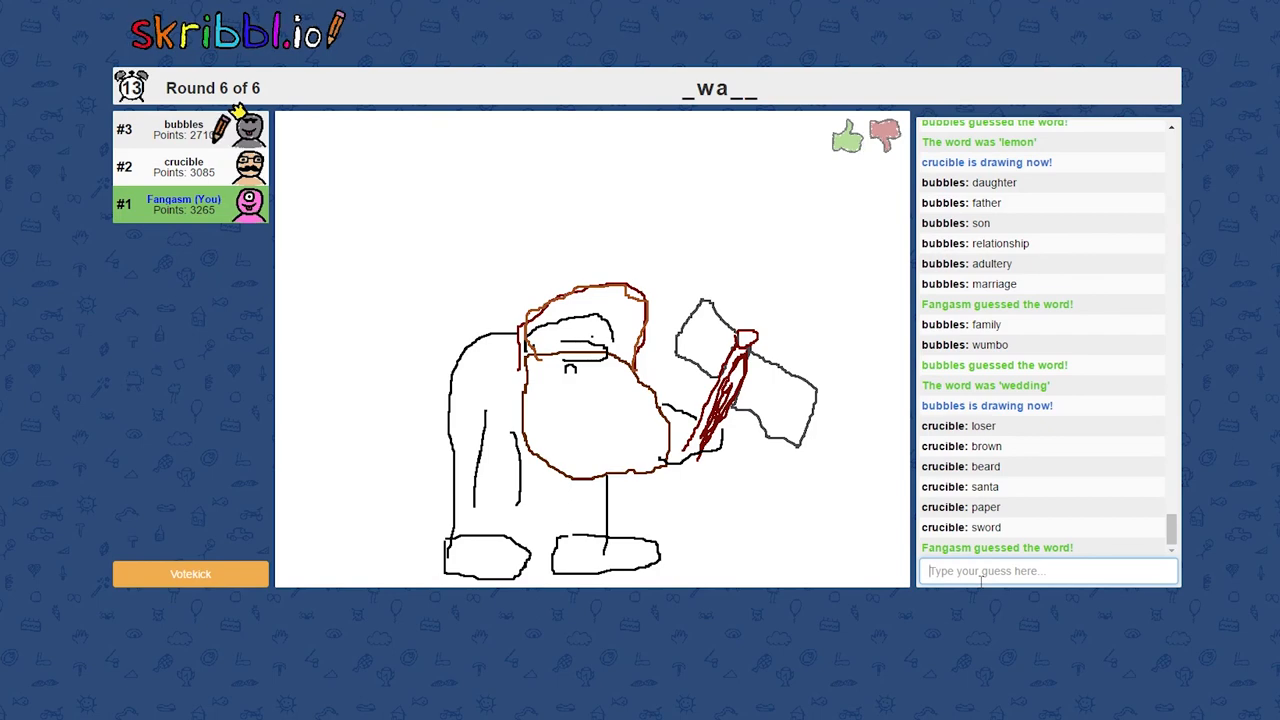
{"action": "left_click_drag", "start_coordinate": [343, 306], "coordinate": [438, 313]}
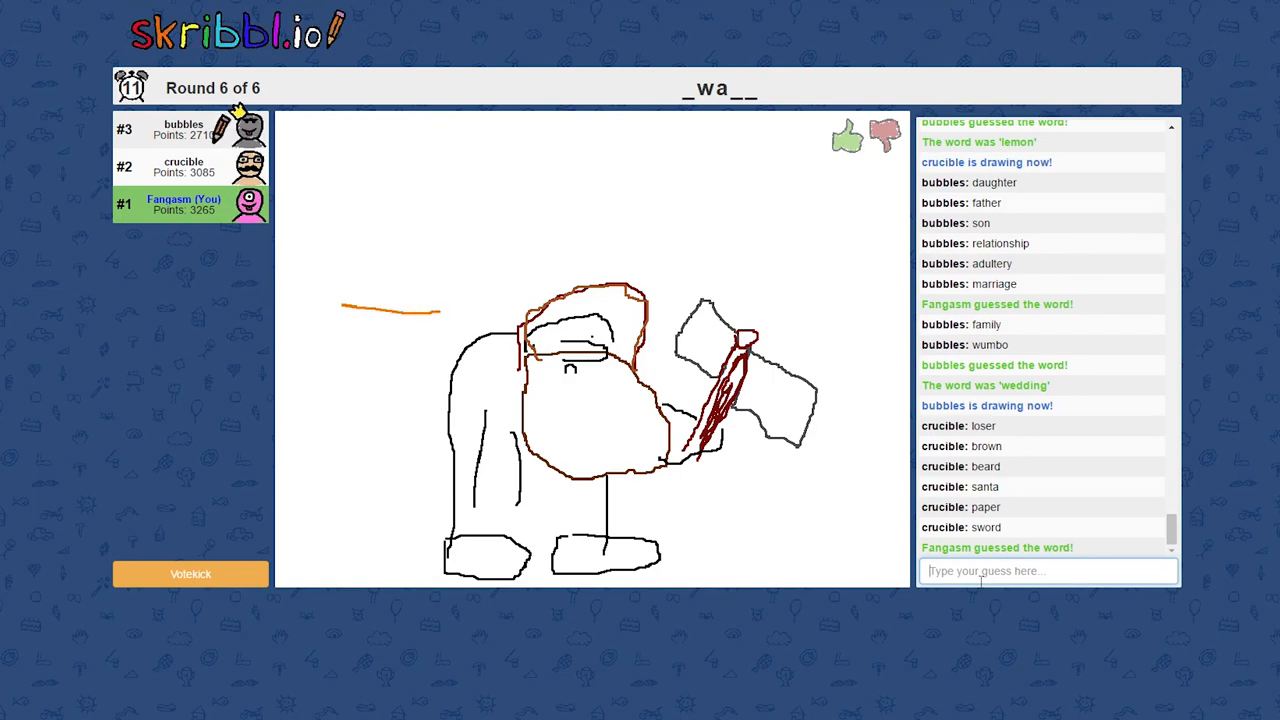